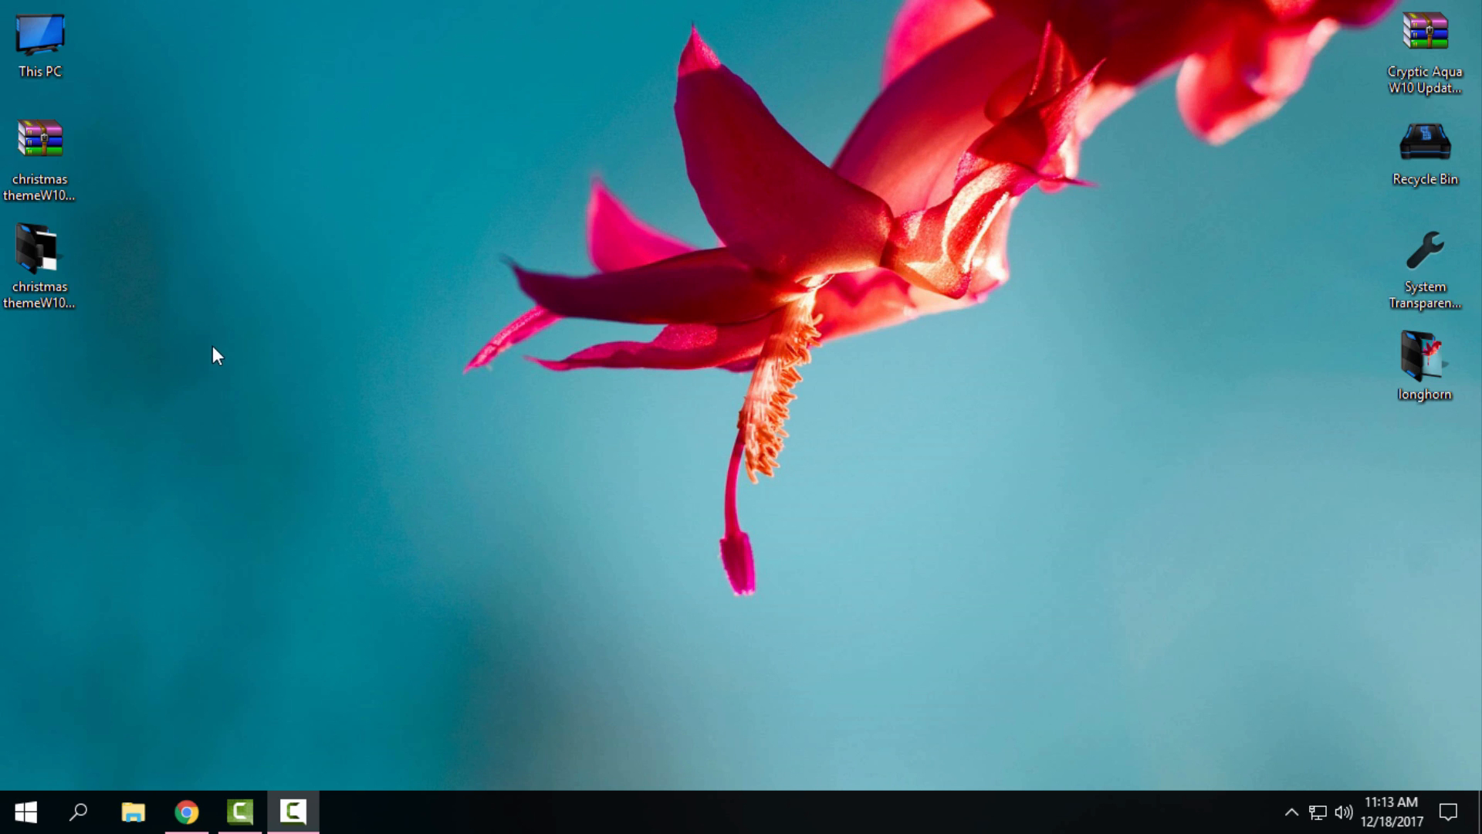
pyautogui.moveTo(159, 332)
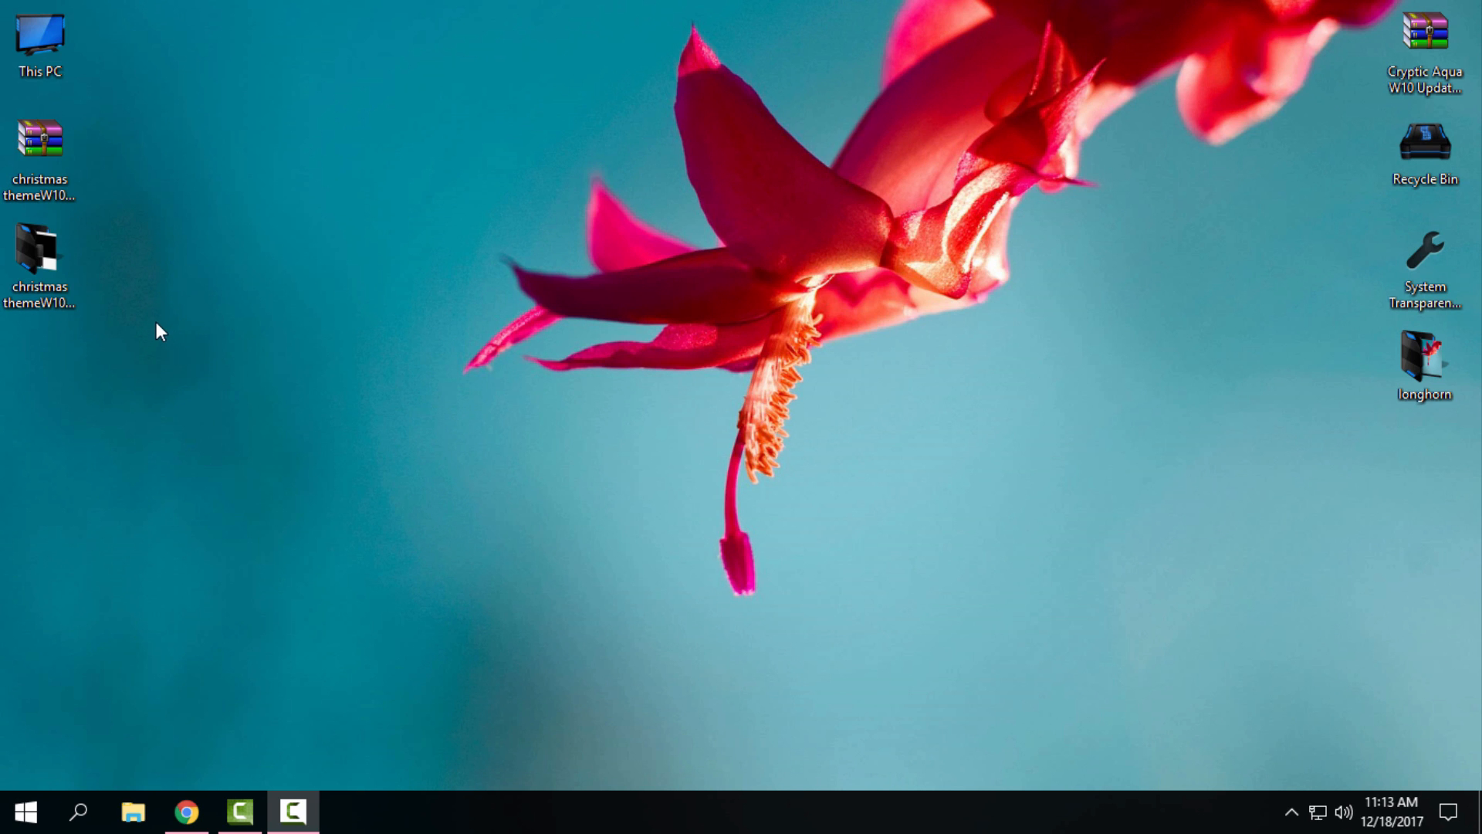
# - Select the christmas themeW101709.zip archive on the desktop and start extracting it
pyautogui.click(40, 250)
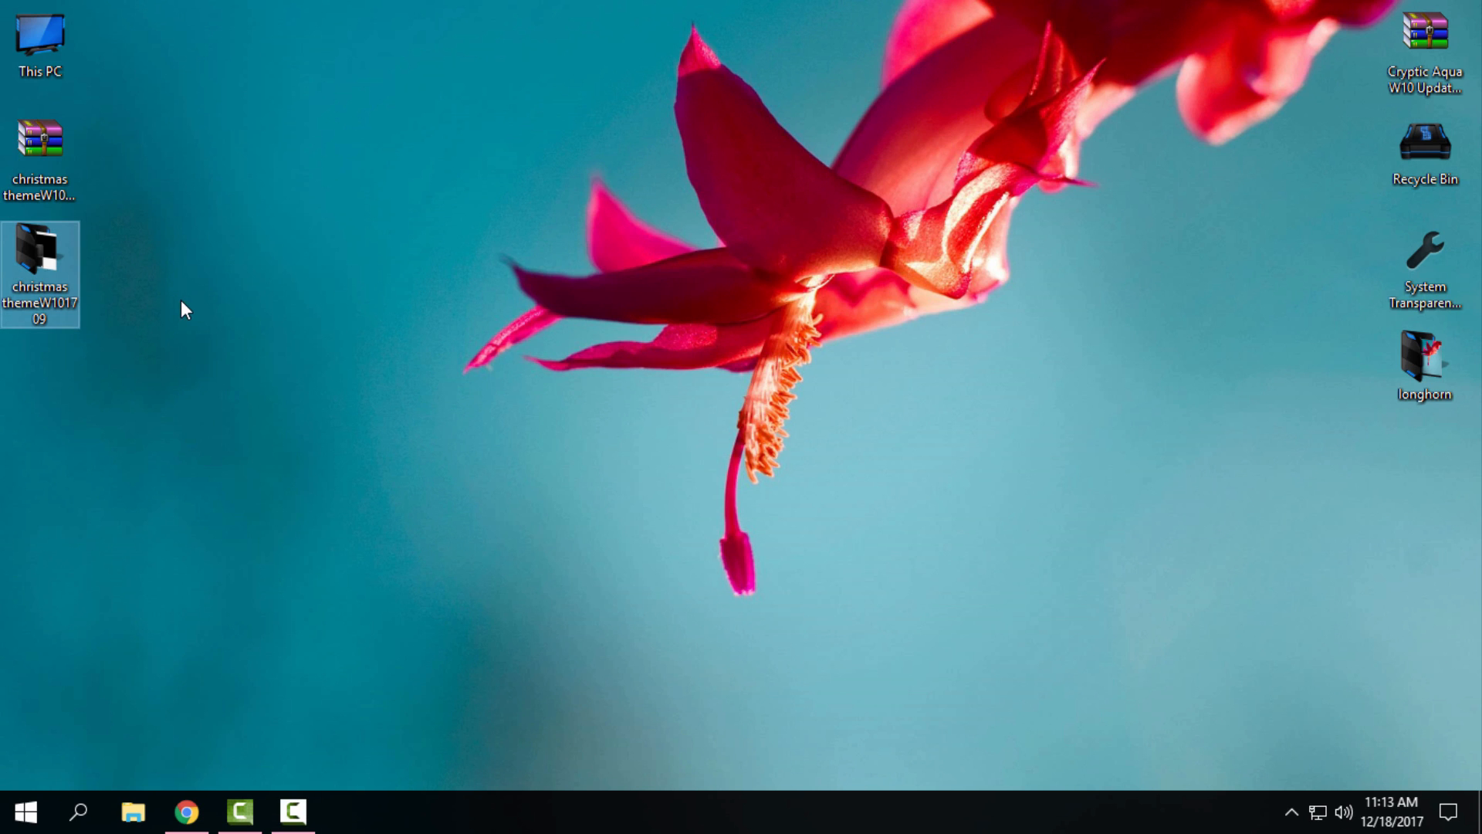
pyautogui.moveTo(168, 360)
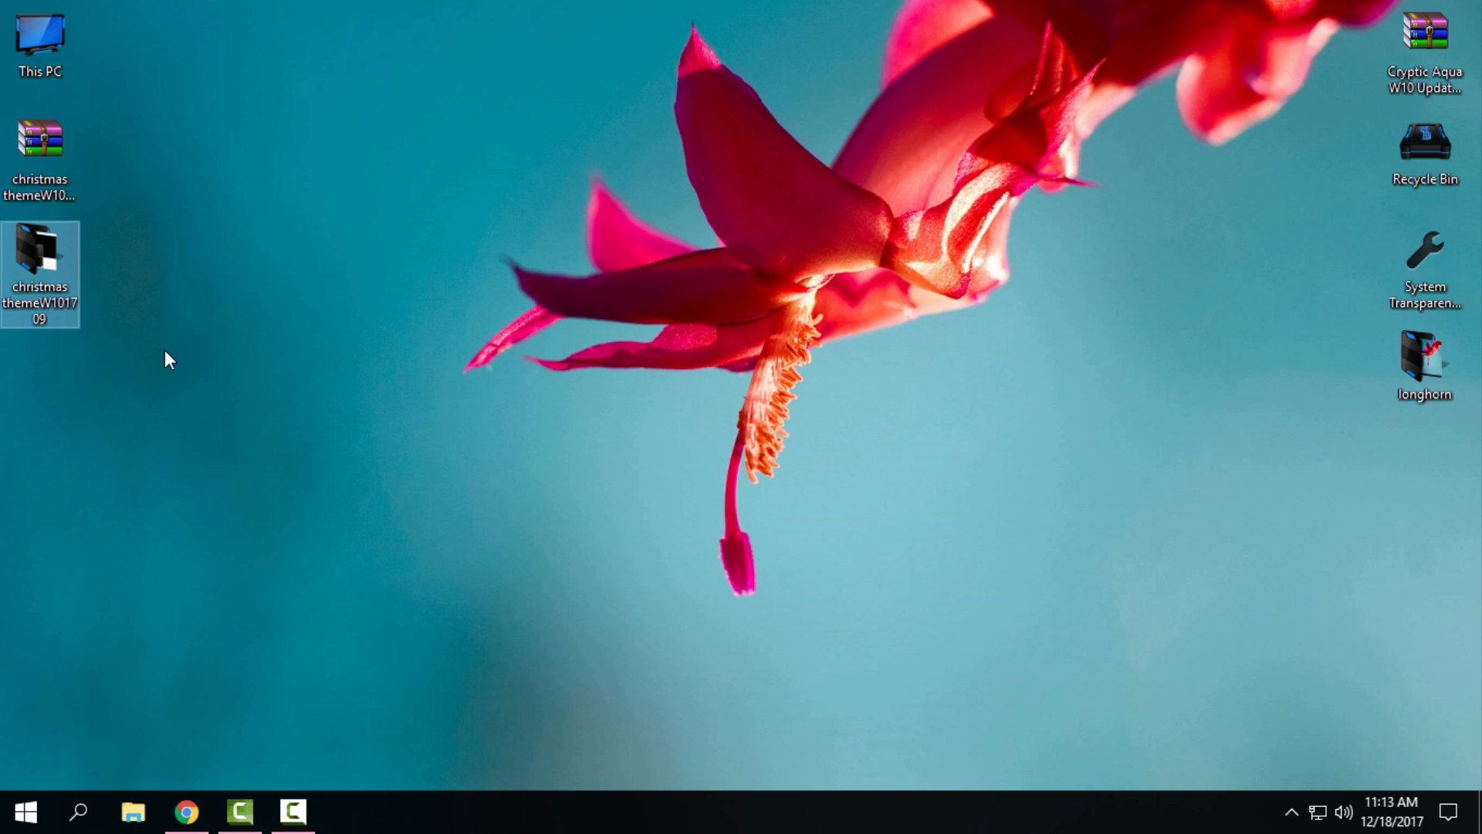
pyautogui.moveTo(139, 552)
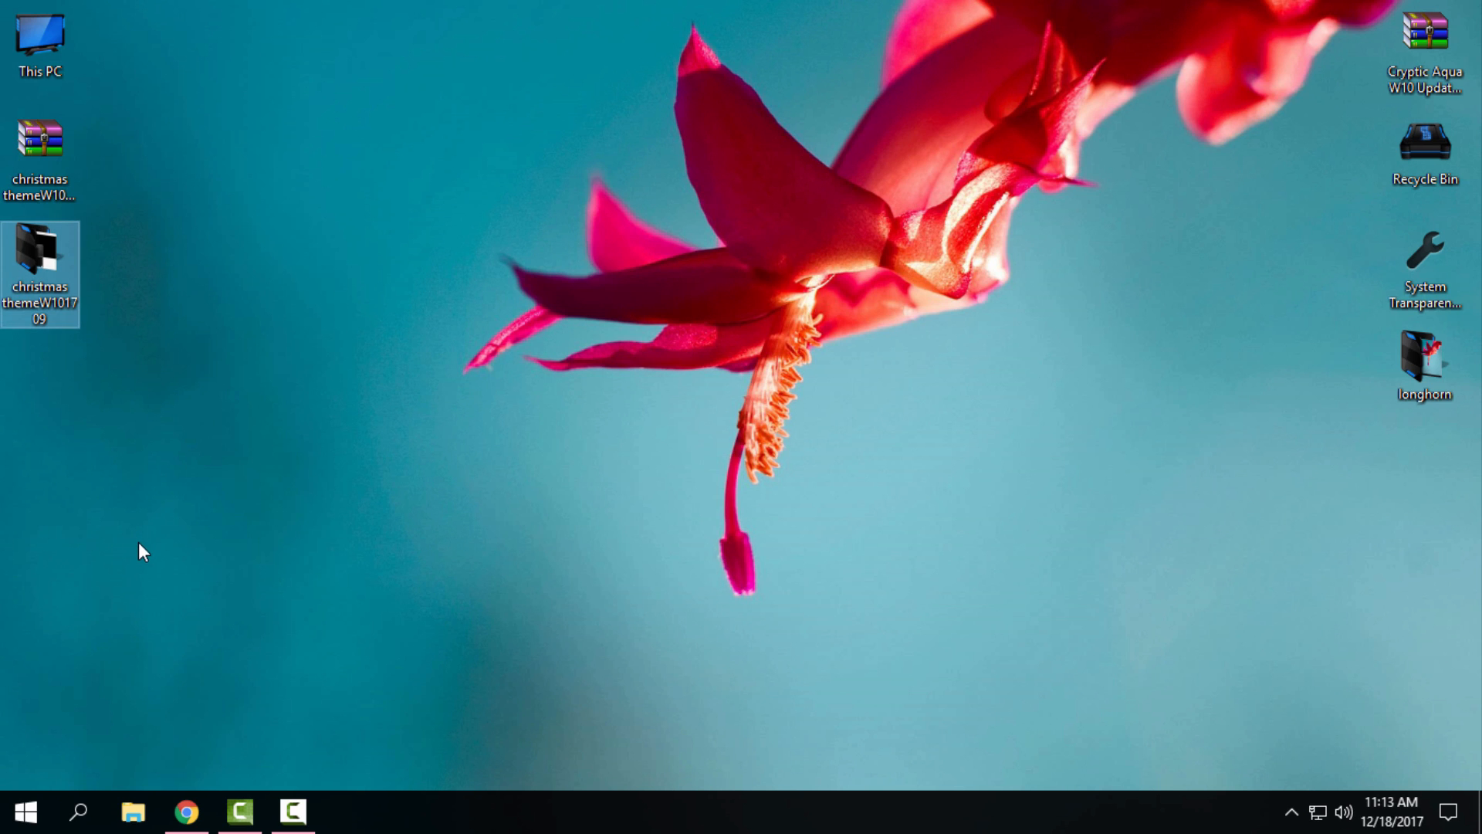
pyautogui.moveTo(138, 492)
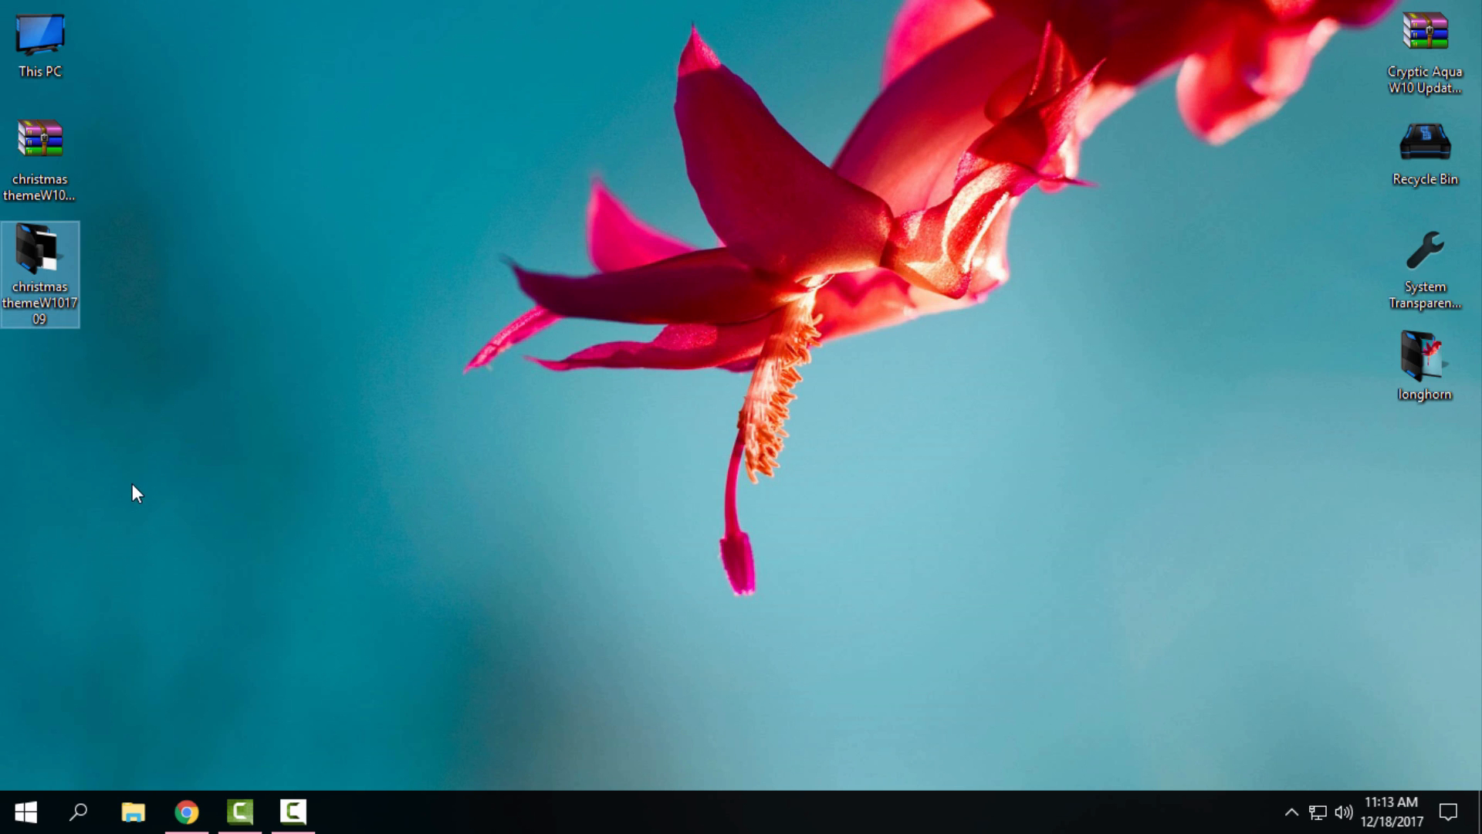
pyautogui.moveTo(149, 475)
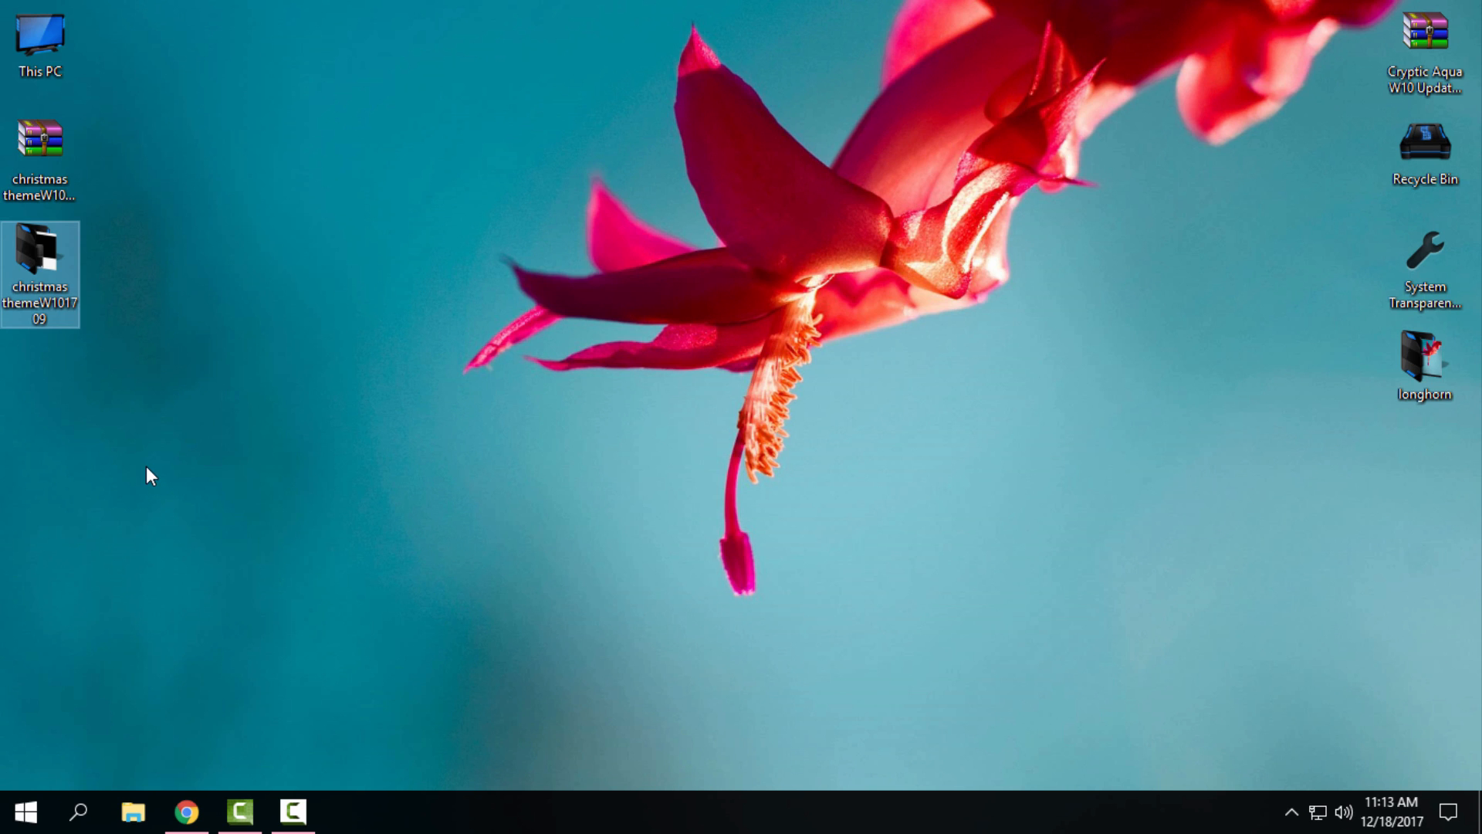
pyautogui.moveTo(359, 237)
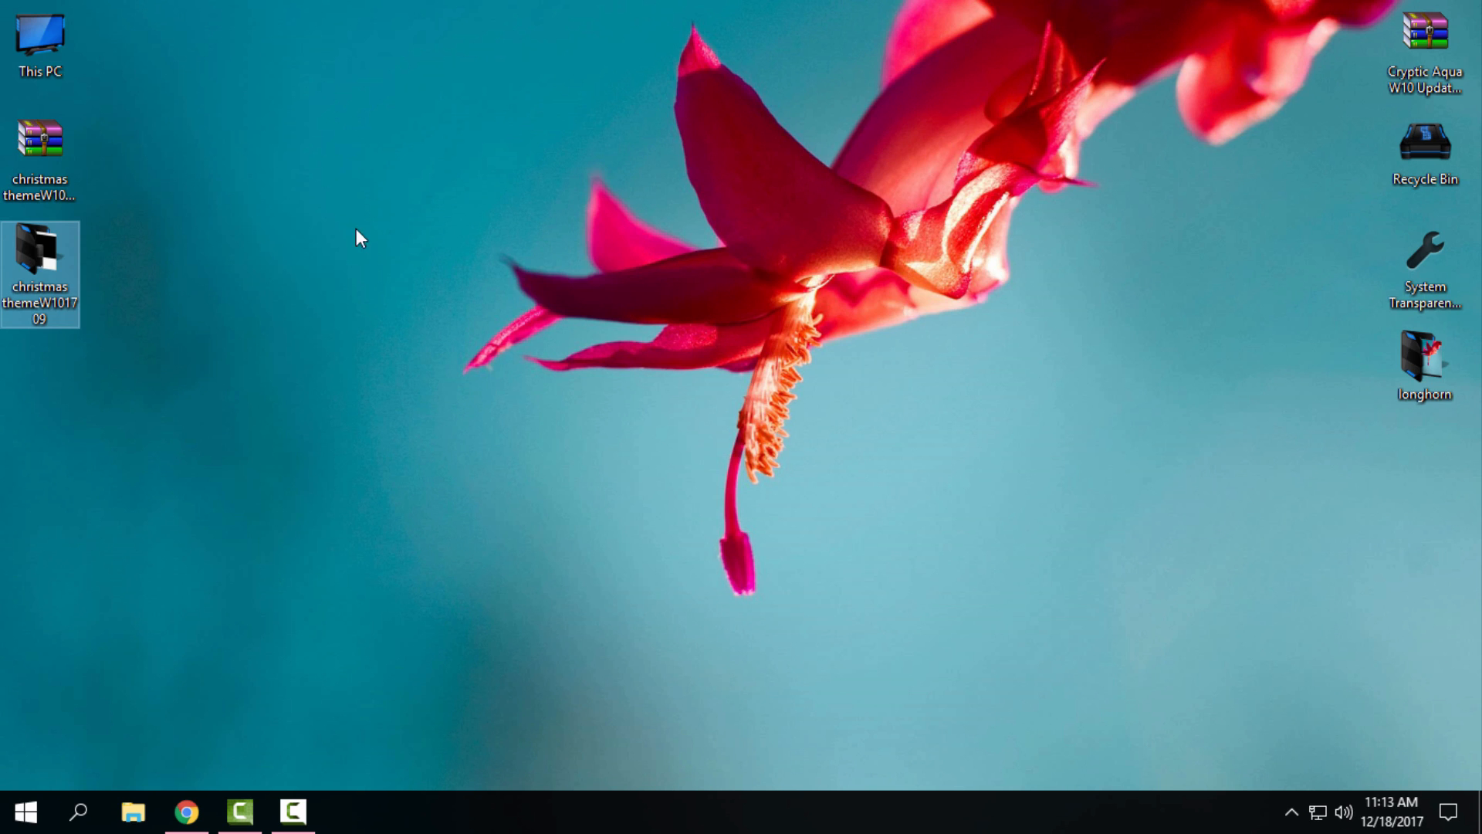
pyautogui.moveTo(269, 274)
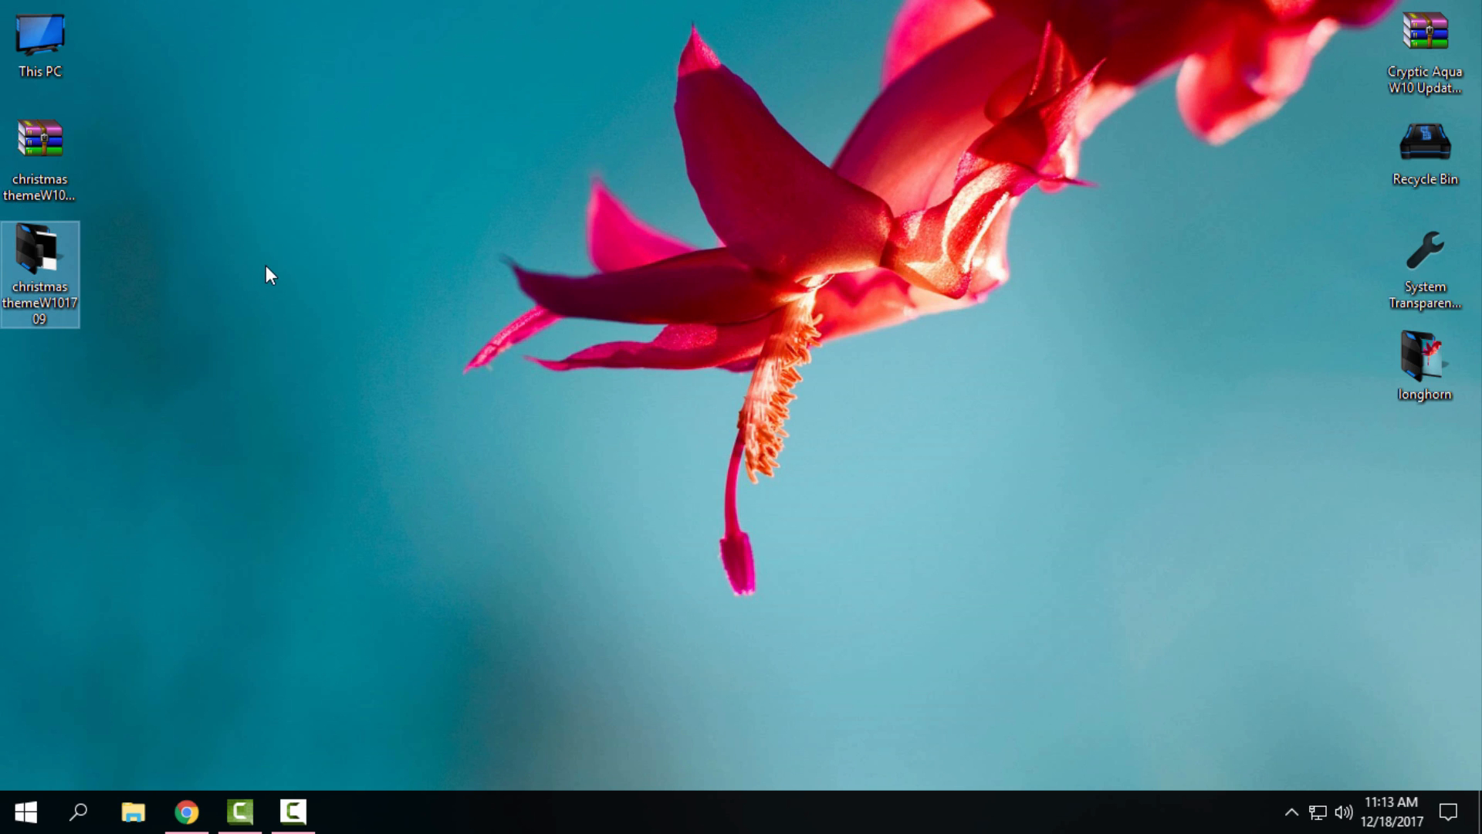
pyautogui.moveTo(263, 255)
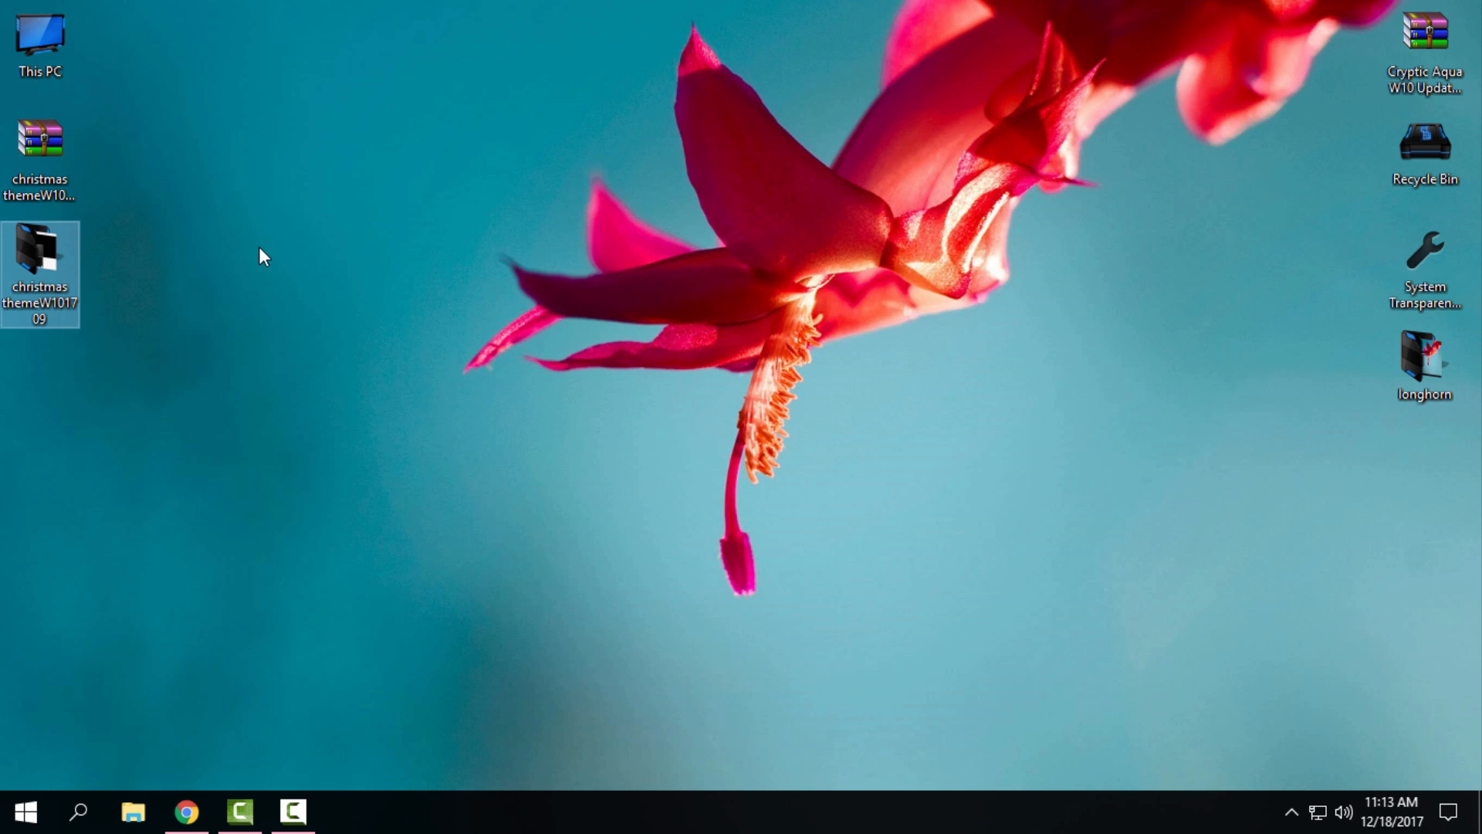
pyautogui.moveTo(168, 306)
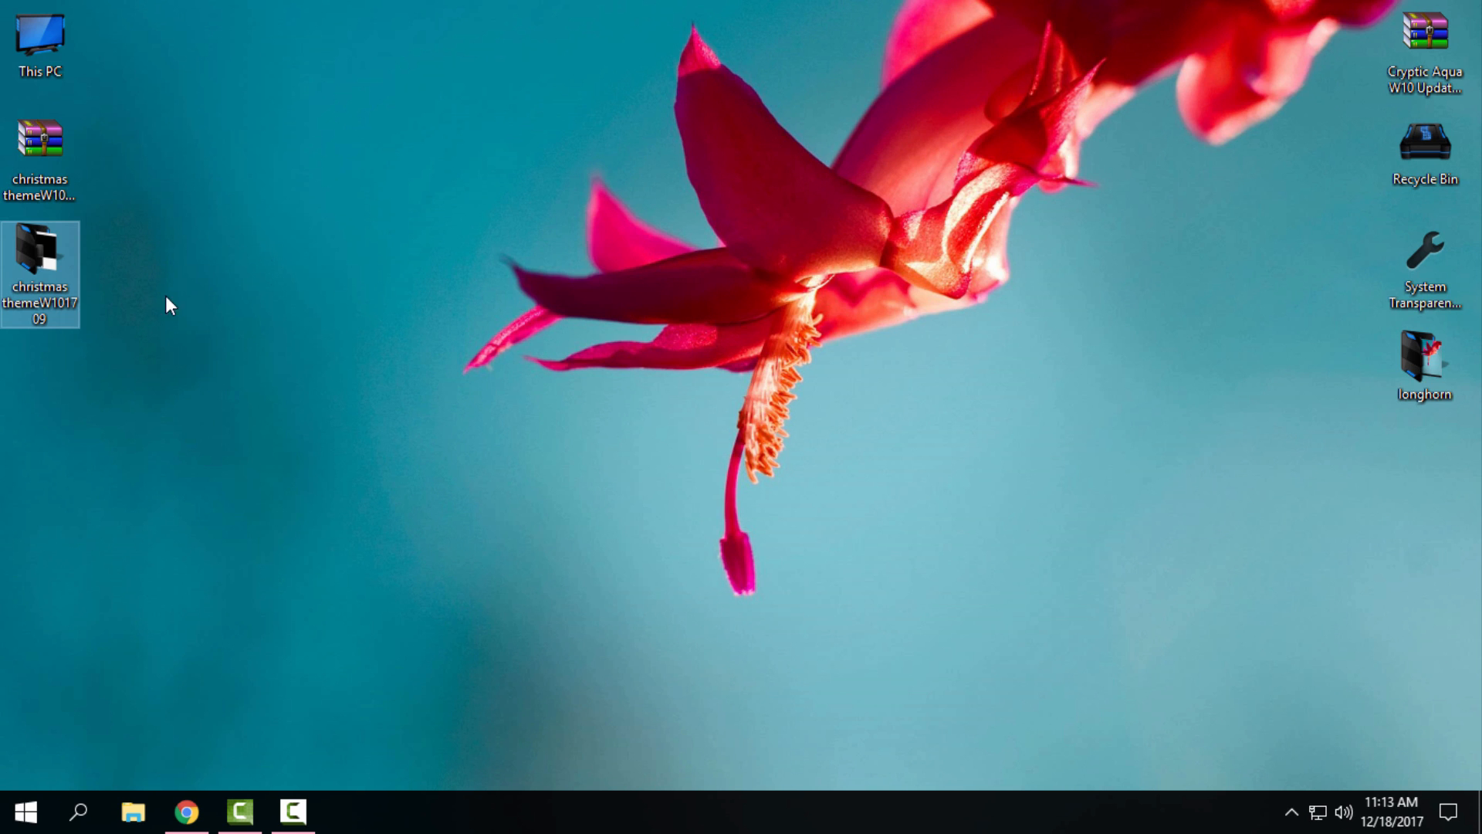
pyautogui.click(252, 248)
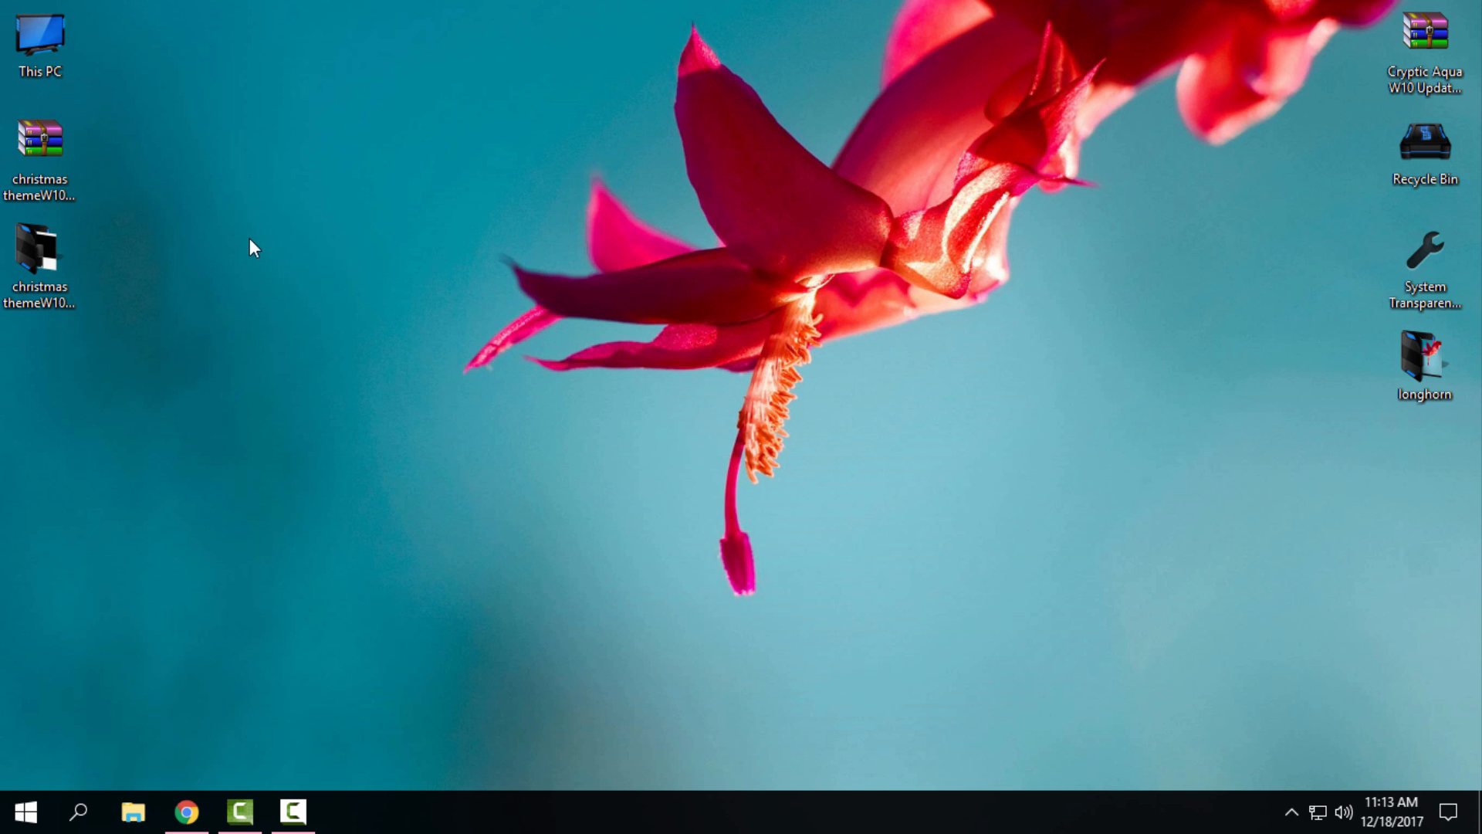
pyautogui.moveTo(243, 237)
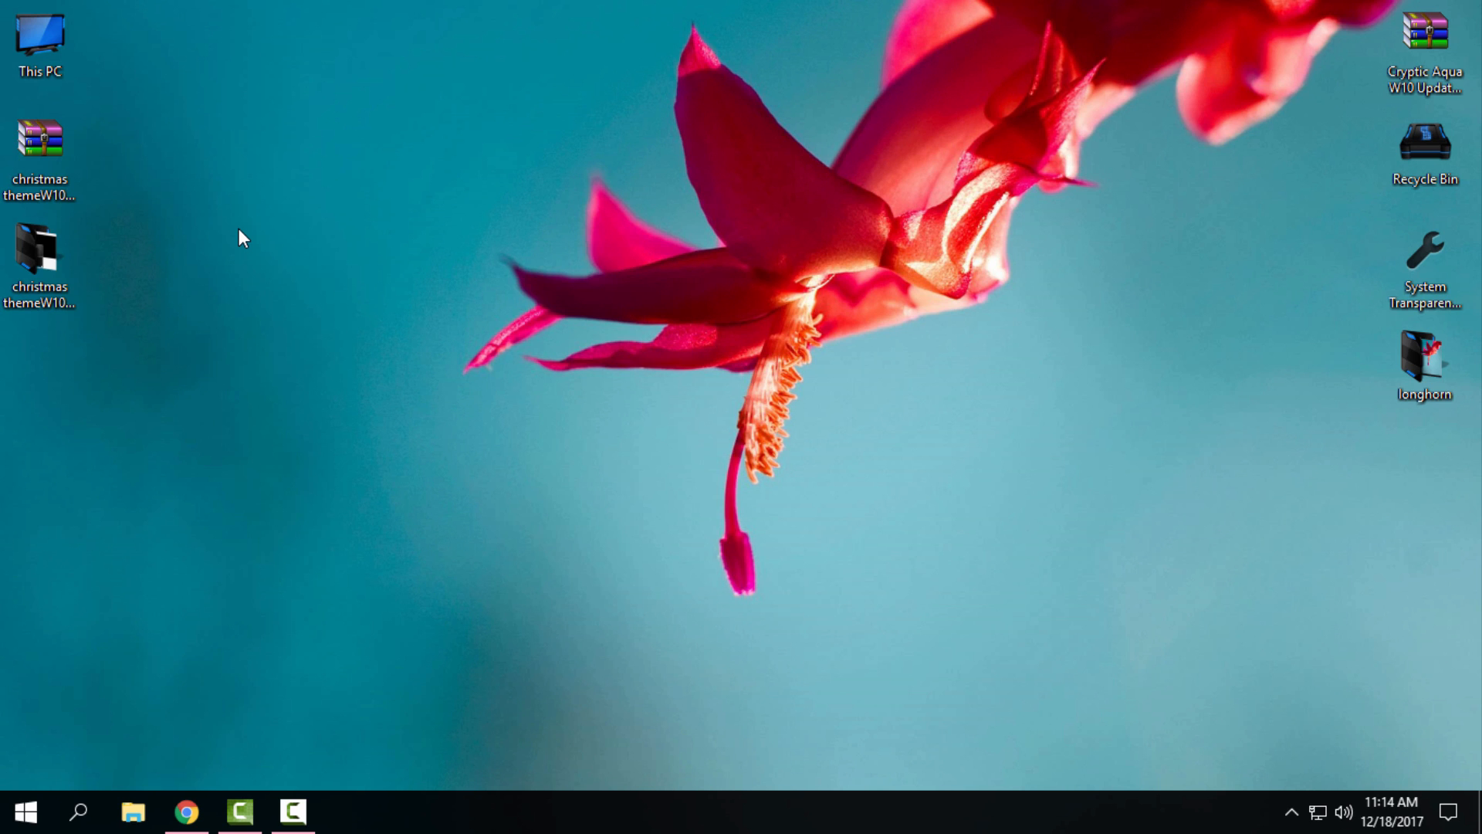
pyautogui.click(40, 250)
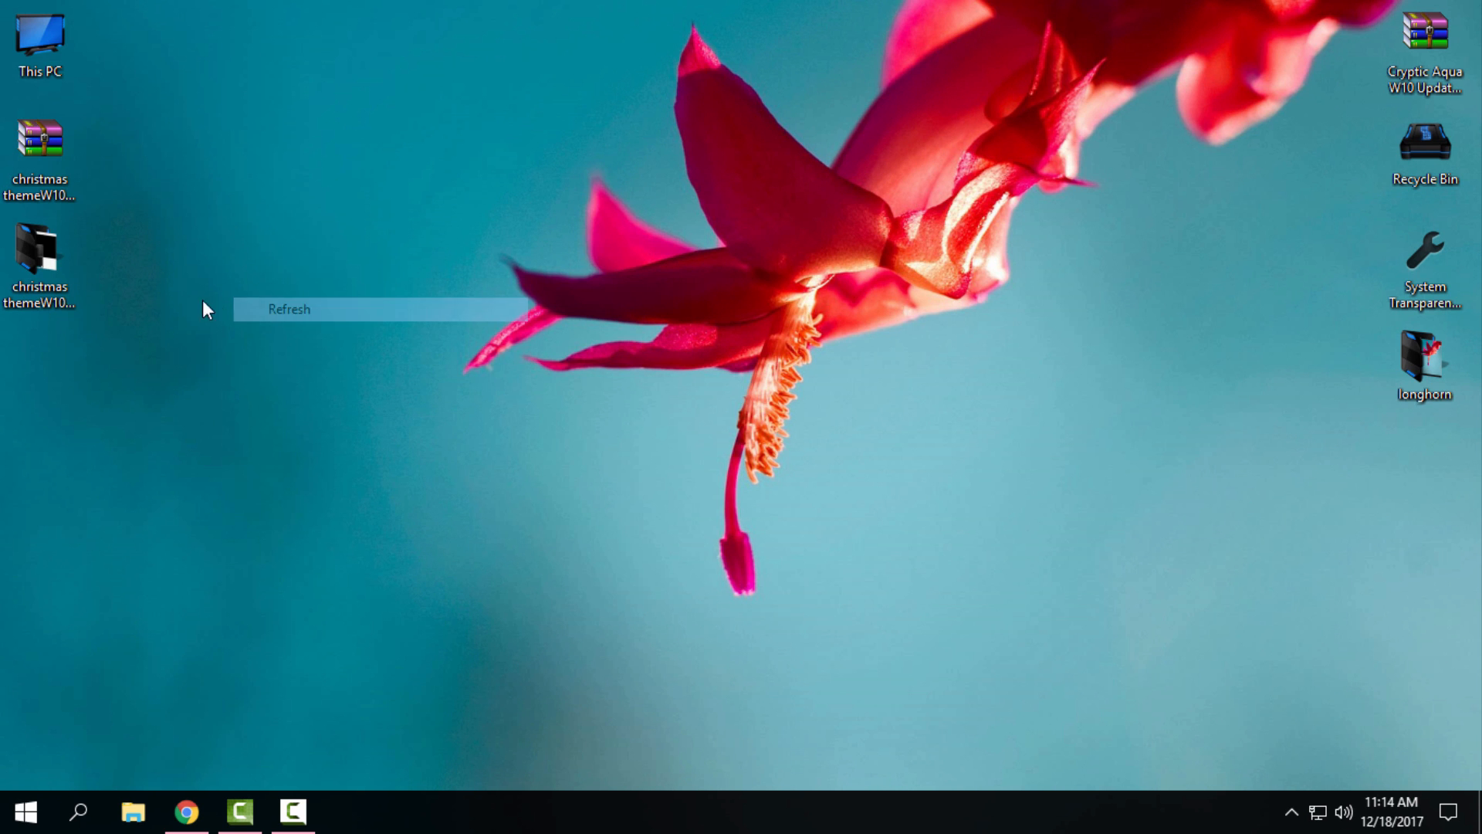
pyautogui.doubleClick(39, 255)
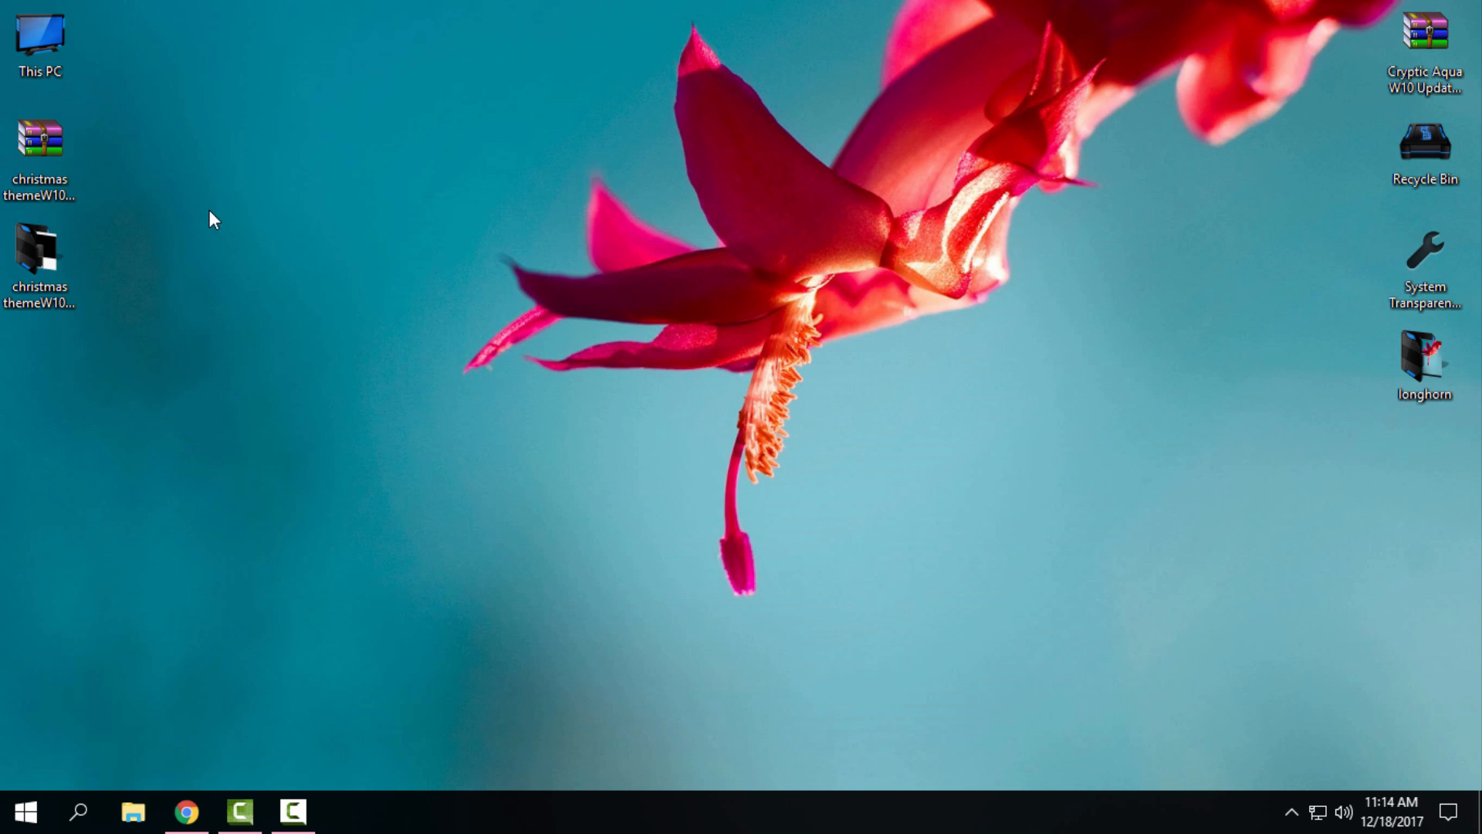
pyautogui.rightClick(39, 138)
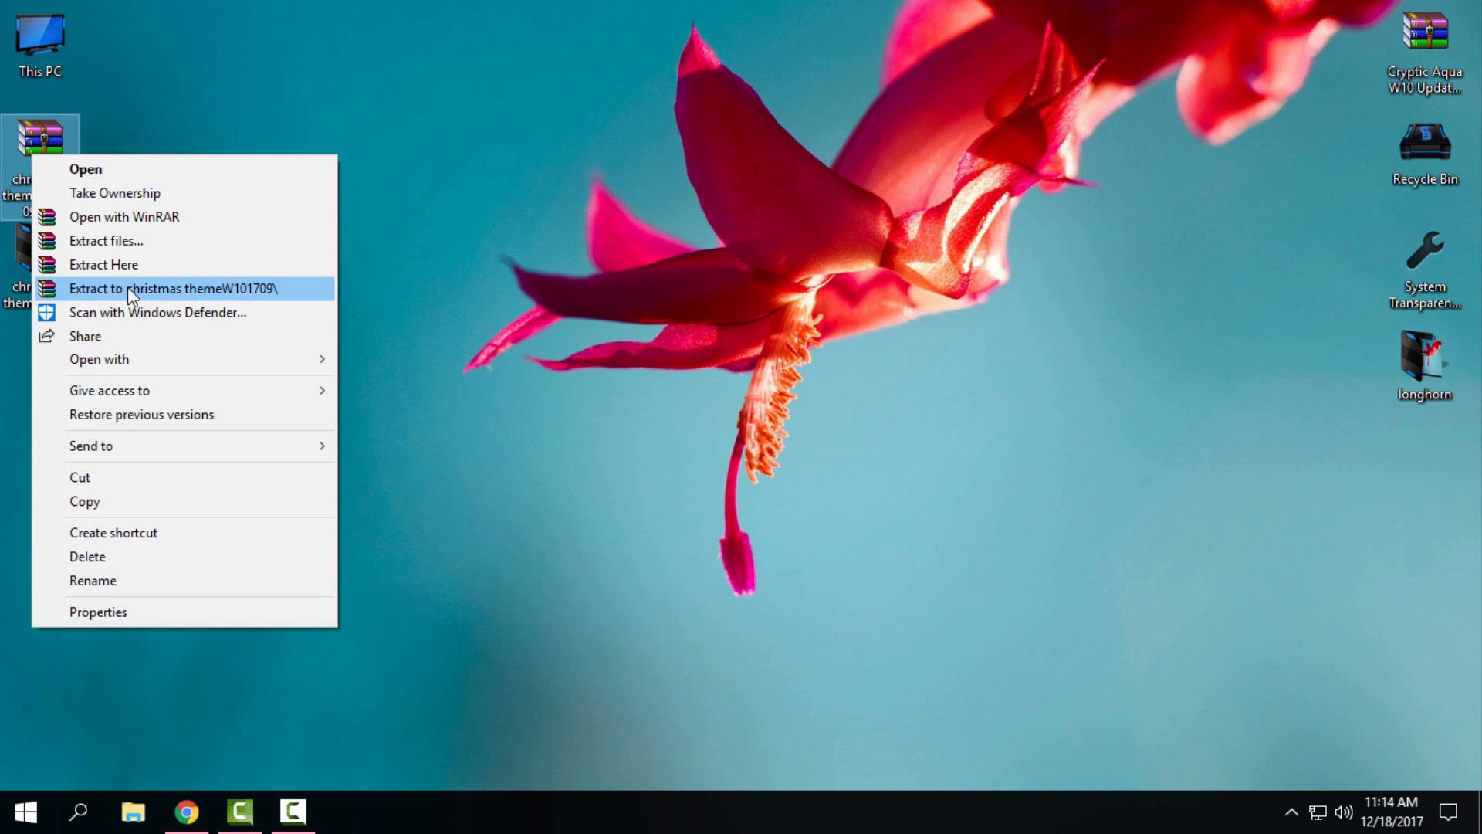
pyautogui.moveTo(314, 303)
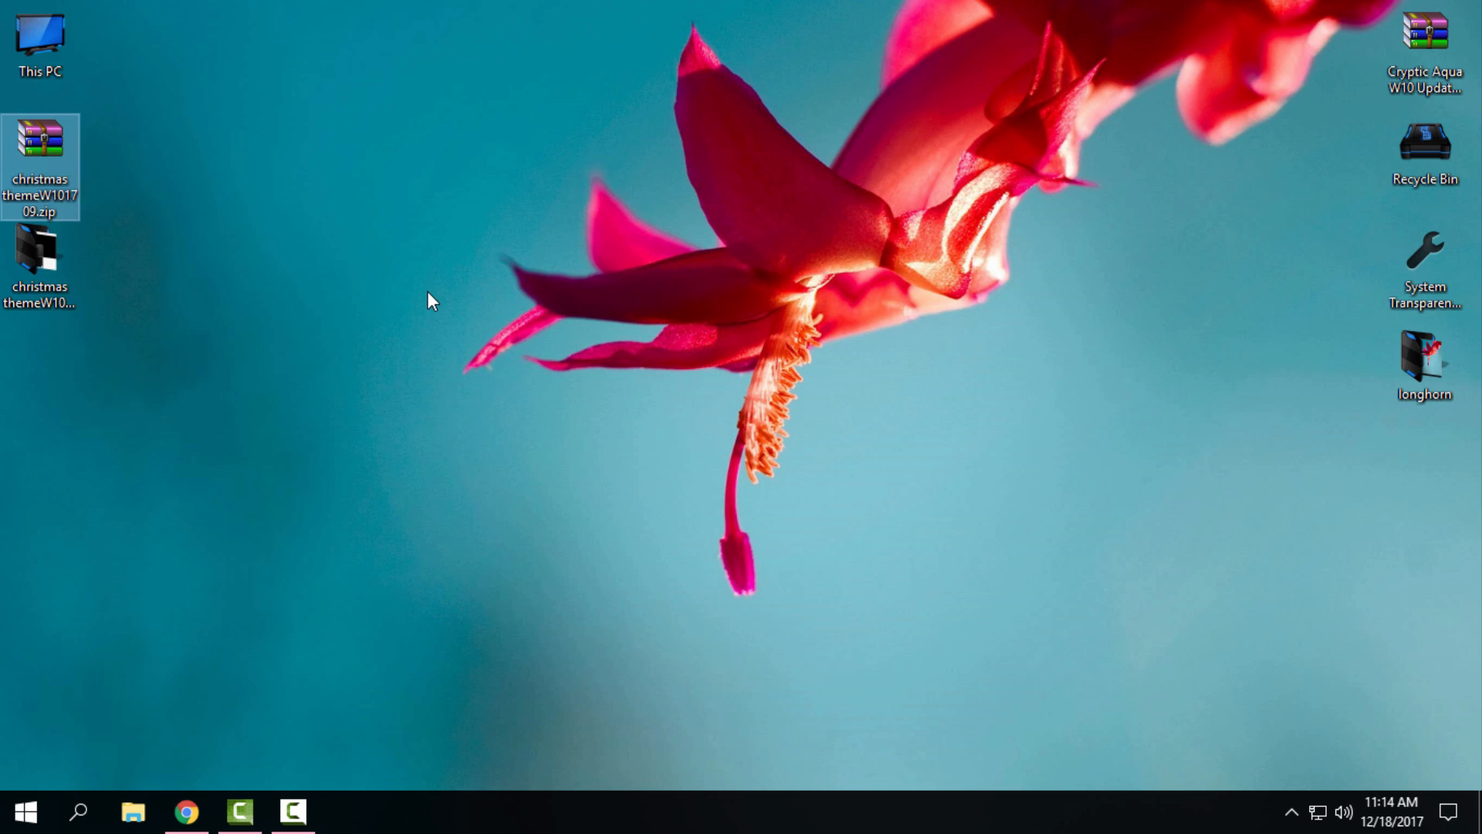
# - Copy the christmas theme folder and .theme file from the extracted folder
pyautogui.doubleClick(39, 250)
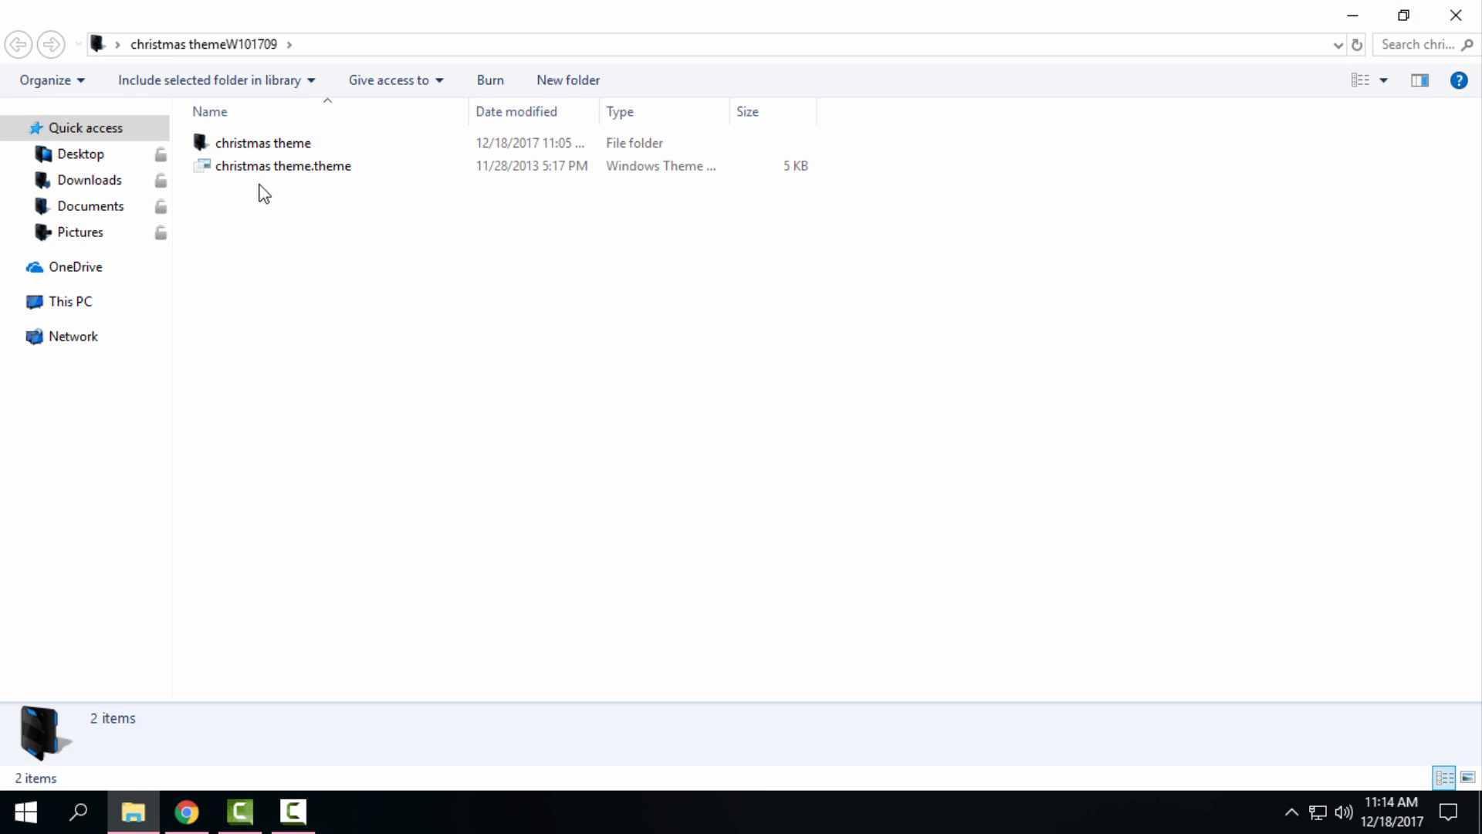
pyautogui.rightClick(263, 143)
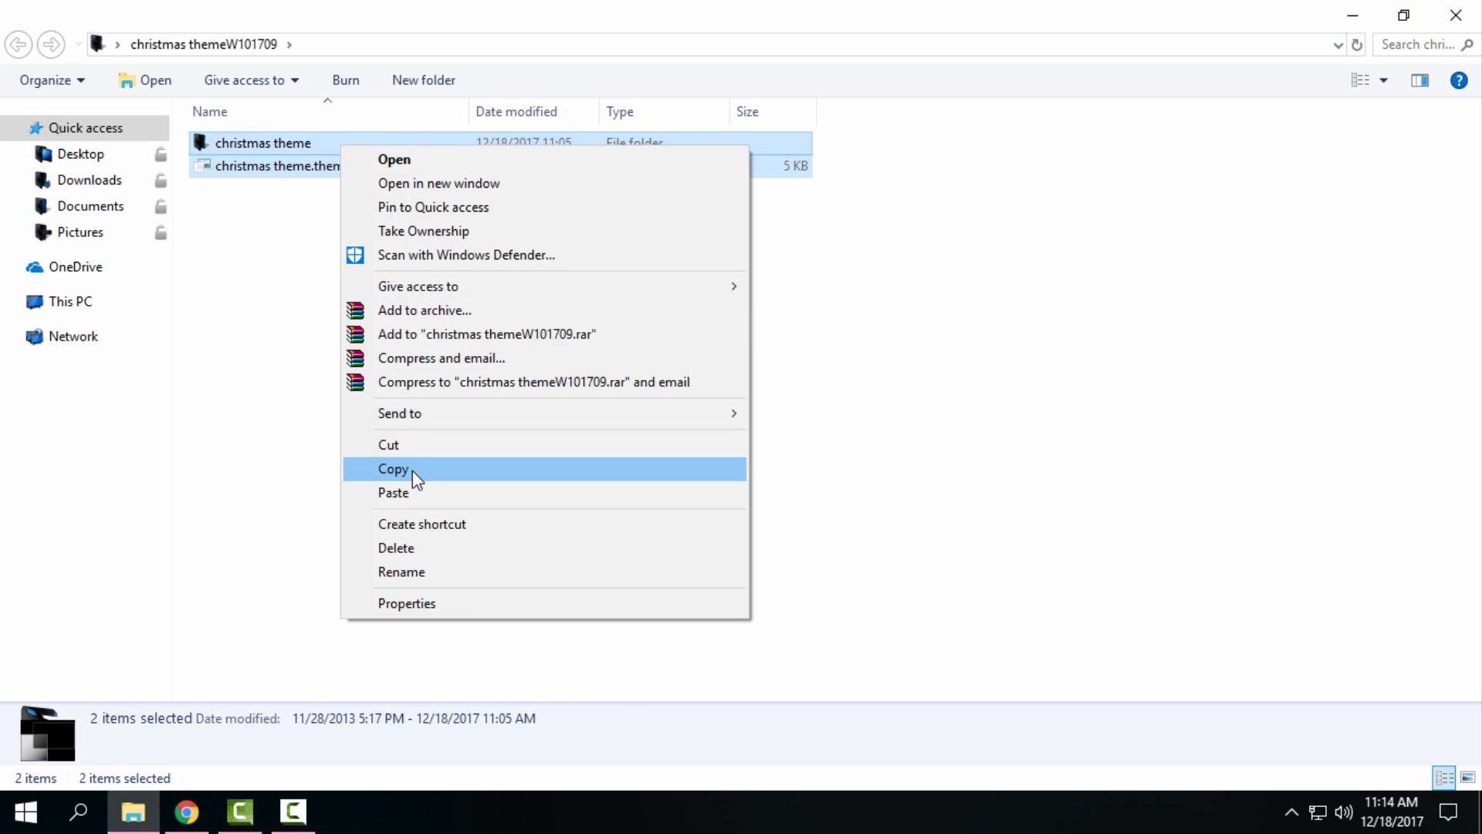
pyautogui.click(71, 302)
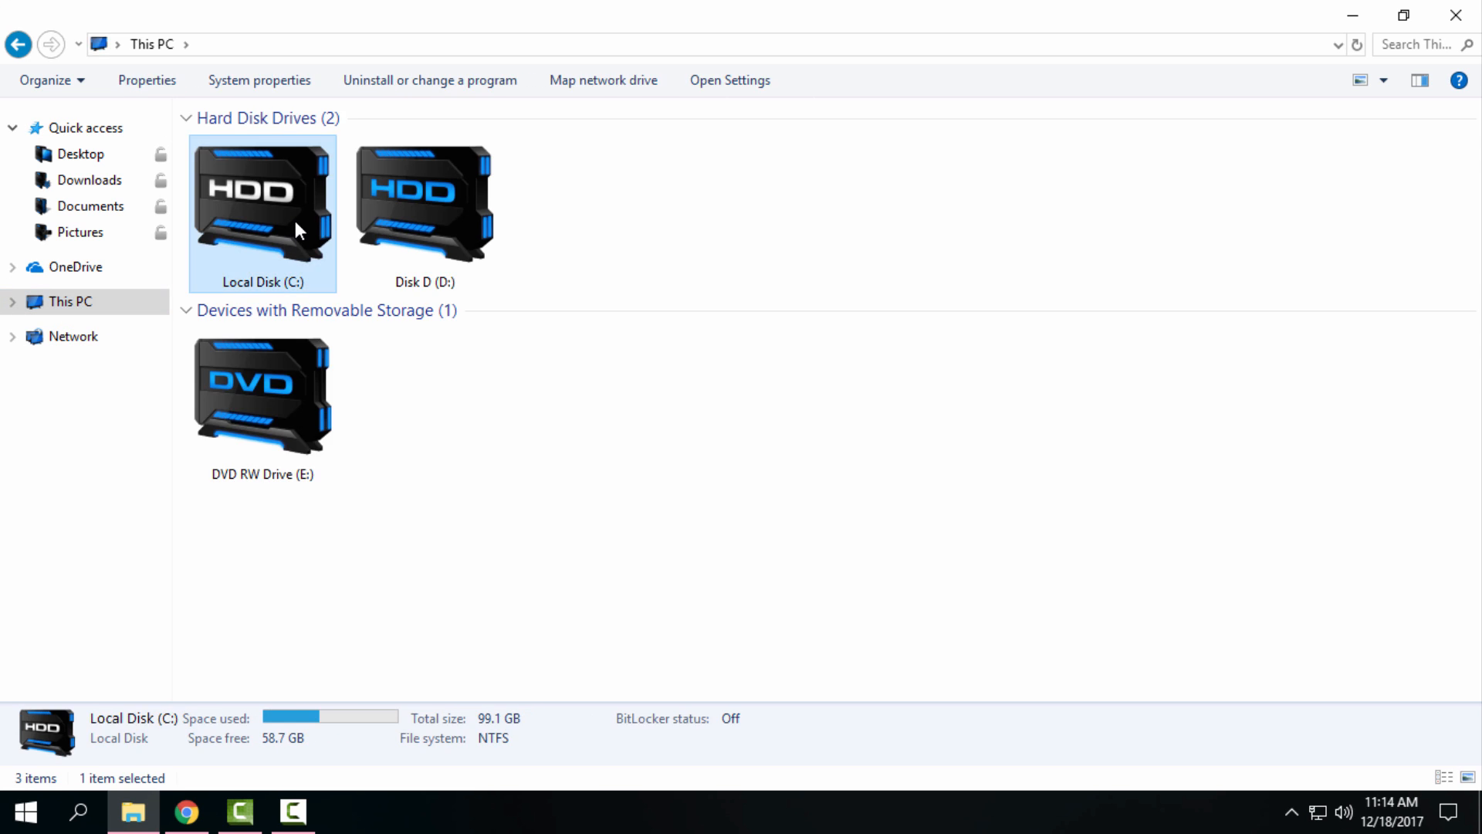
# - Paste them into C:\Windows\Resources\Themes
pyautogui.doubleClick(261, 198)
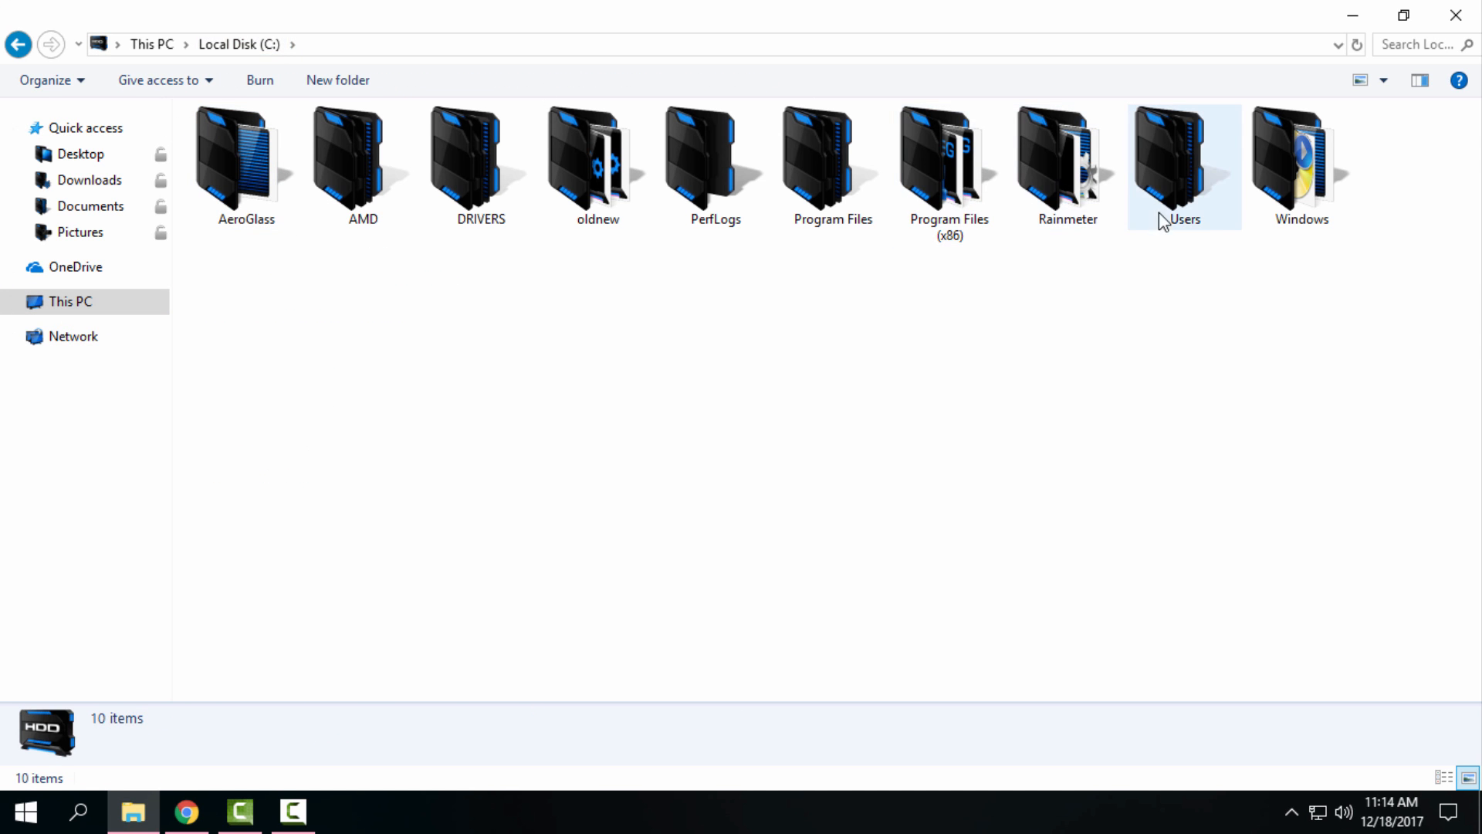
pyautogui.doubleClick(1299, 165)
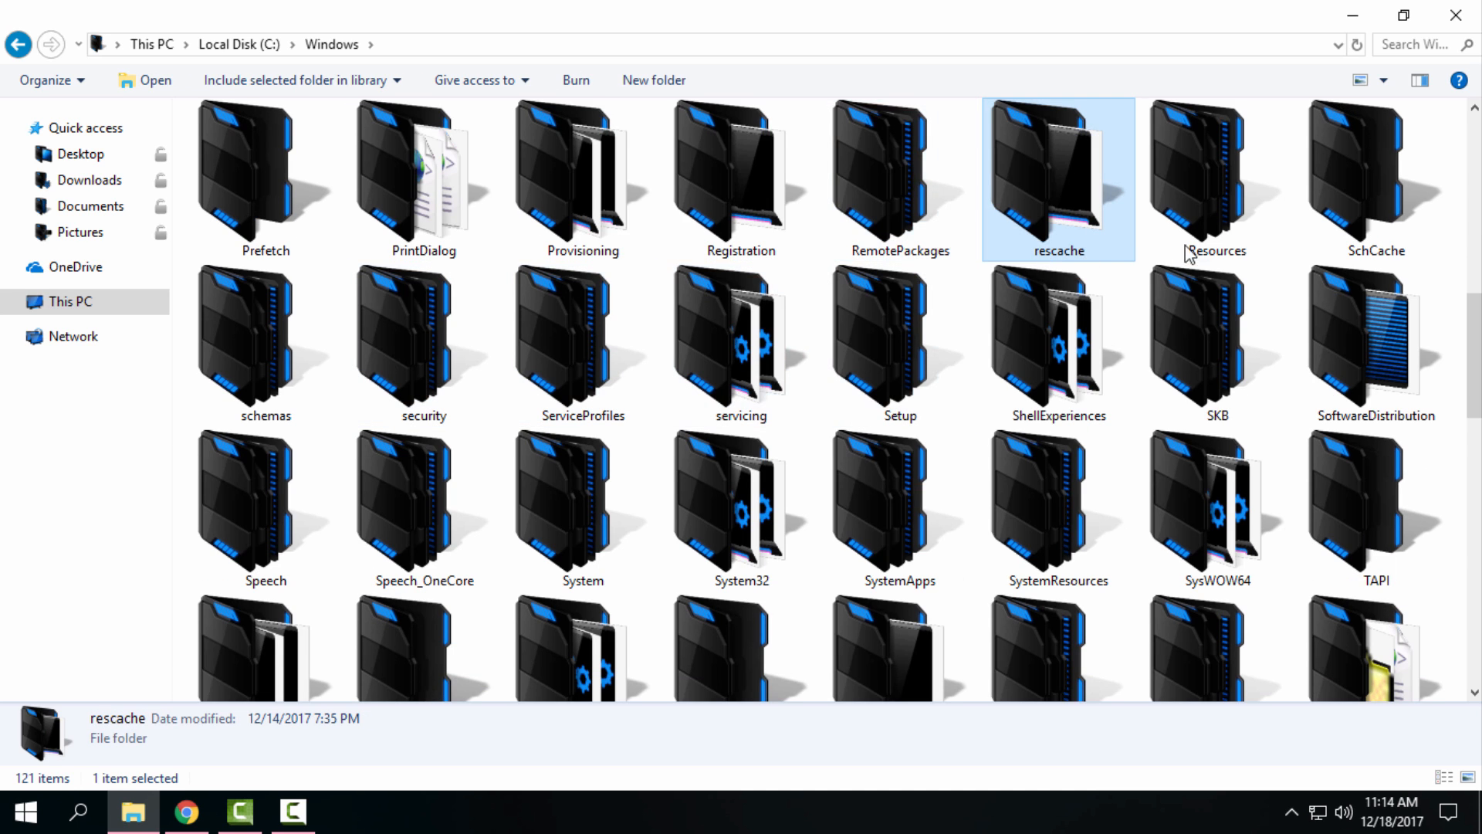
pyautogui.doubleClick(1214, 177)
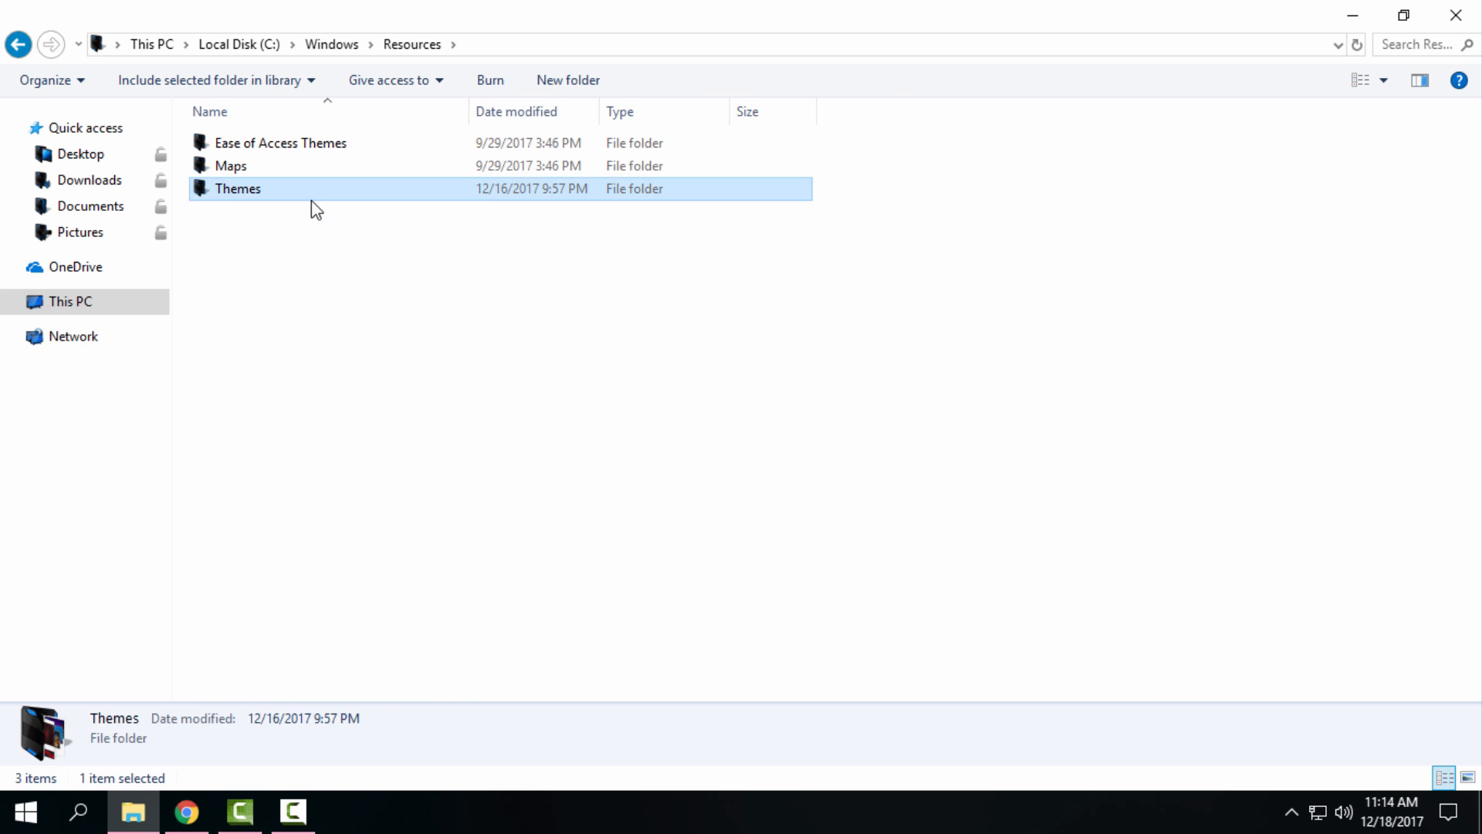
pyautogui.doubleClick(237, 188)
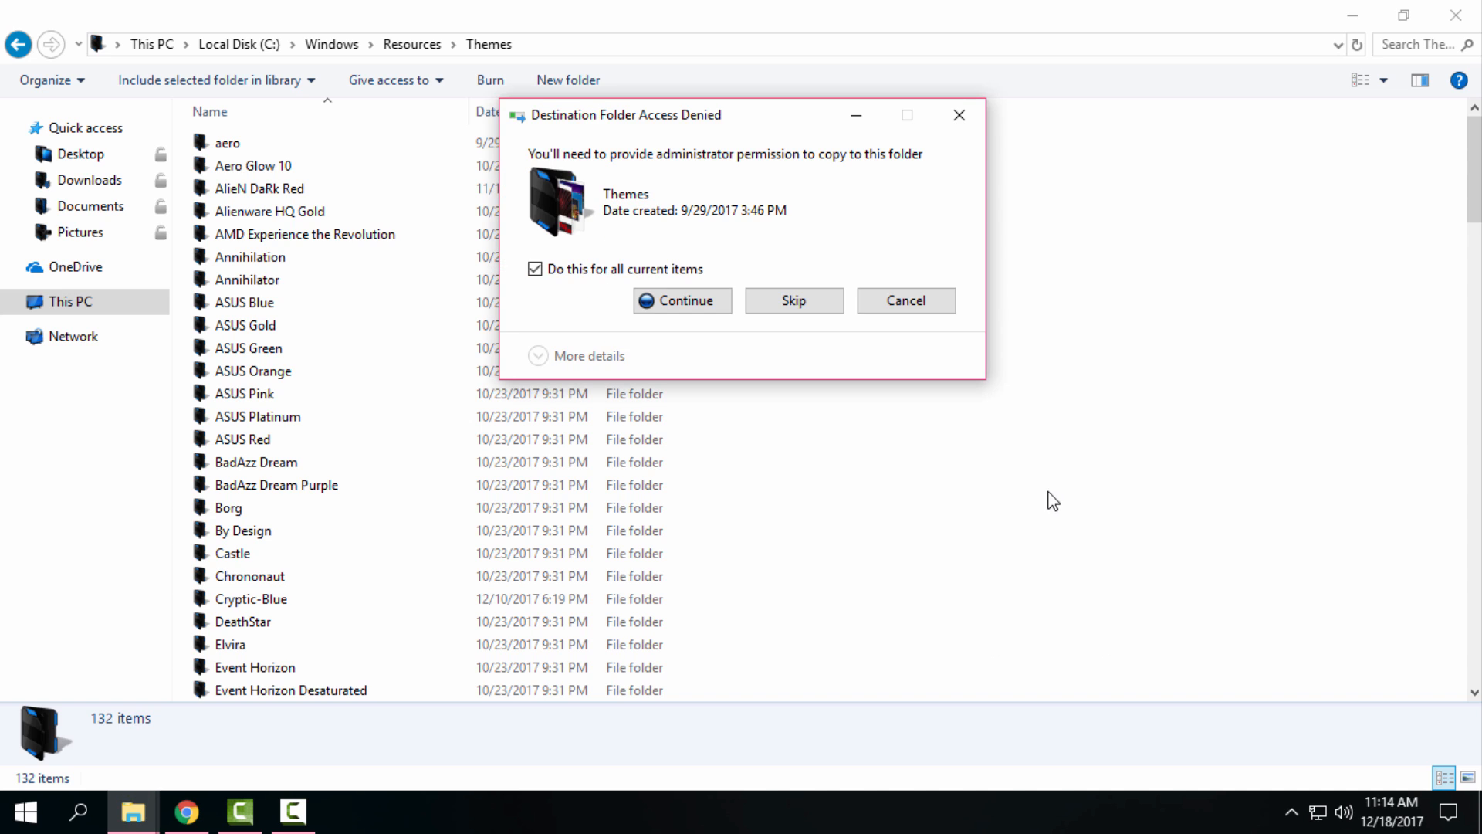
pyautogui.moveTo(692, 247)
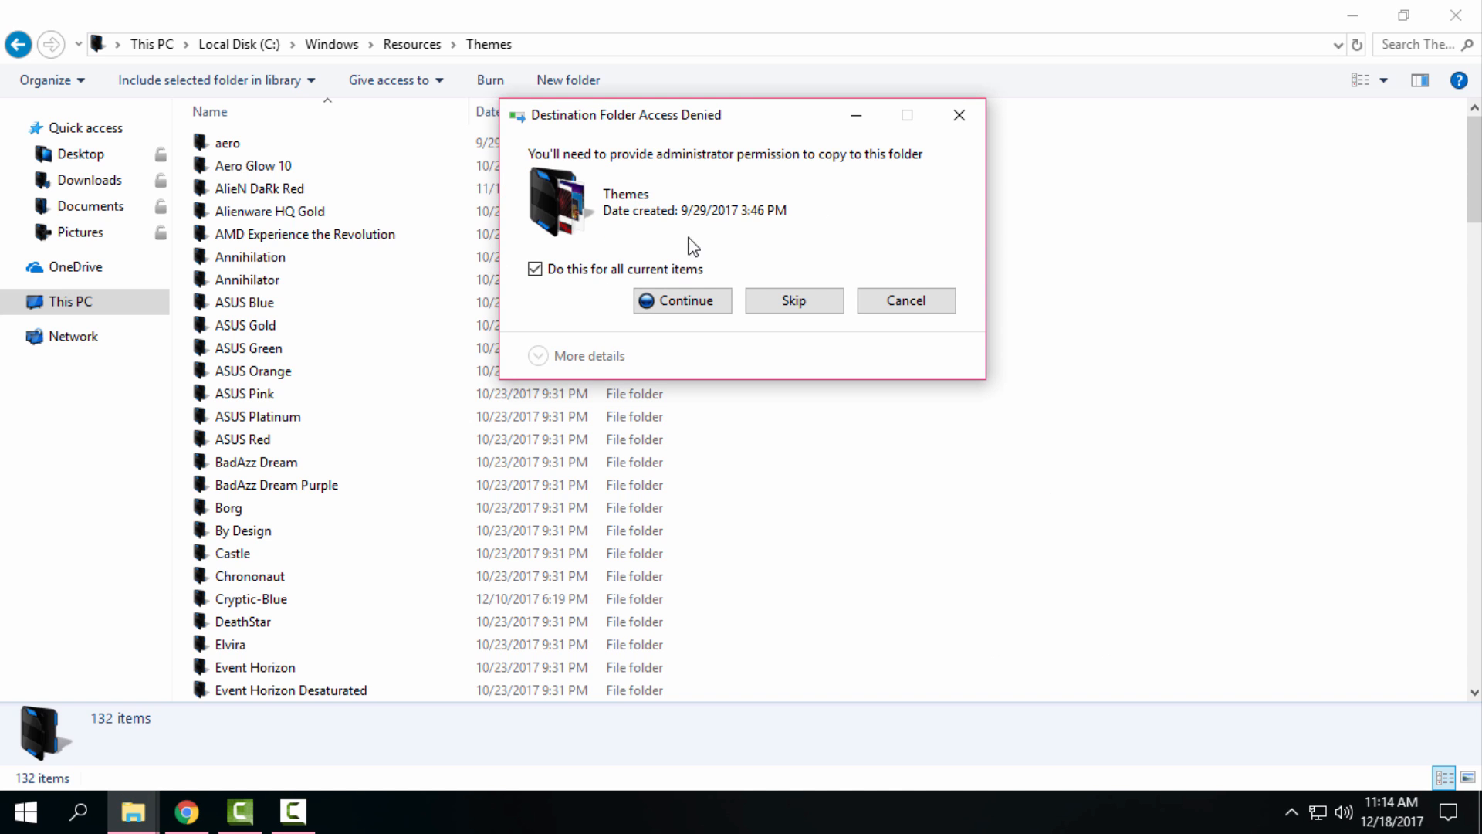
# - Continue past Destination Folder Access Denied to finish copying with administrator rights
pyautogui.click(681, 299)
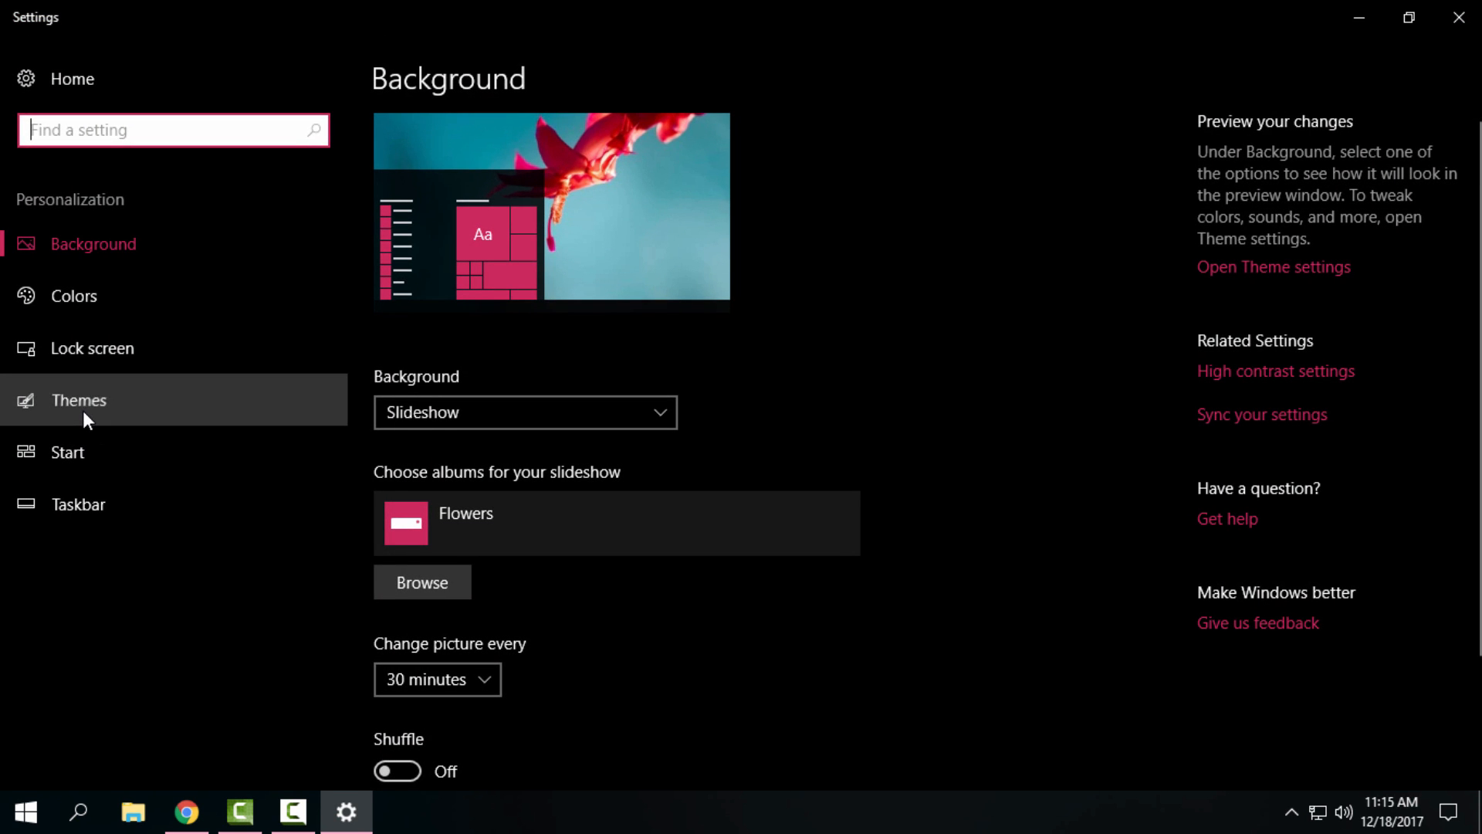
# - Apply 'christmas theme' from the Themes page and close Settings
pyautogui.click(80, 399)
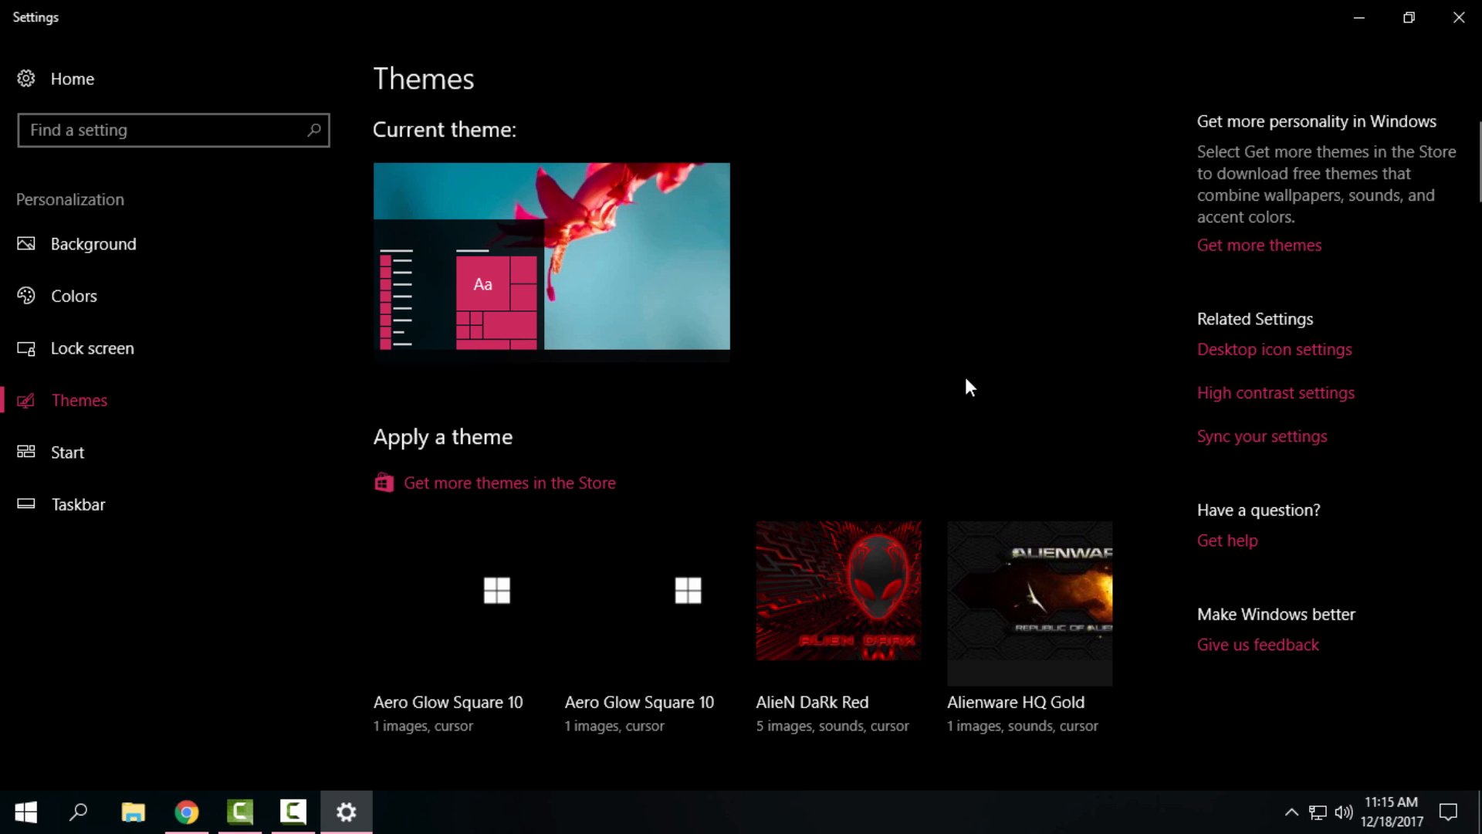
pyautogui.scroll(-3)
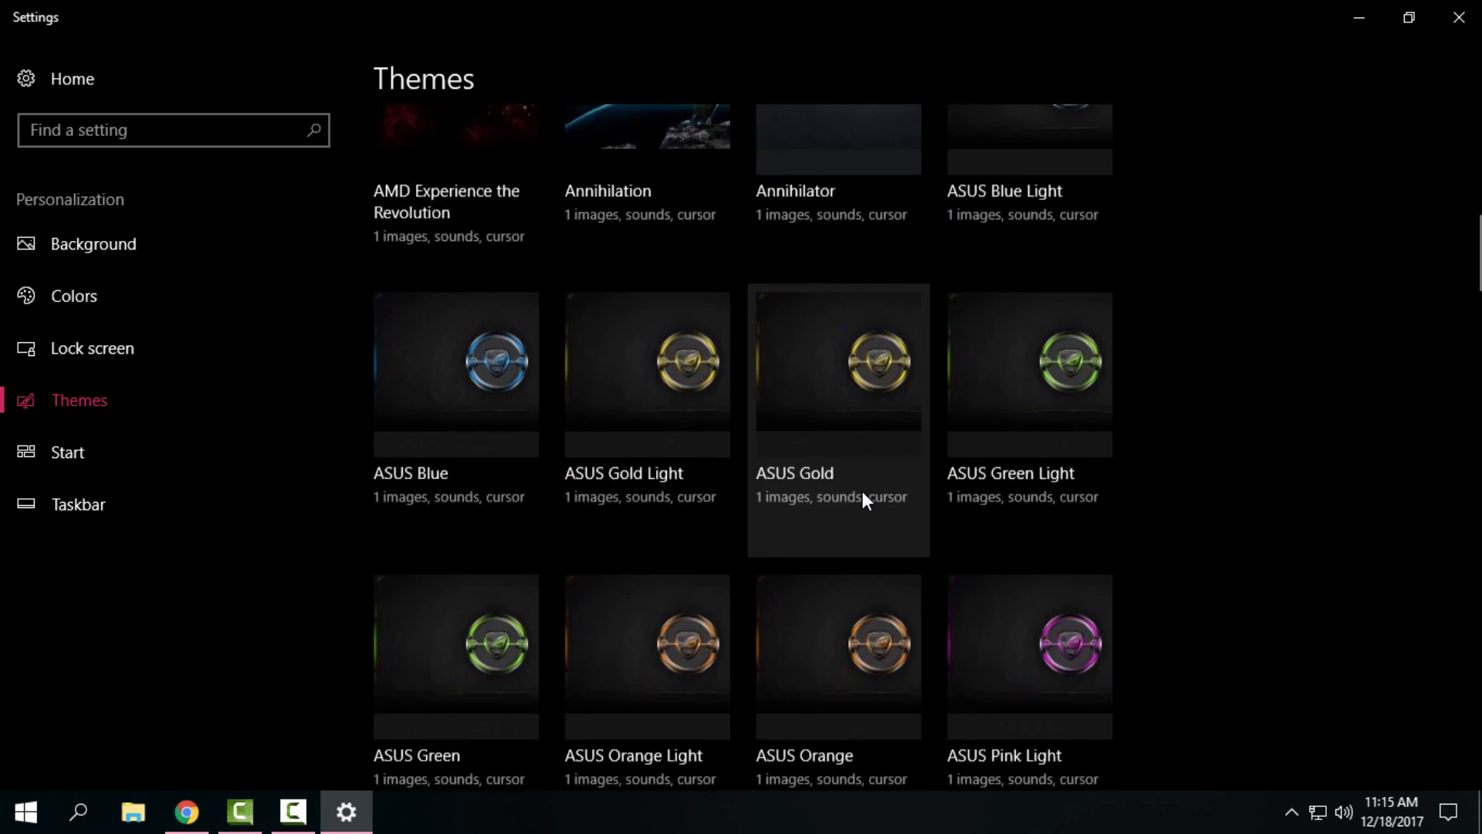
pyautogui.scroll(3)
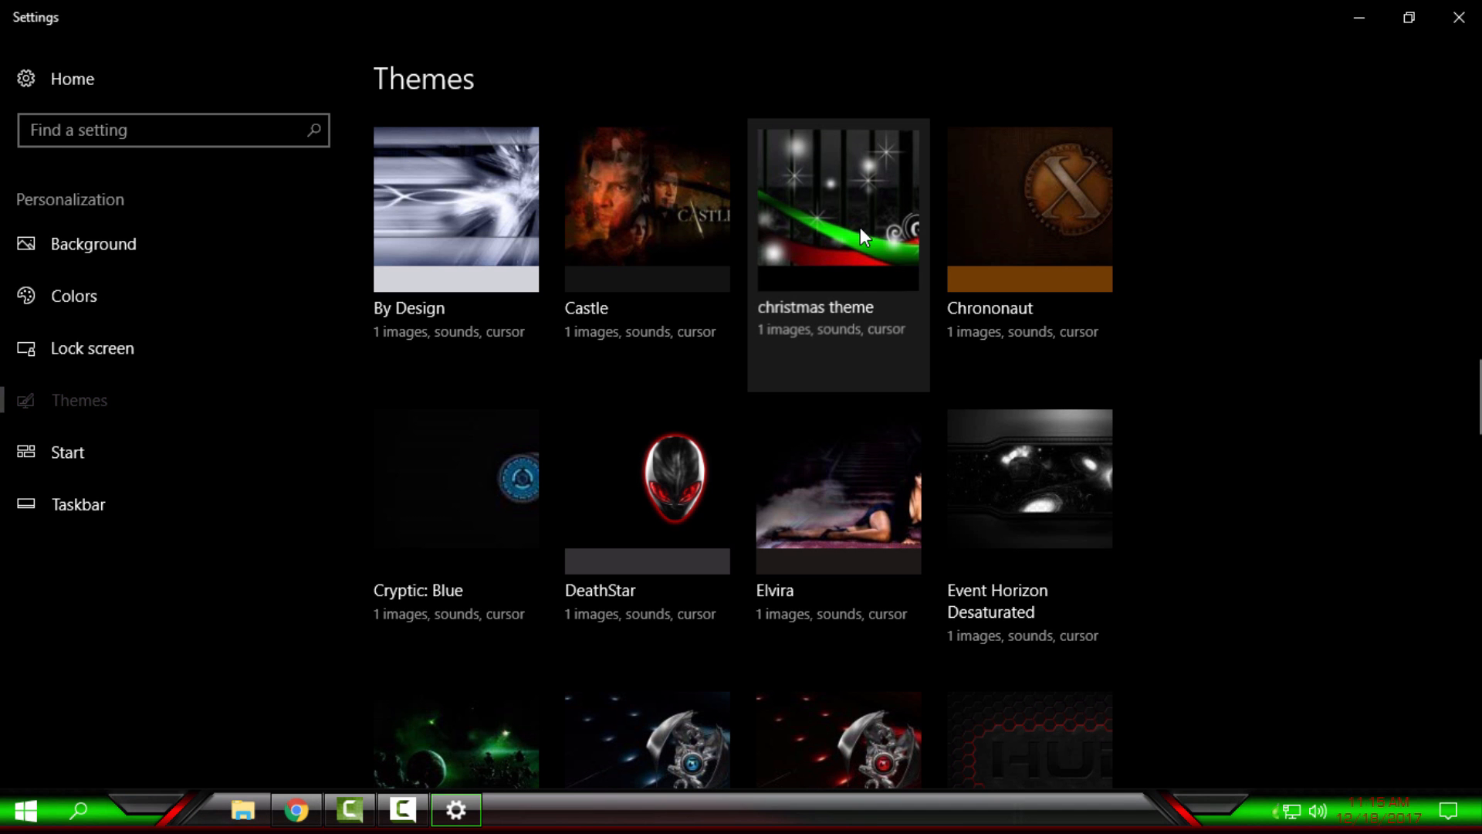
pyautogui.moveTo(1458, 17)
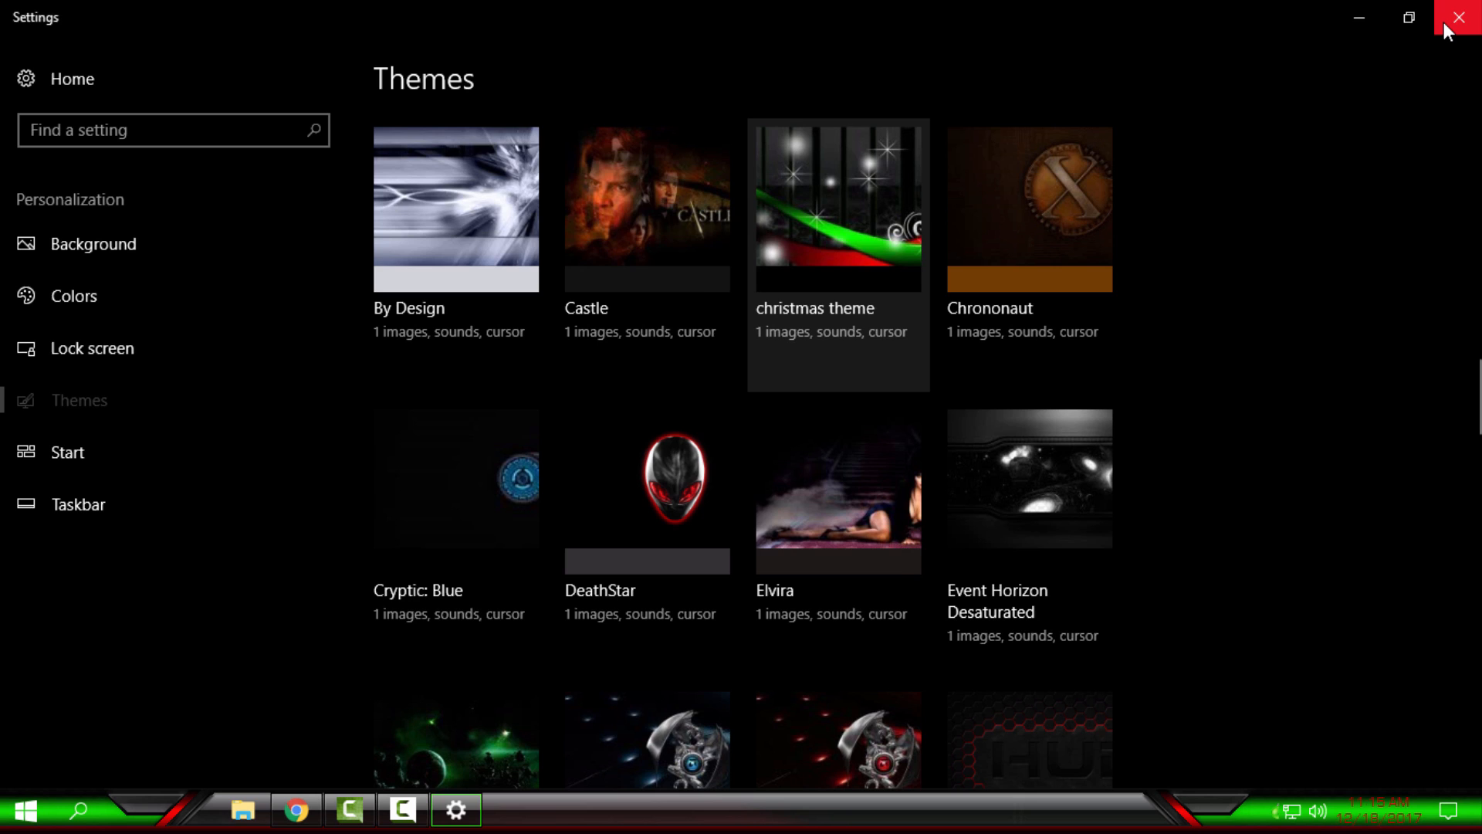
pyautogui.click(1458, 17)
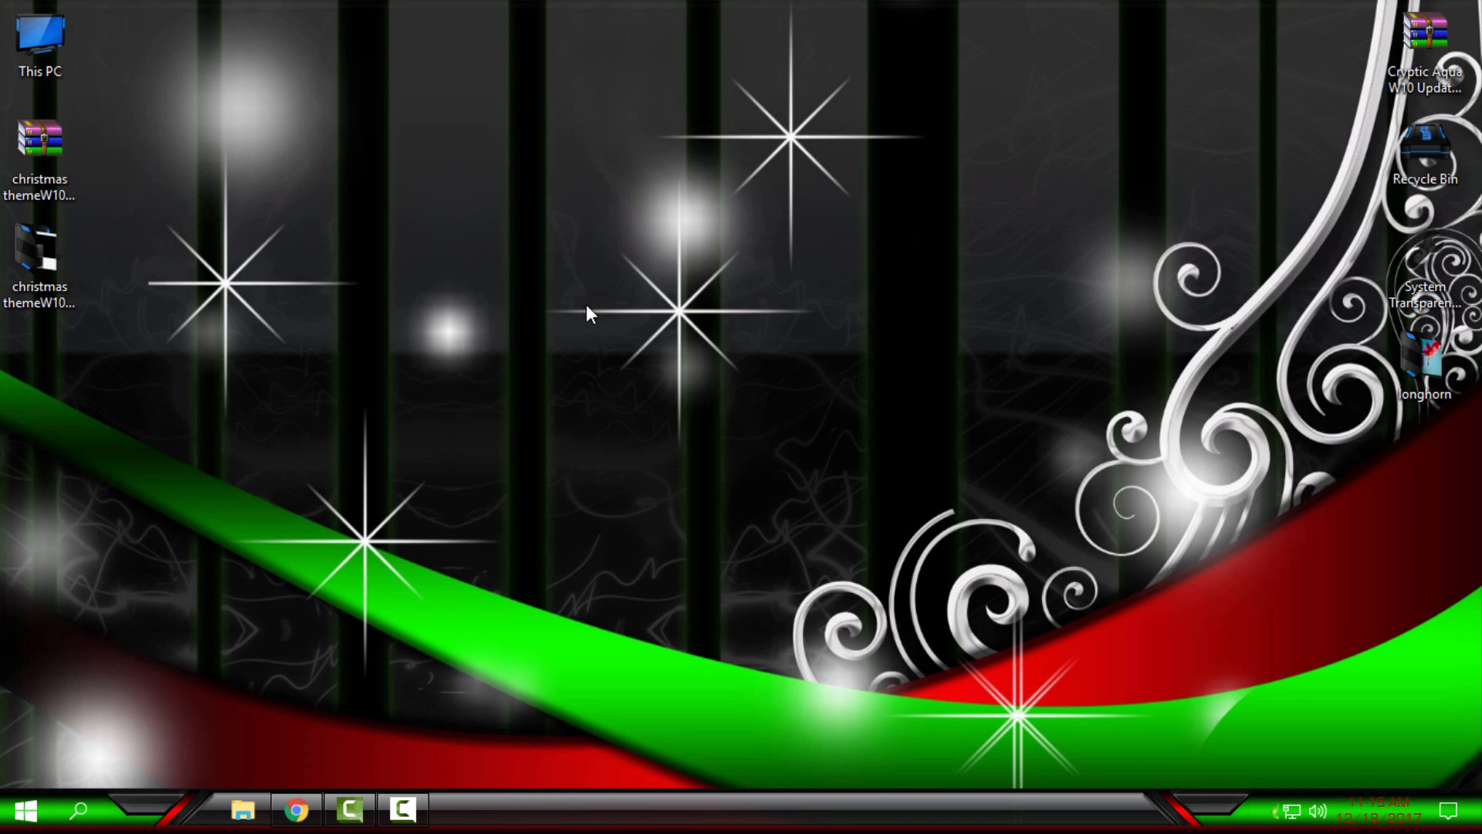
pyautogui.click(24, 809)
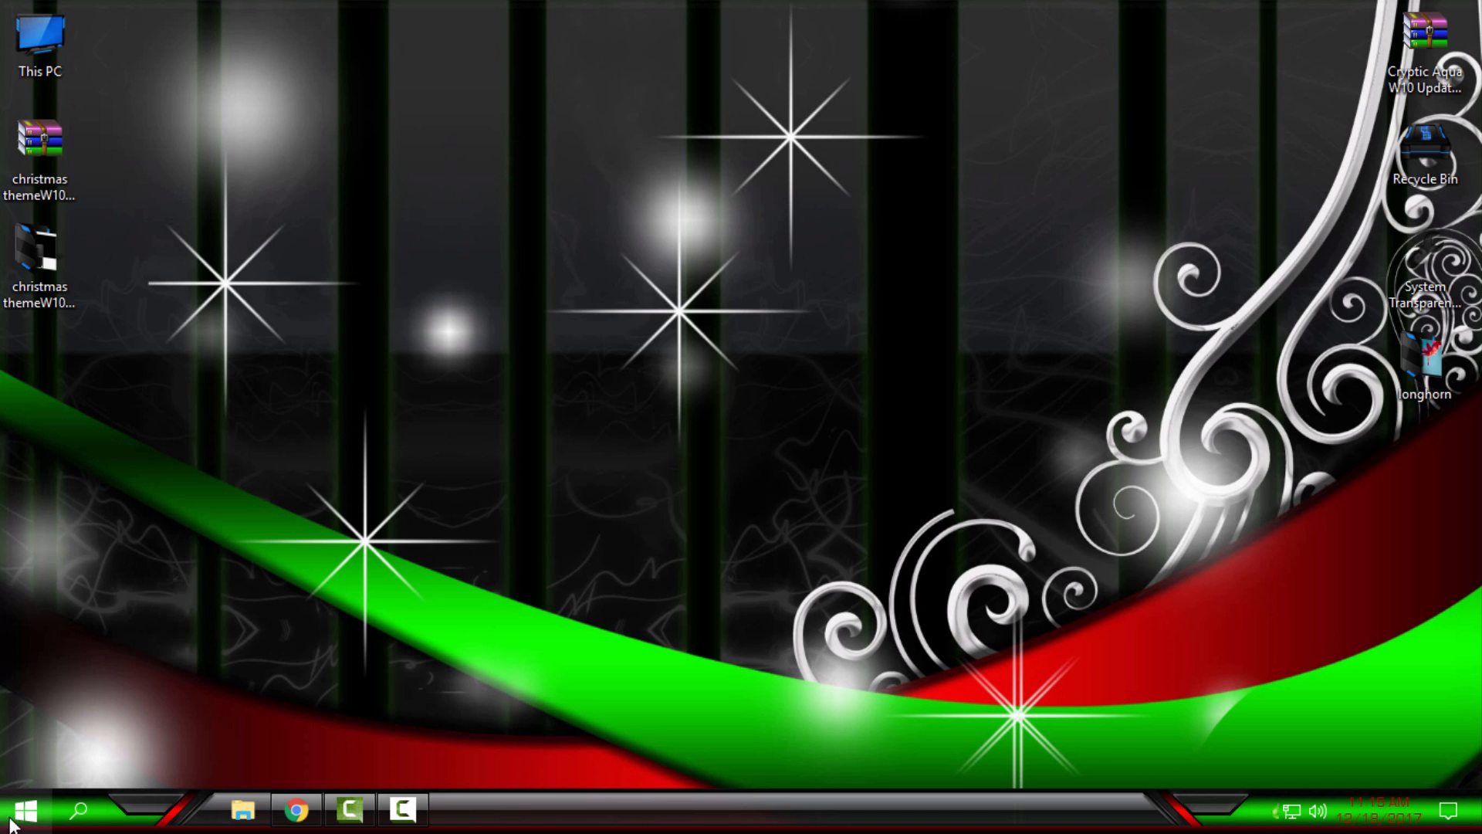
pyautogui.click(21, 812)
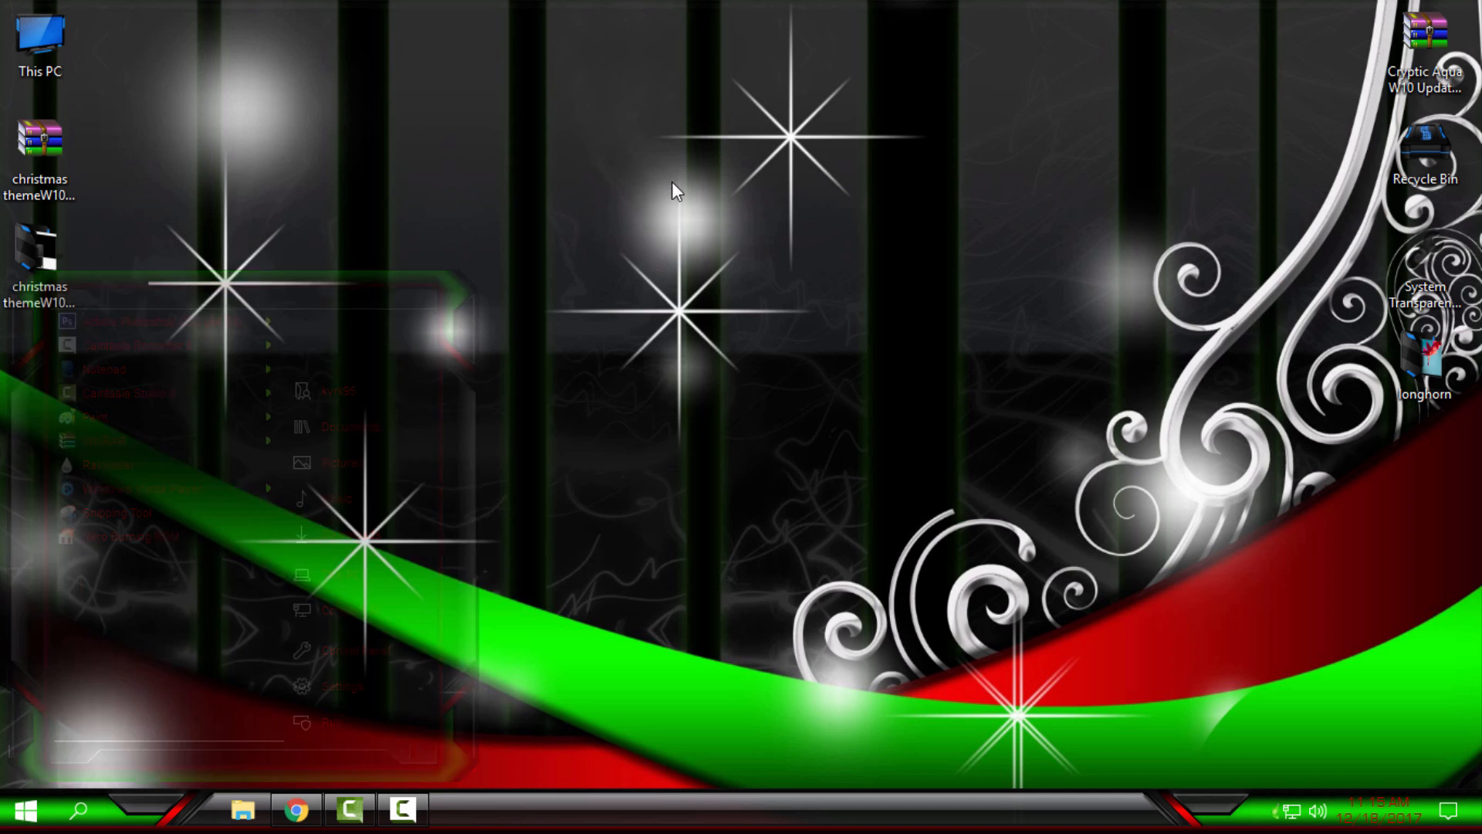
pyautogui.click(21, 810)
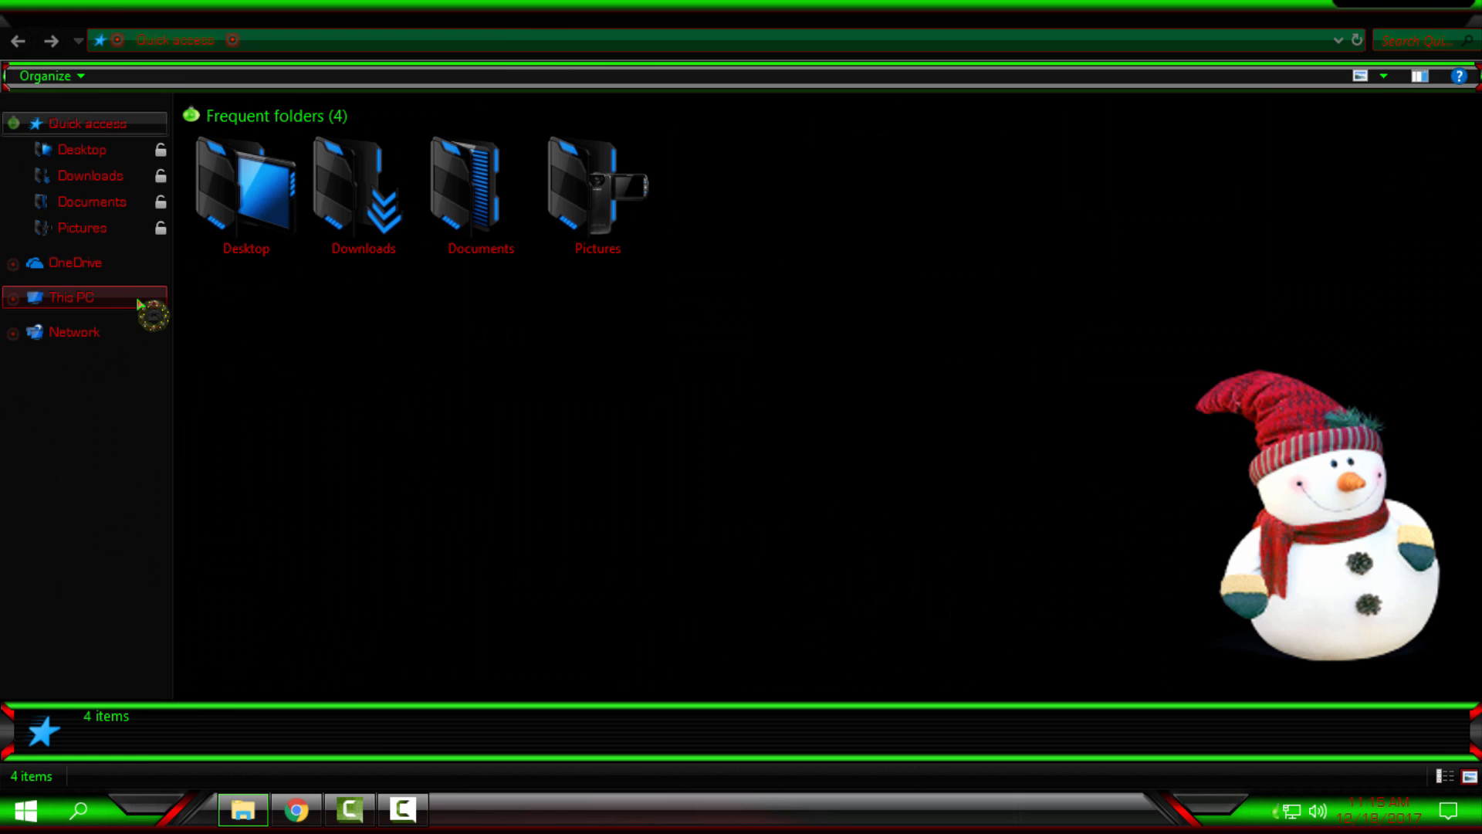
pyautogui.click(68, 298)
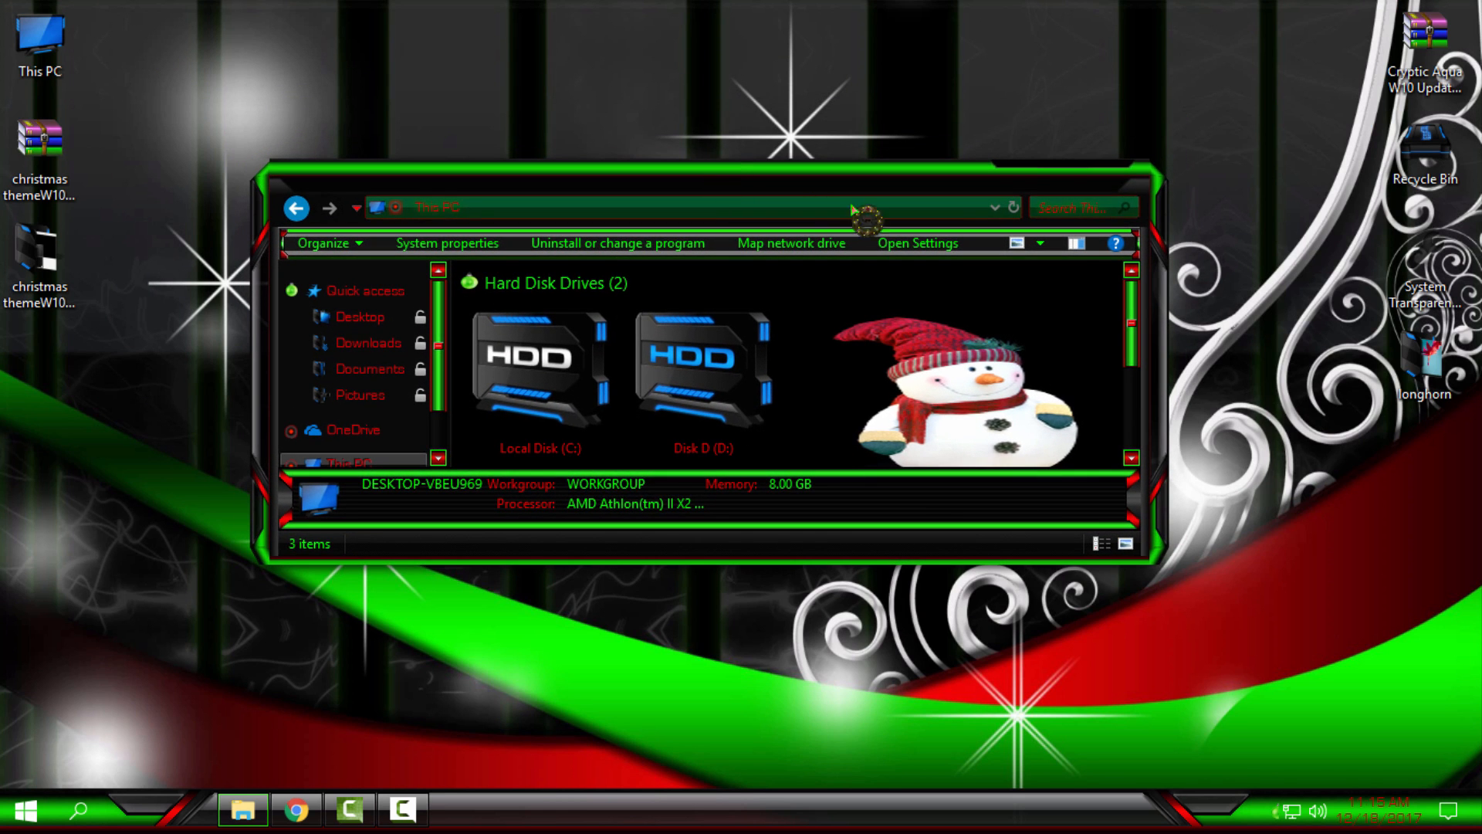
pyautogui.moveTo(1104, 182)
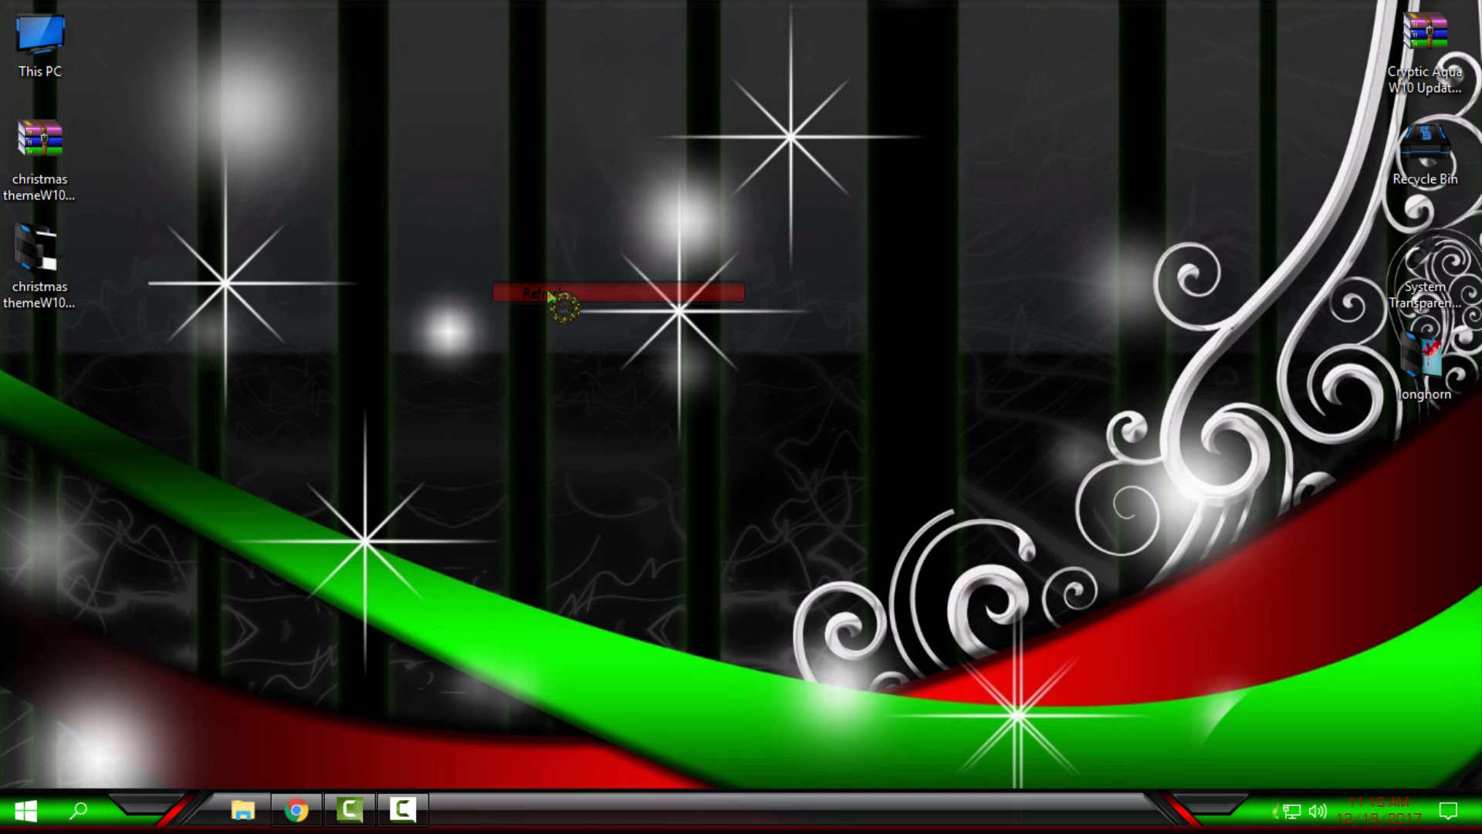
# - Open the StartIsBack configuration on its Appearance page
pyautogui.rightClick(563, 303)
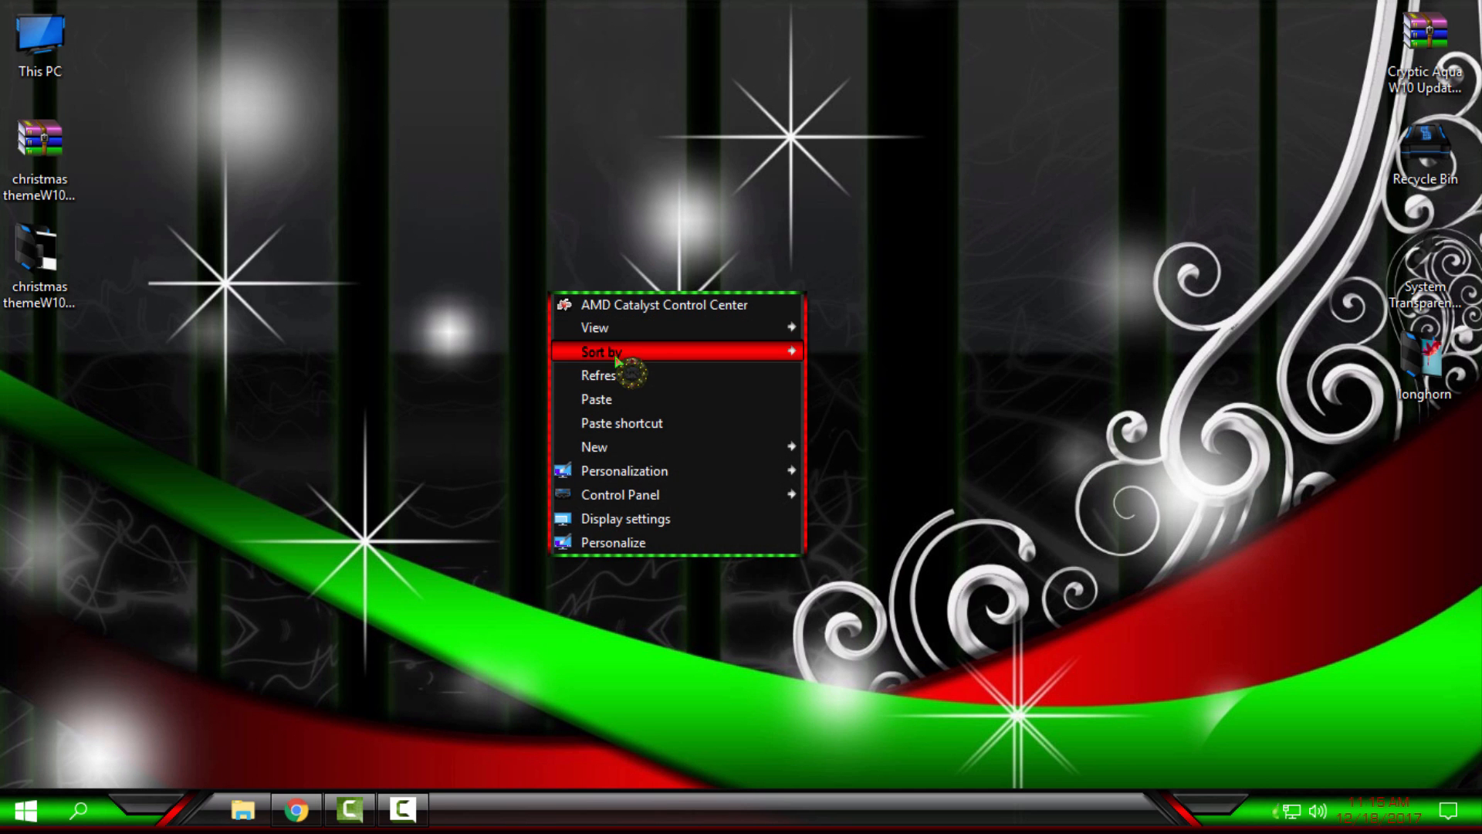
pyautogui.click(20, 809)
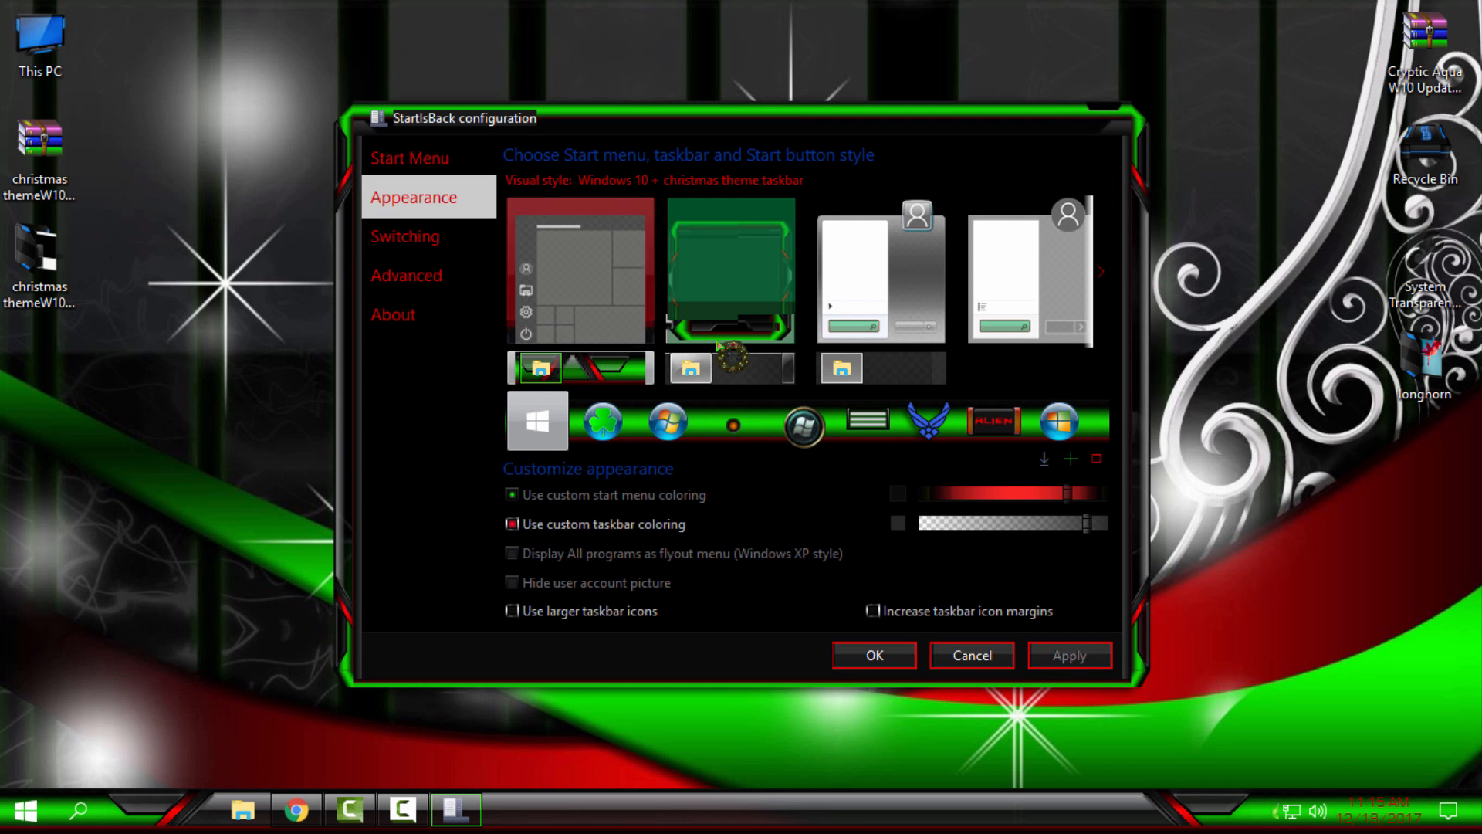
pyautogui.moveTo(1087, 477)
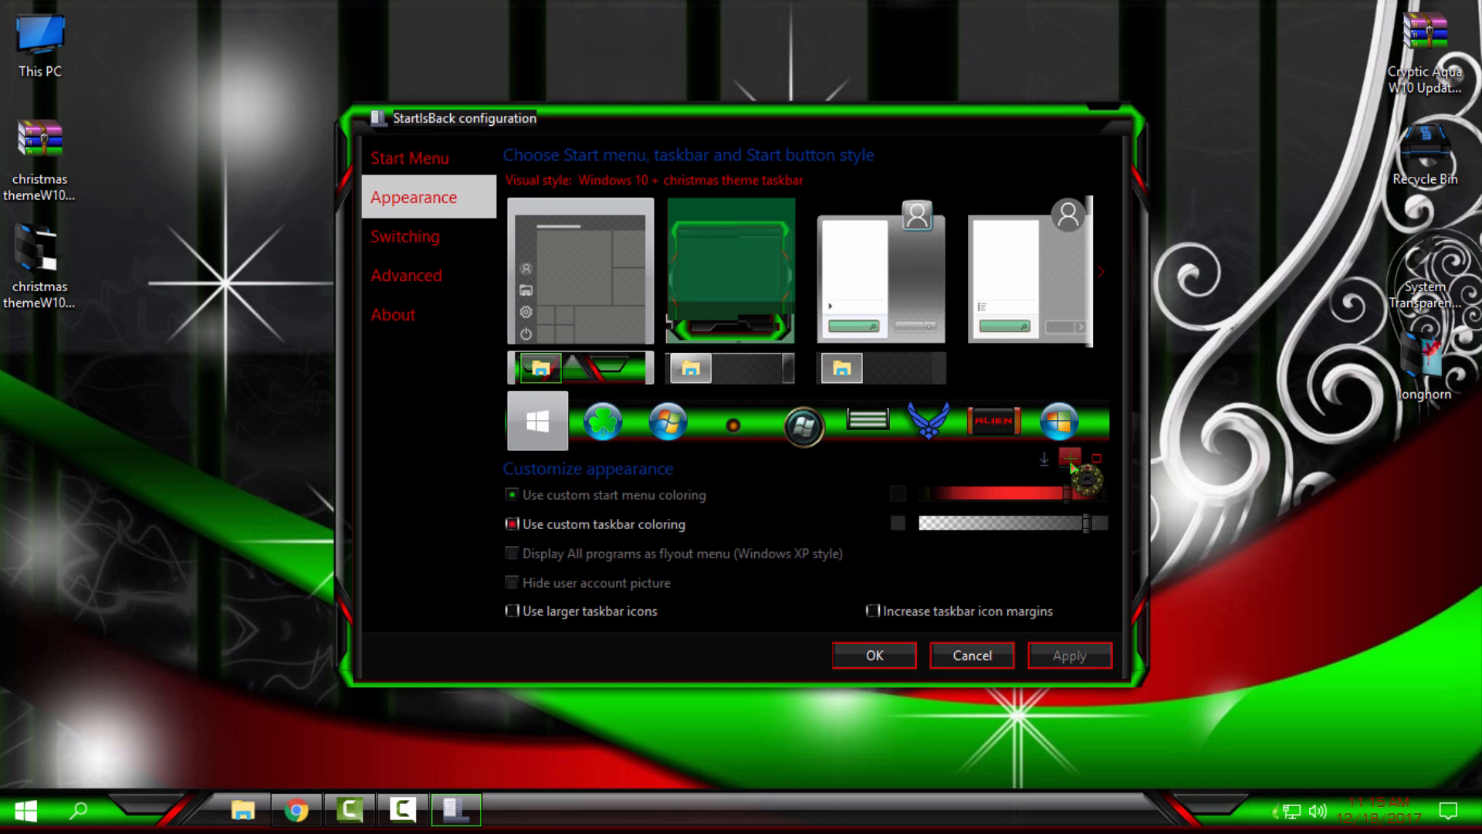
# - Add 6801.png from christmas theme\explorer.exe as a custom Start button image
pyautogui.click(1044, 458)
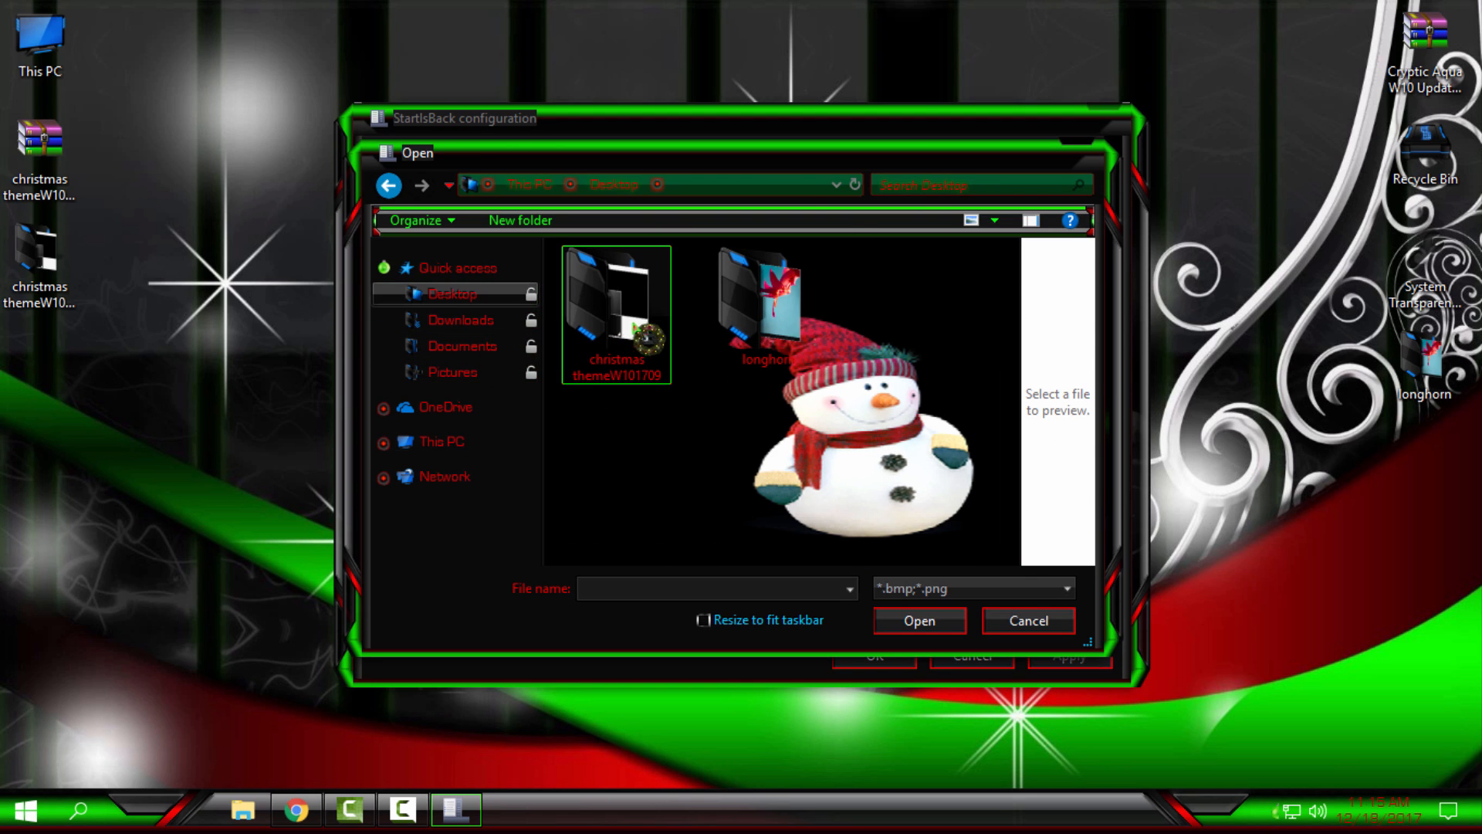
pyautogui.doubleClick(615, 315)
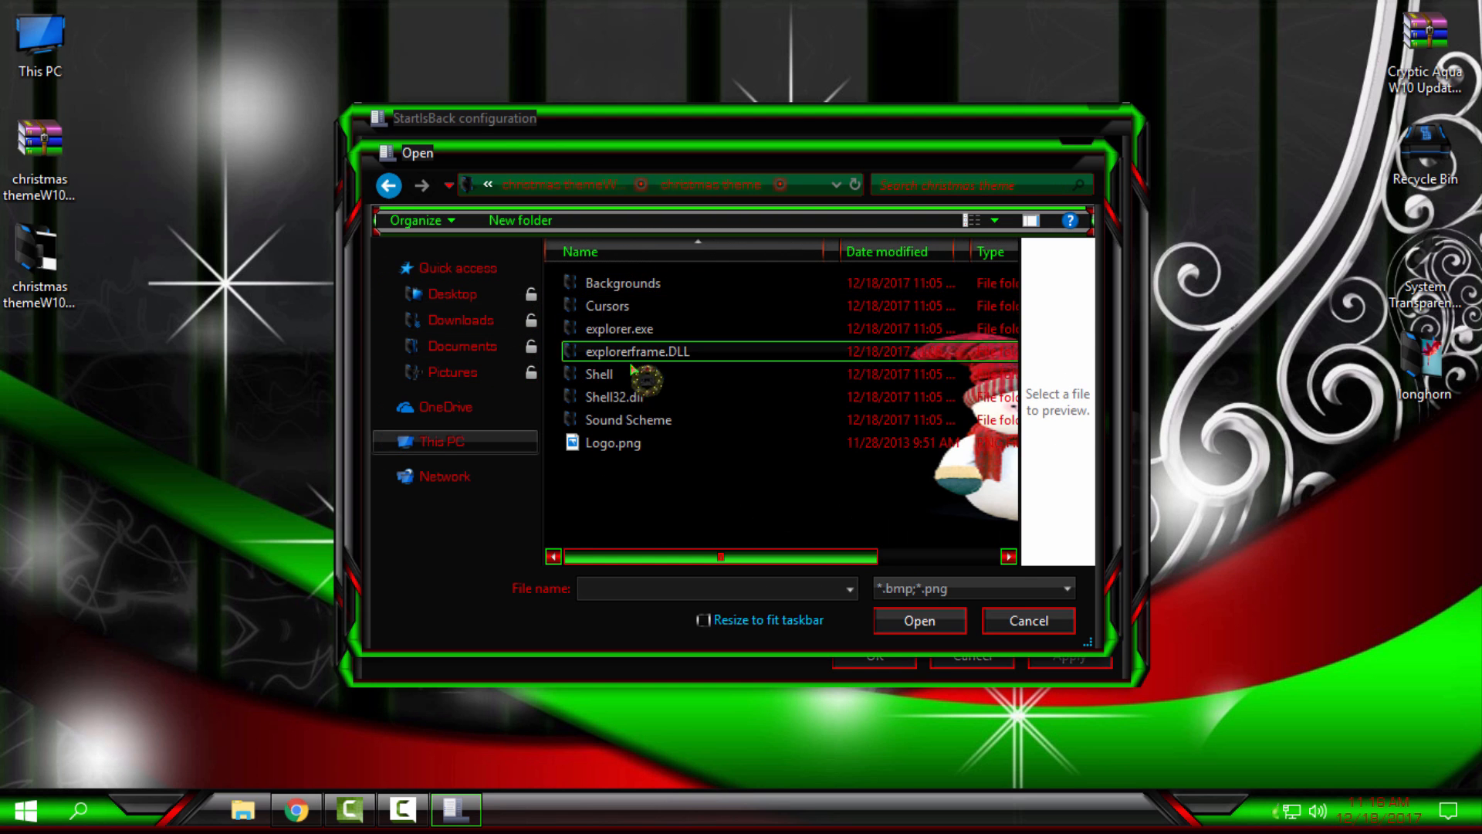
pyautogui.click(627, 420)
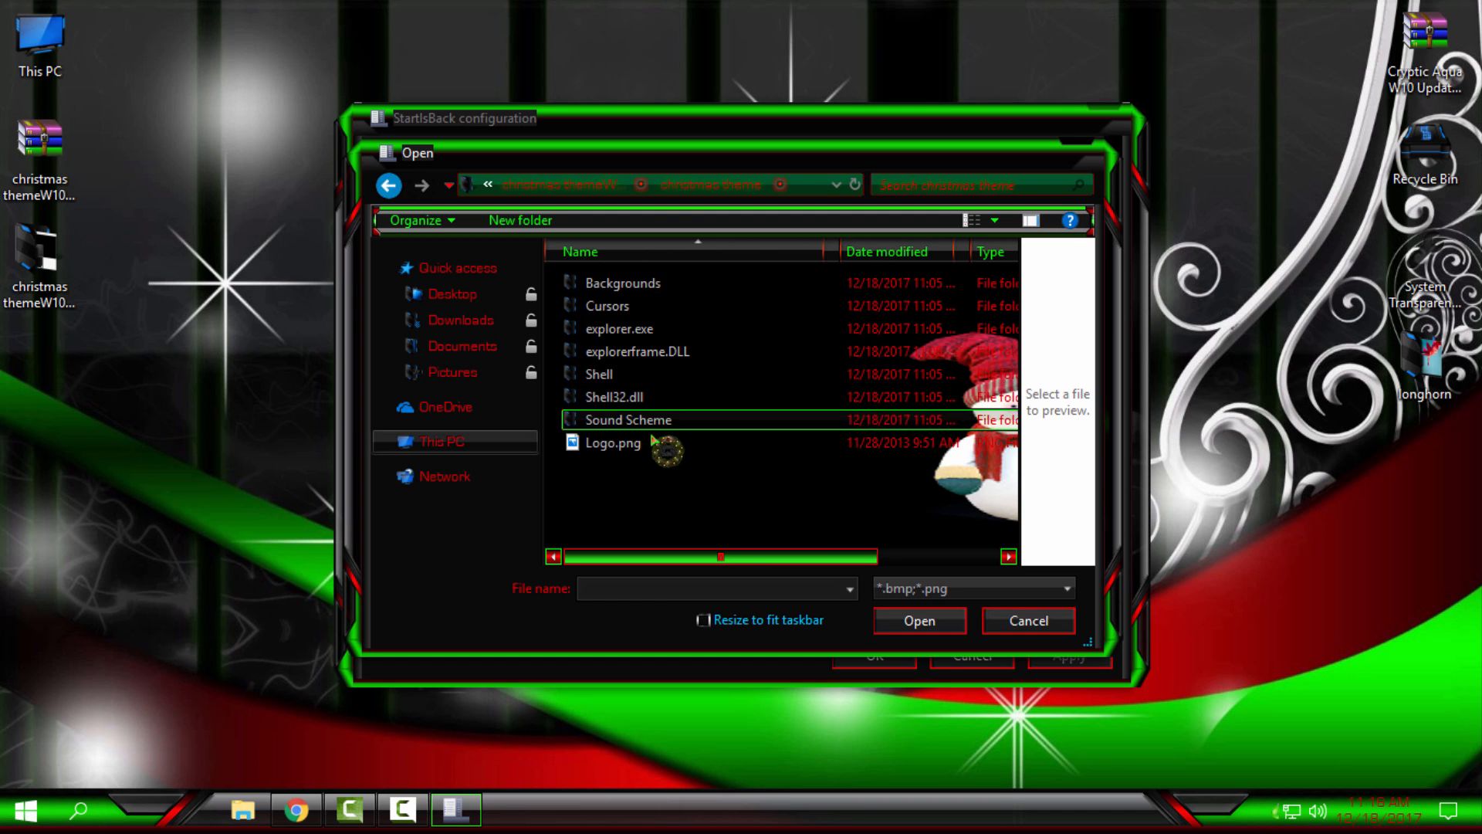
pyautogui.click(619, 328)
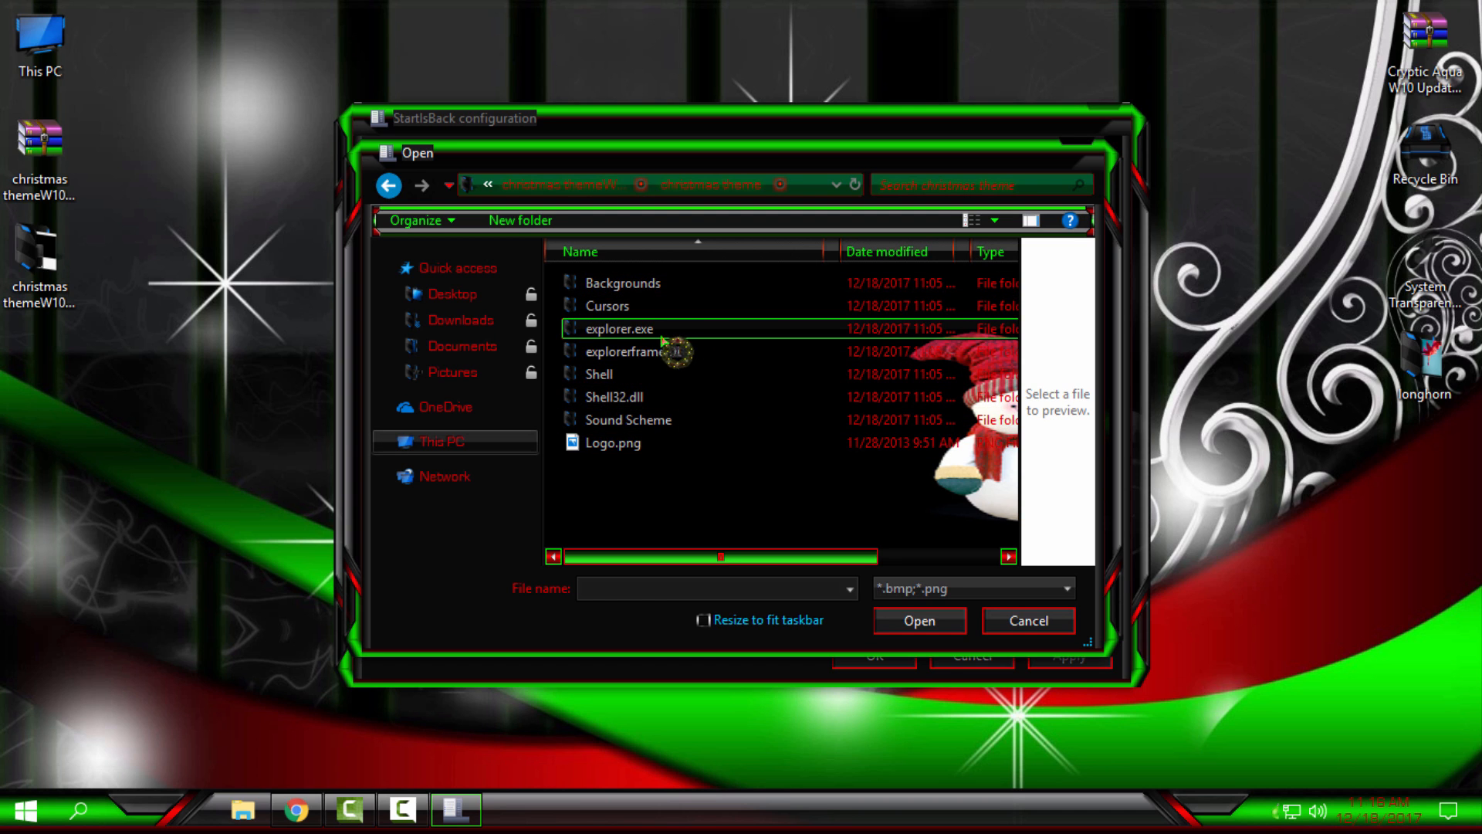
pyautogui.doubleClick(619, 328)
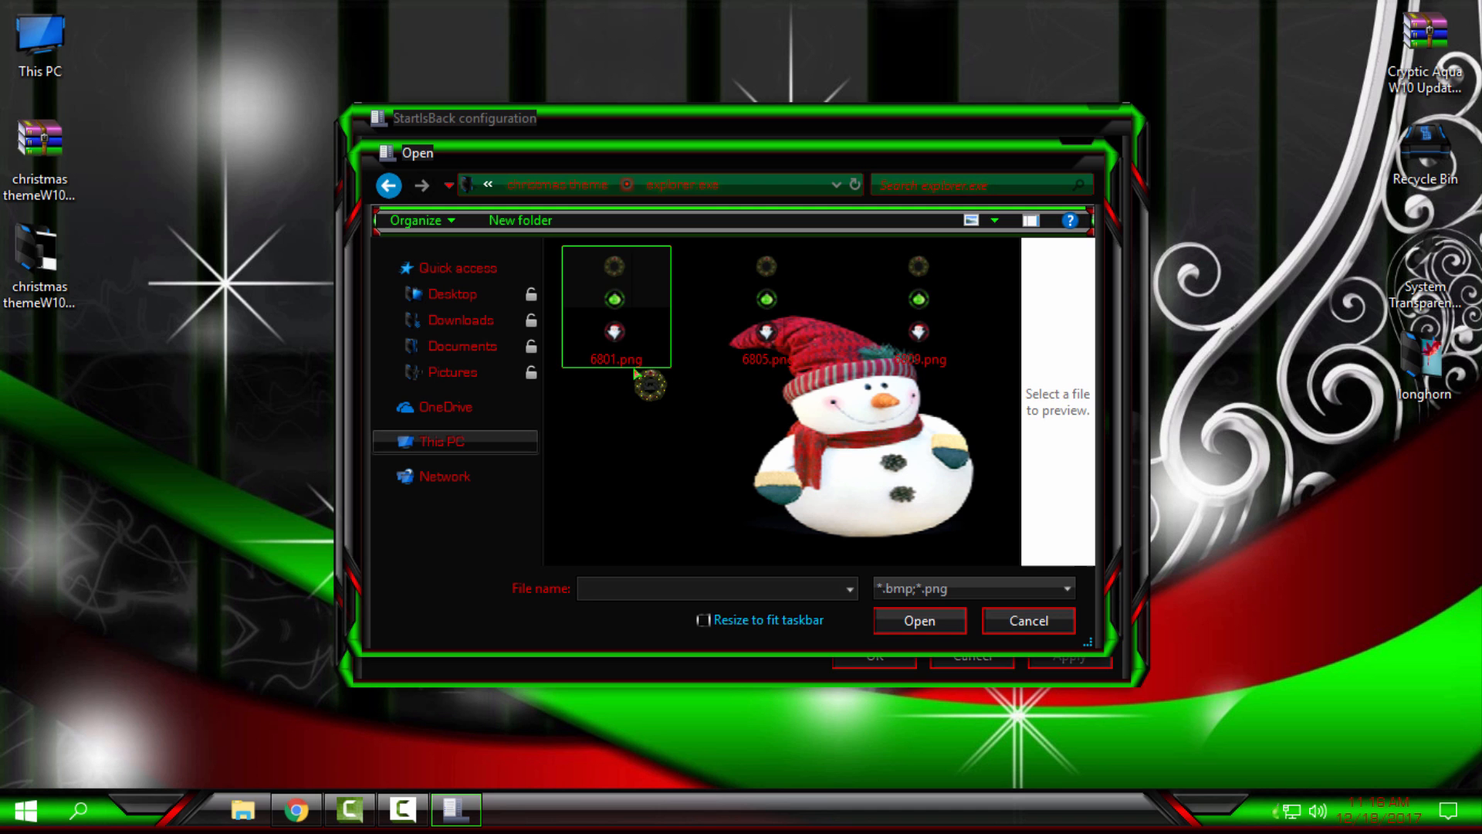
pyautogui.click(615, 302)
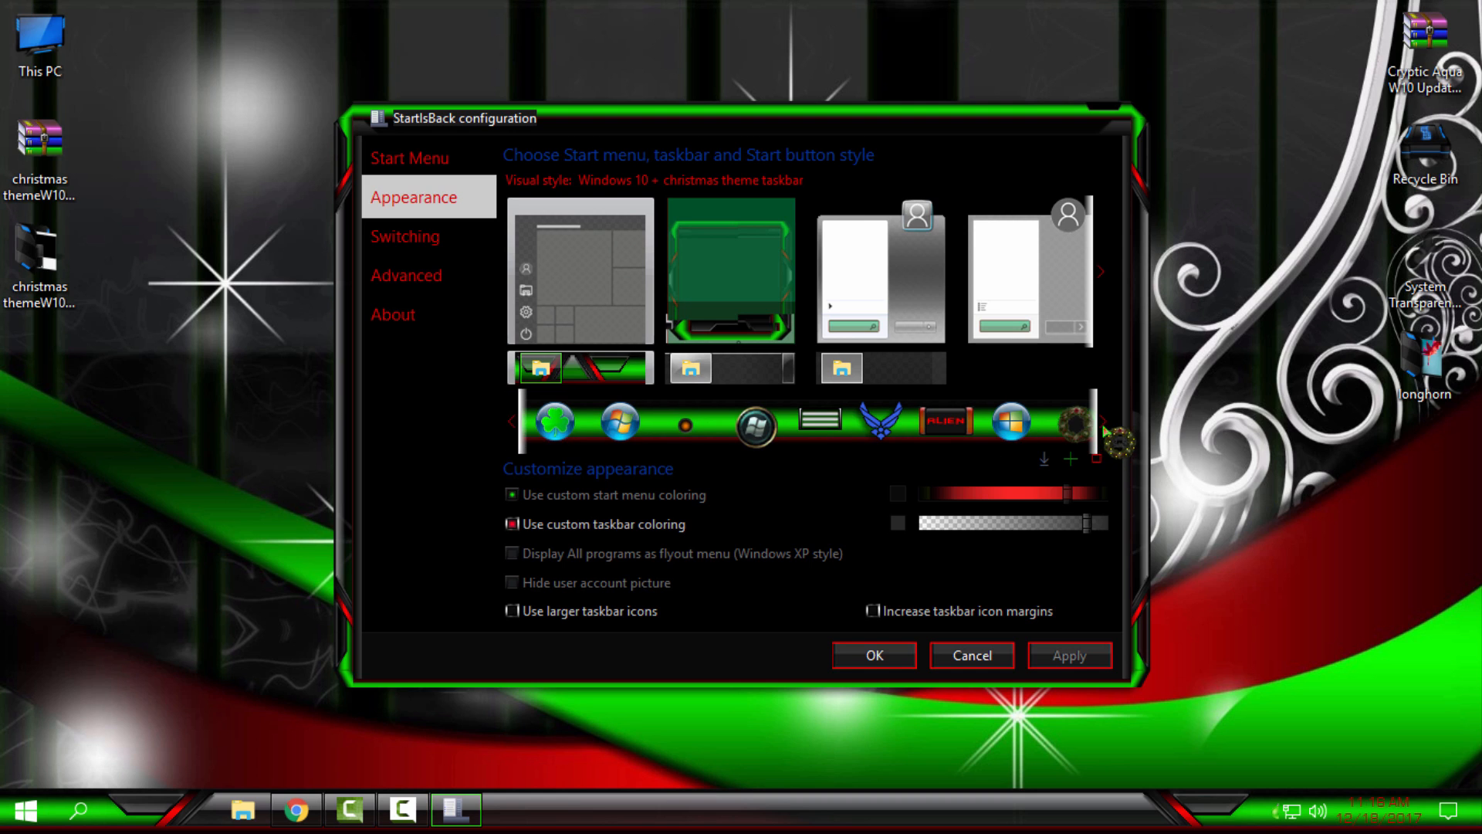
# - Choose the christmas theme Start menu with the 6801.png orb and save with OK
pyautogui.click(1076, 419)
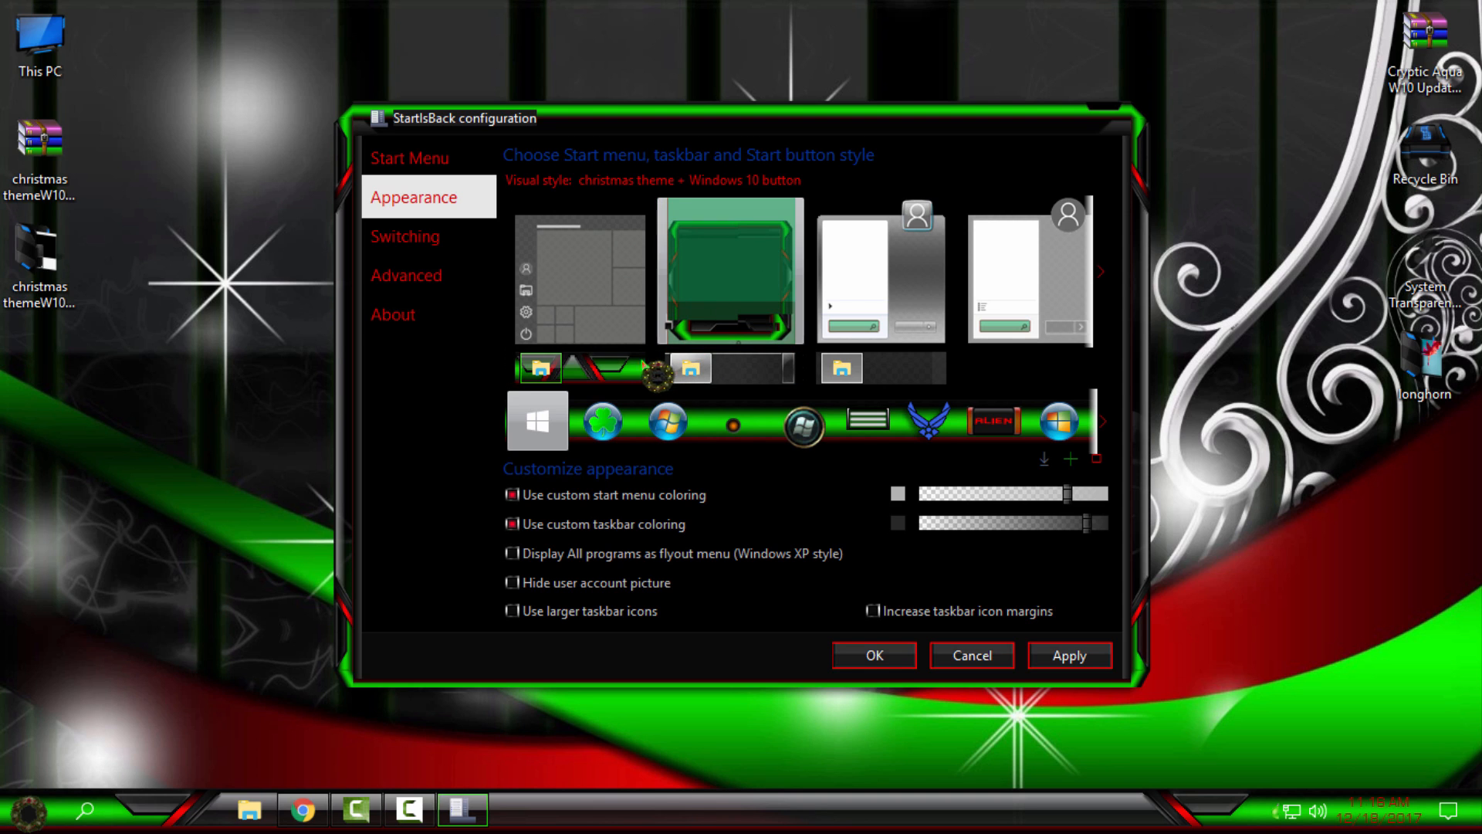
pyautogui.click(730, 272)
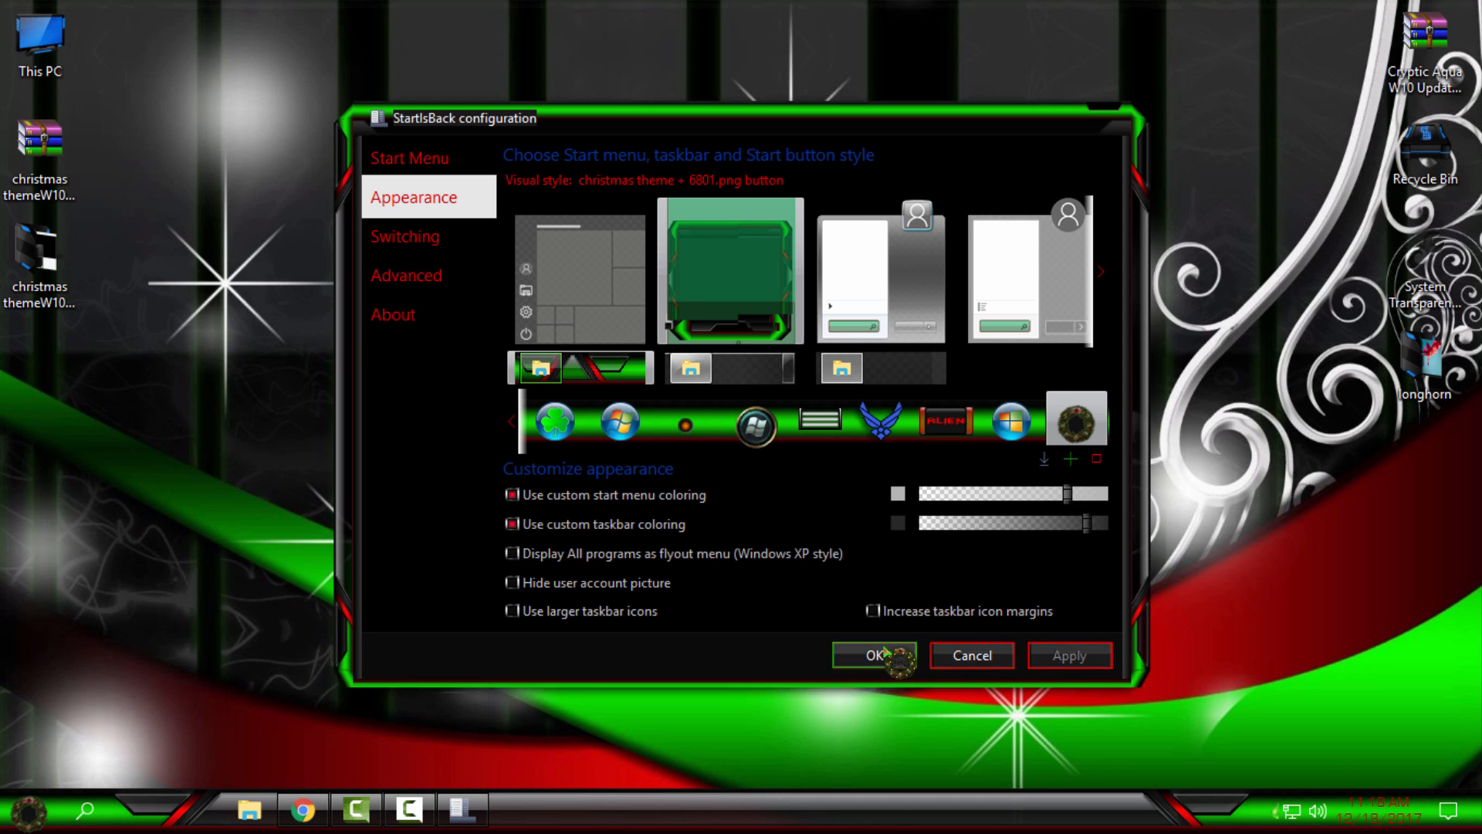
pyautogui.click(869, 656)
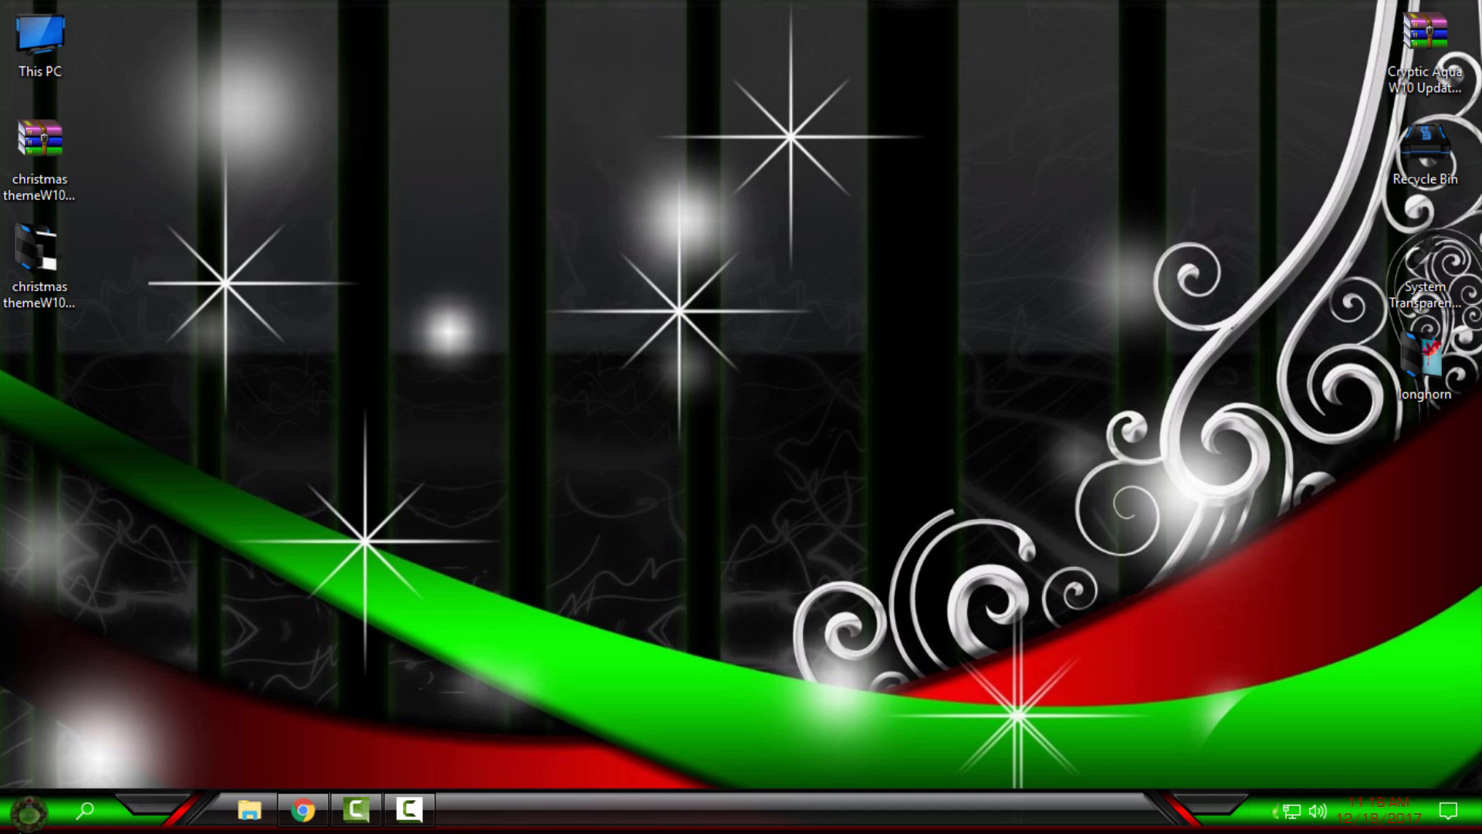
pyautogui.click(248, 810)
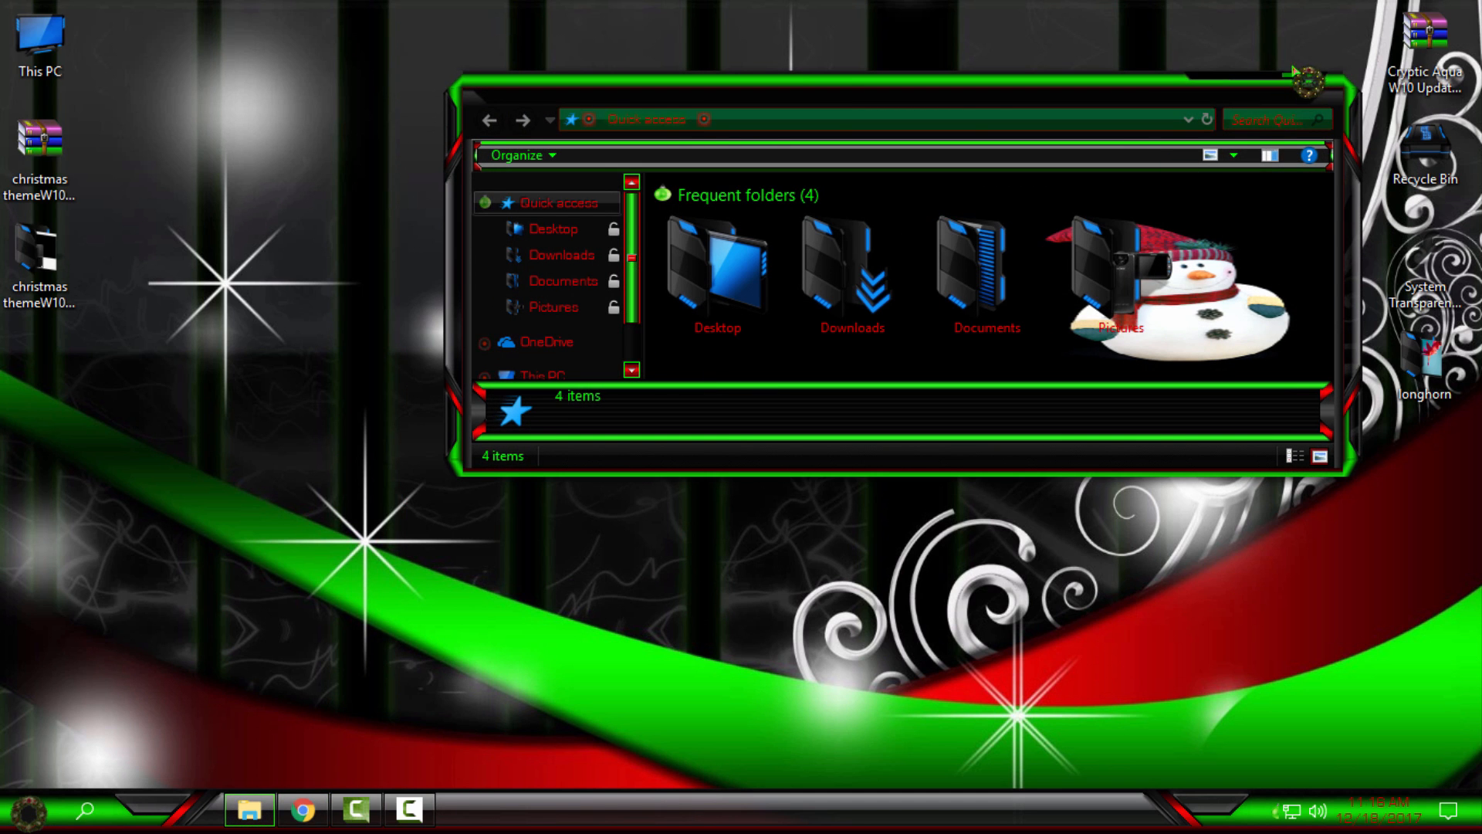
pyautogui.click(543, 375)
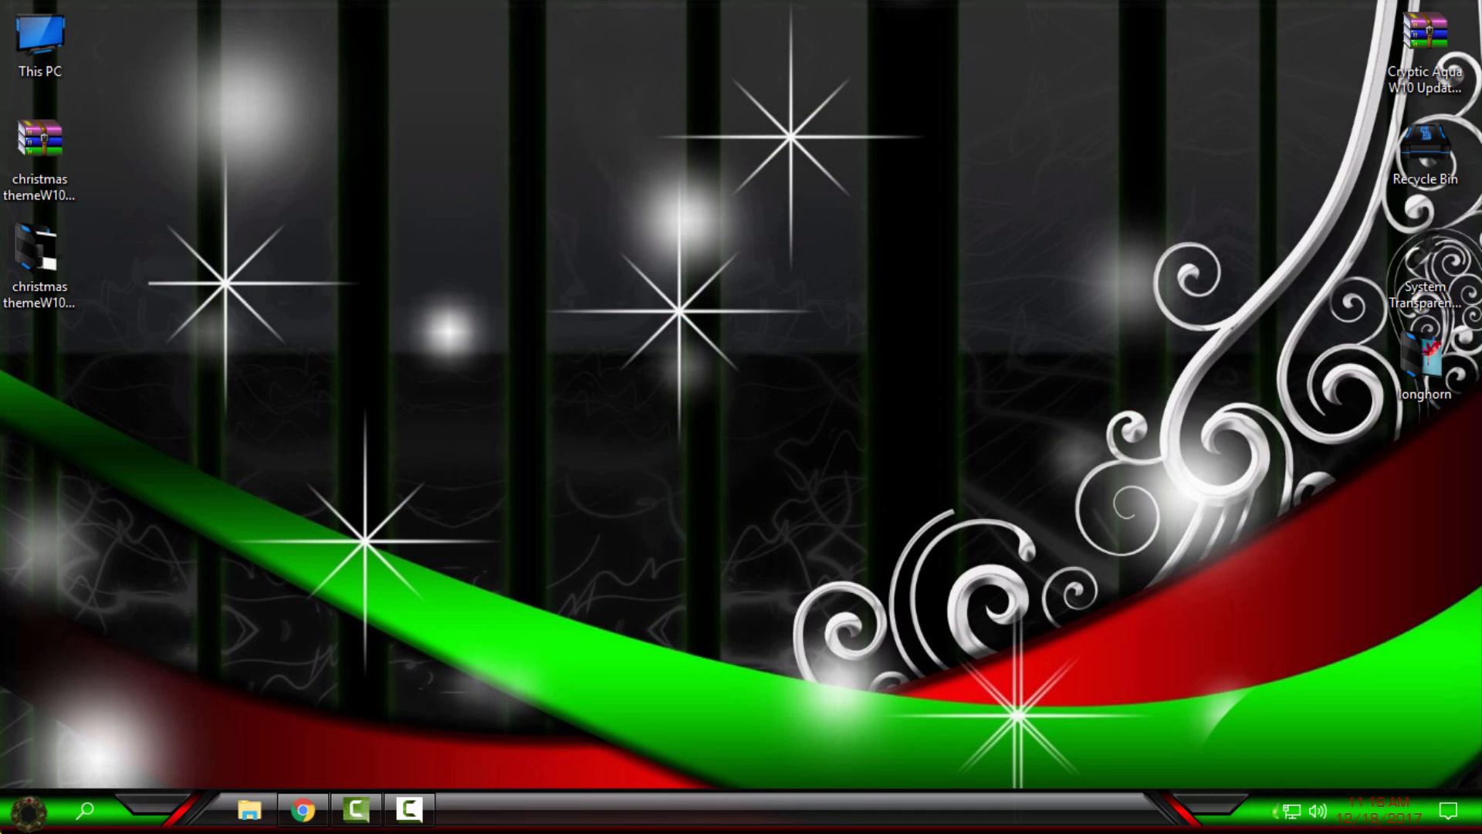
pyautogui.moveTo(175, 610)
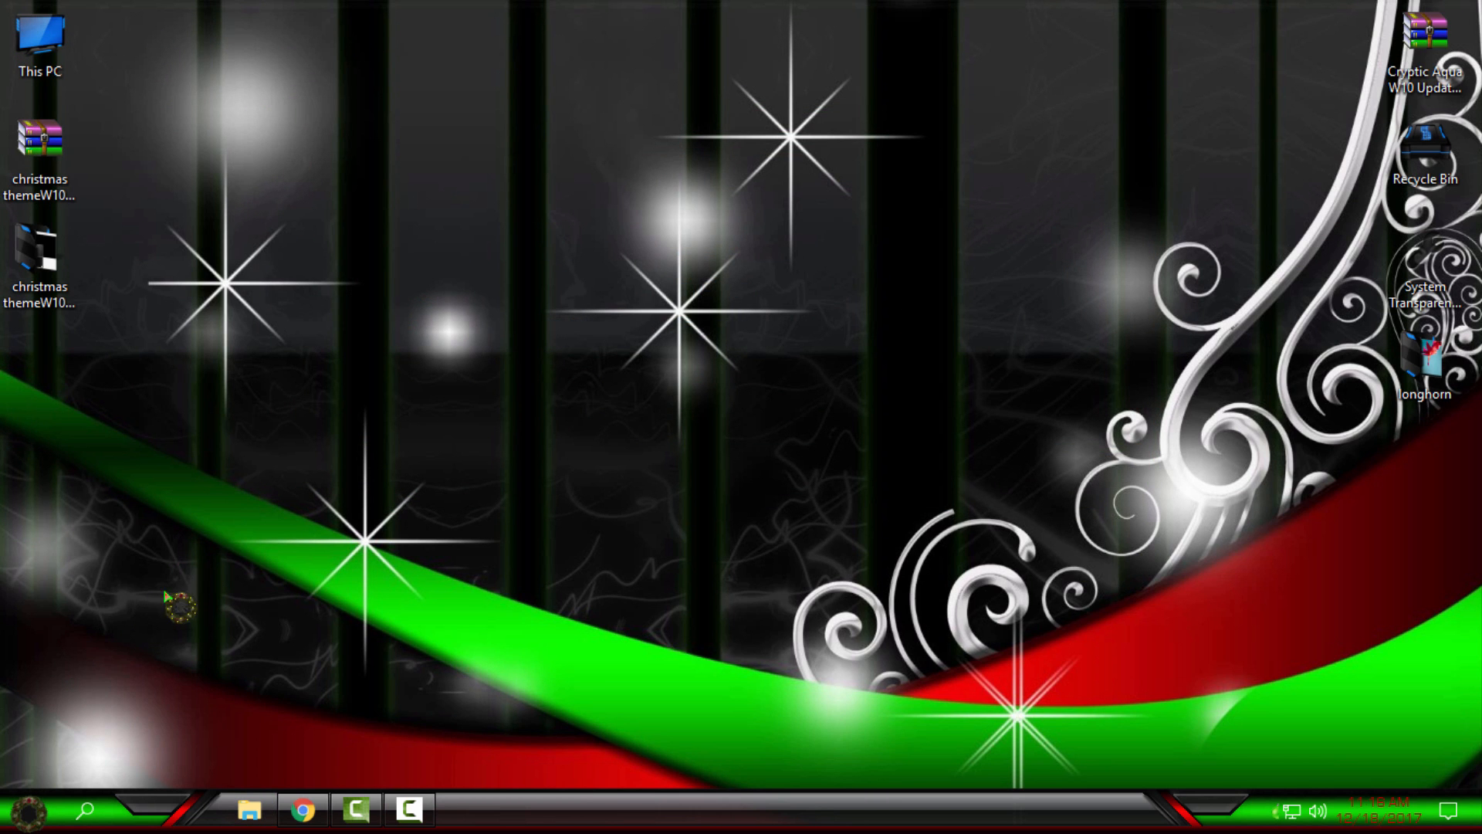
pyautogui.rightClick(340, 573)
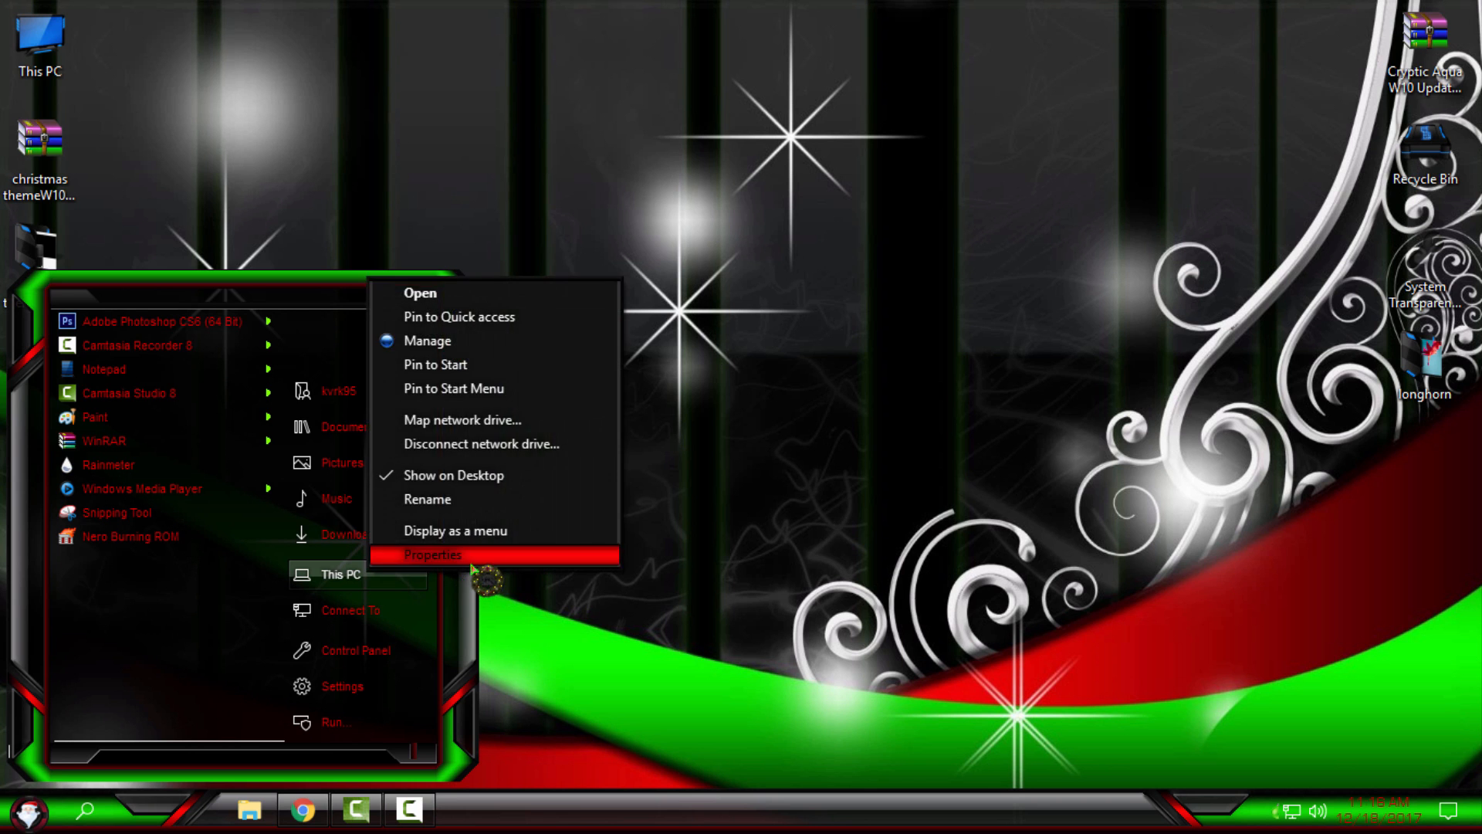
pyautogui.click(432, 555)
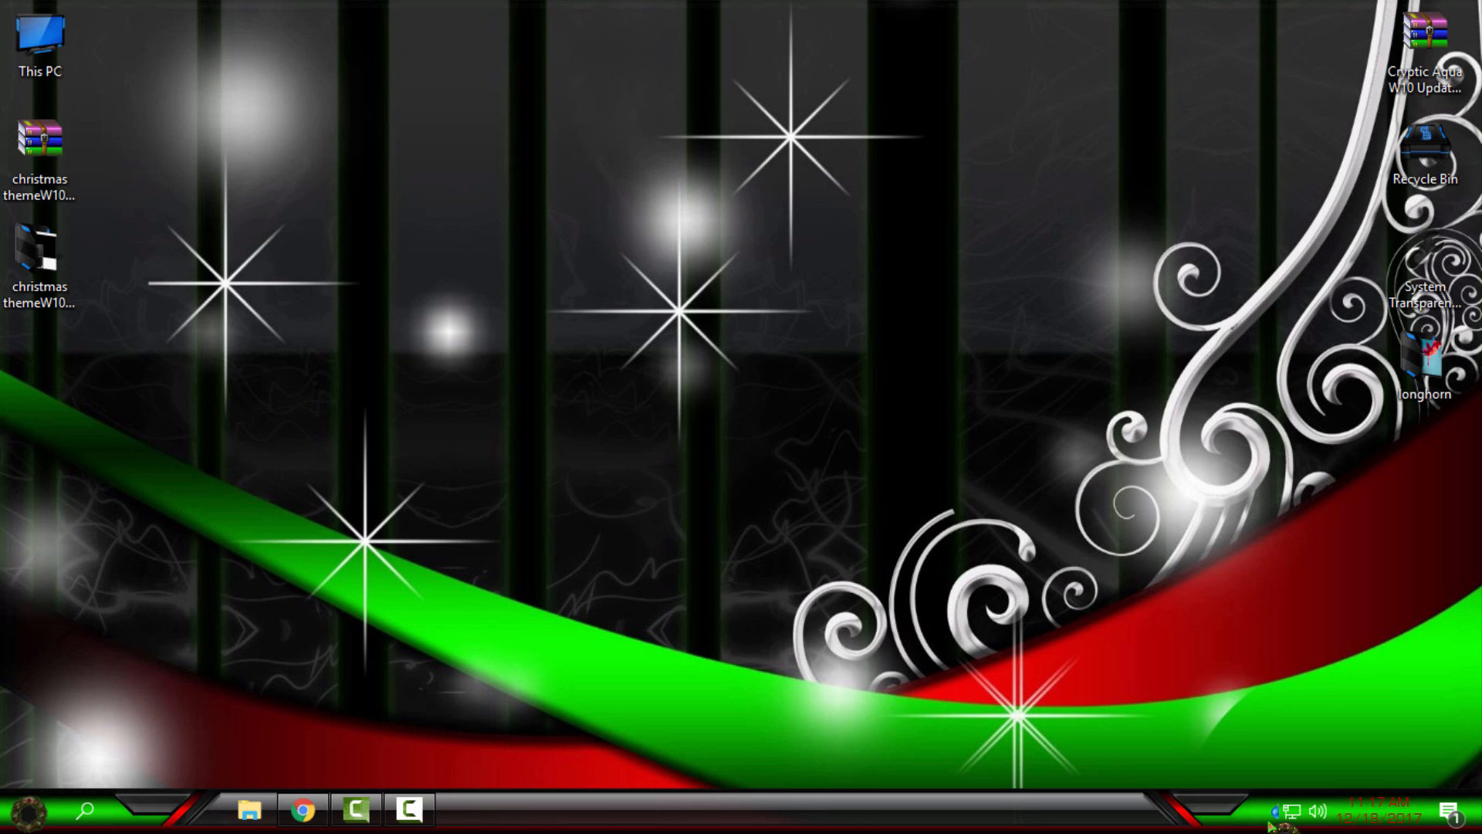
pyautogui.moveTo(1281, 809)
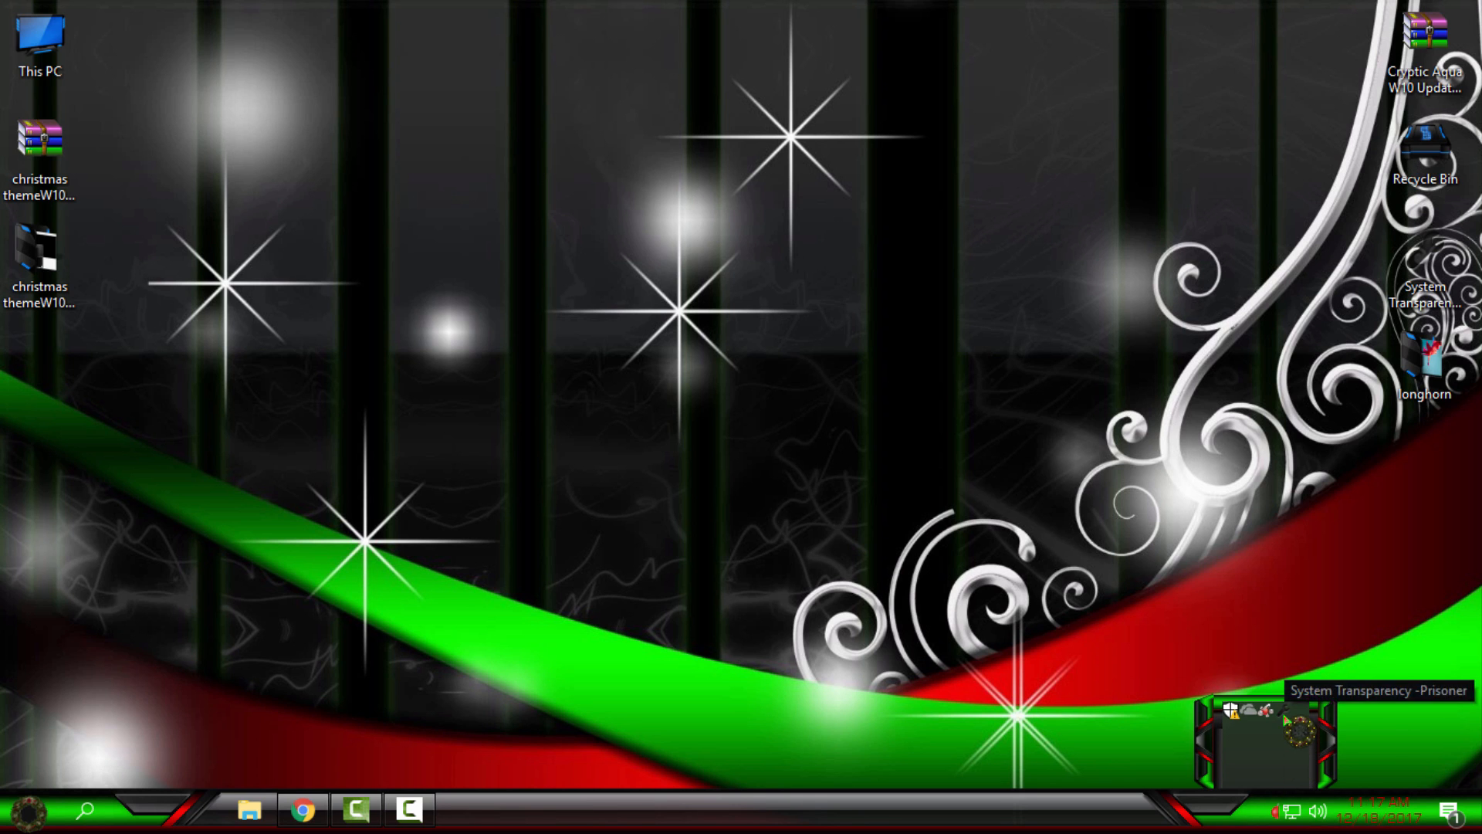
# - Enable transparent menus, taskbar, Start menu and Explorer in System Transparency
pyautogui.click(1260, 737)
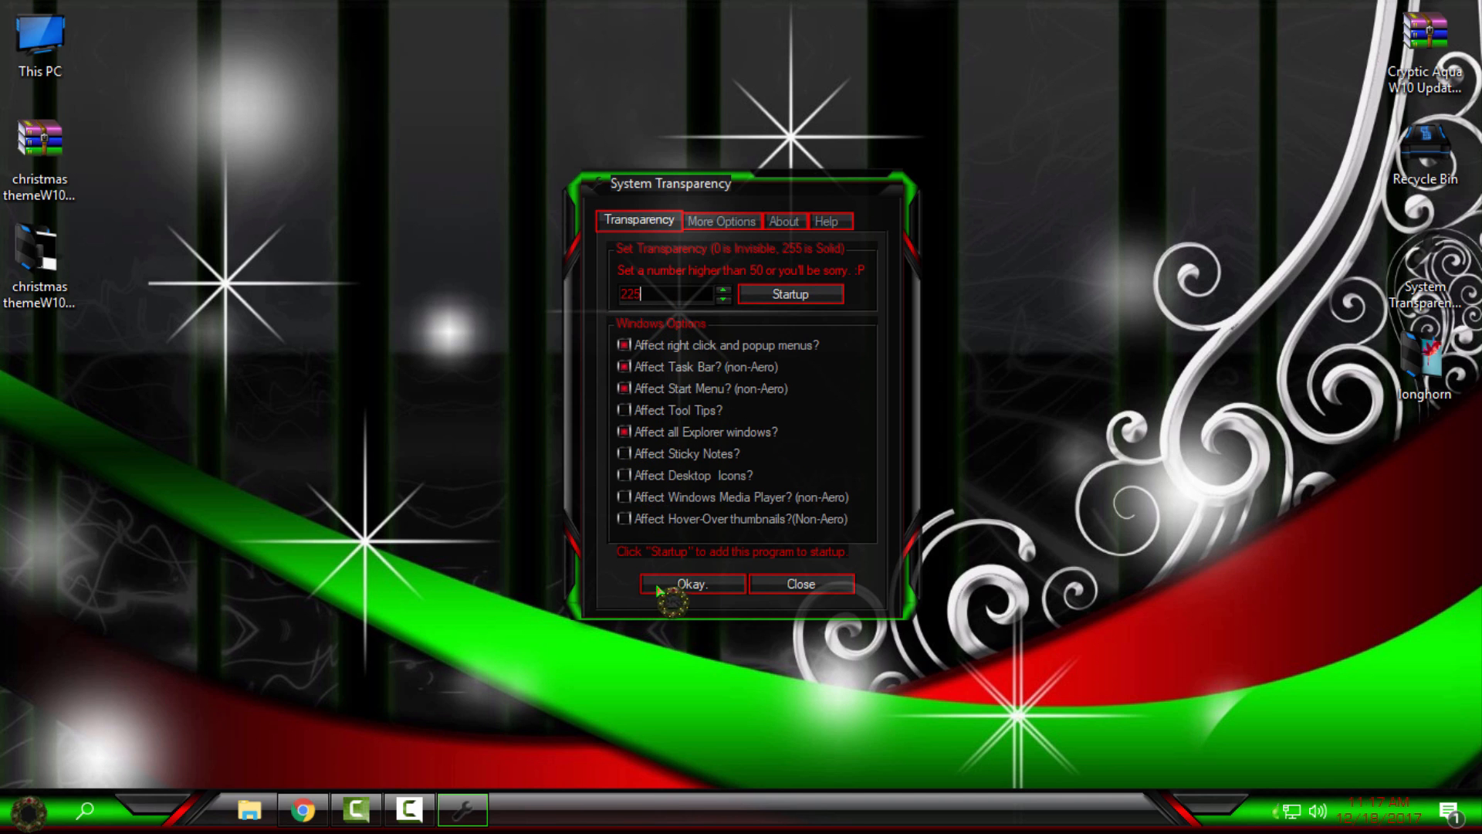
pyautogui.click(691, 583)
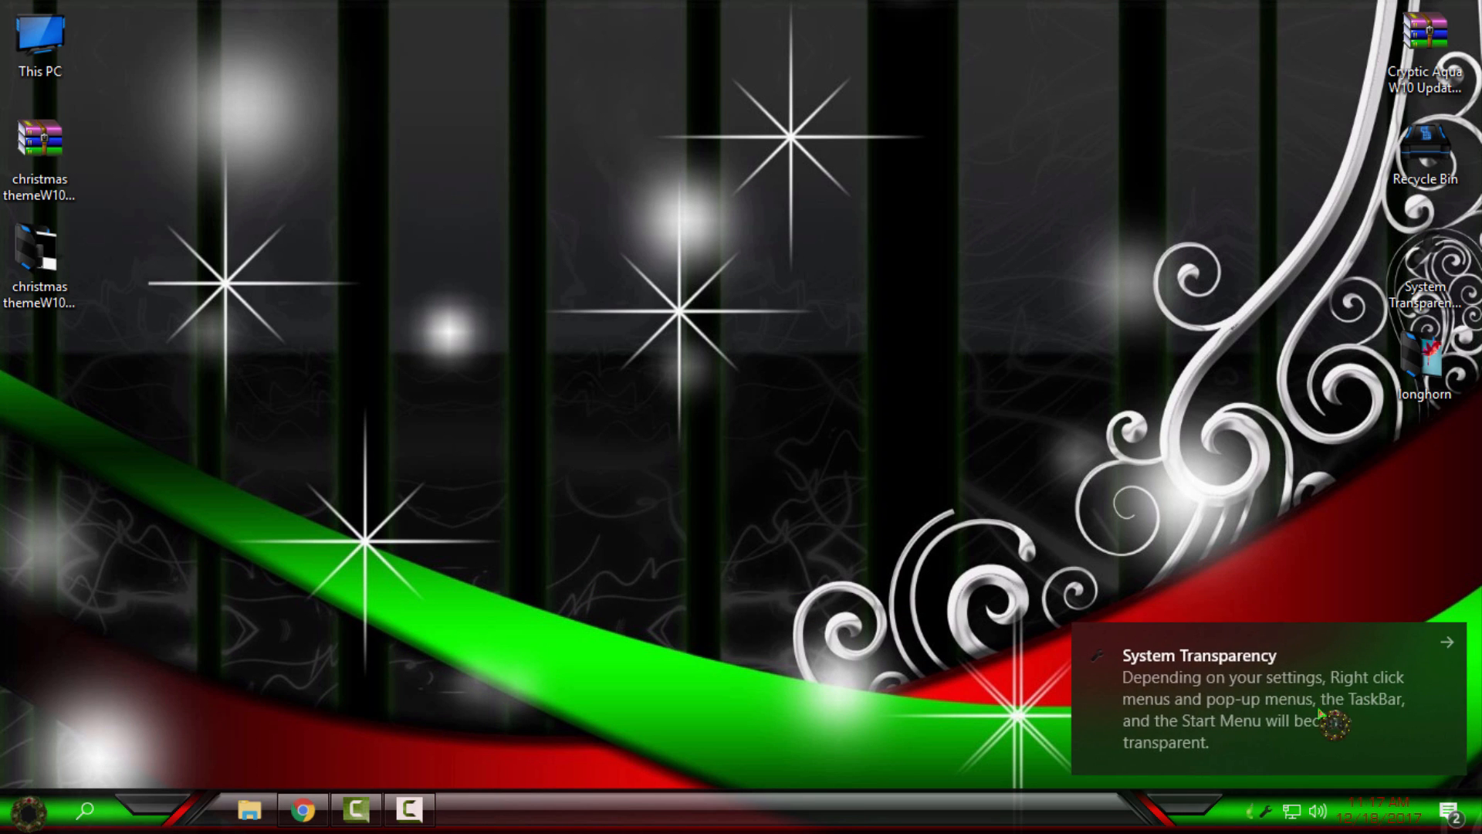
pyautogui.click(248, 809)
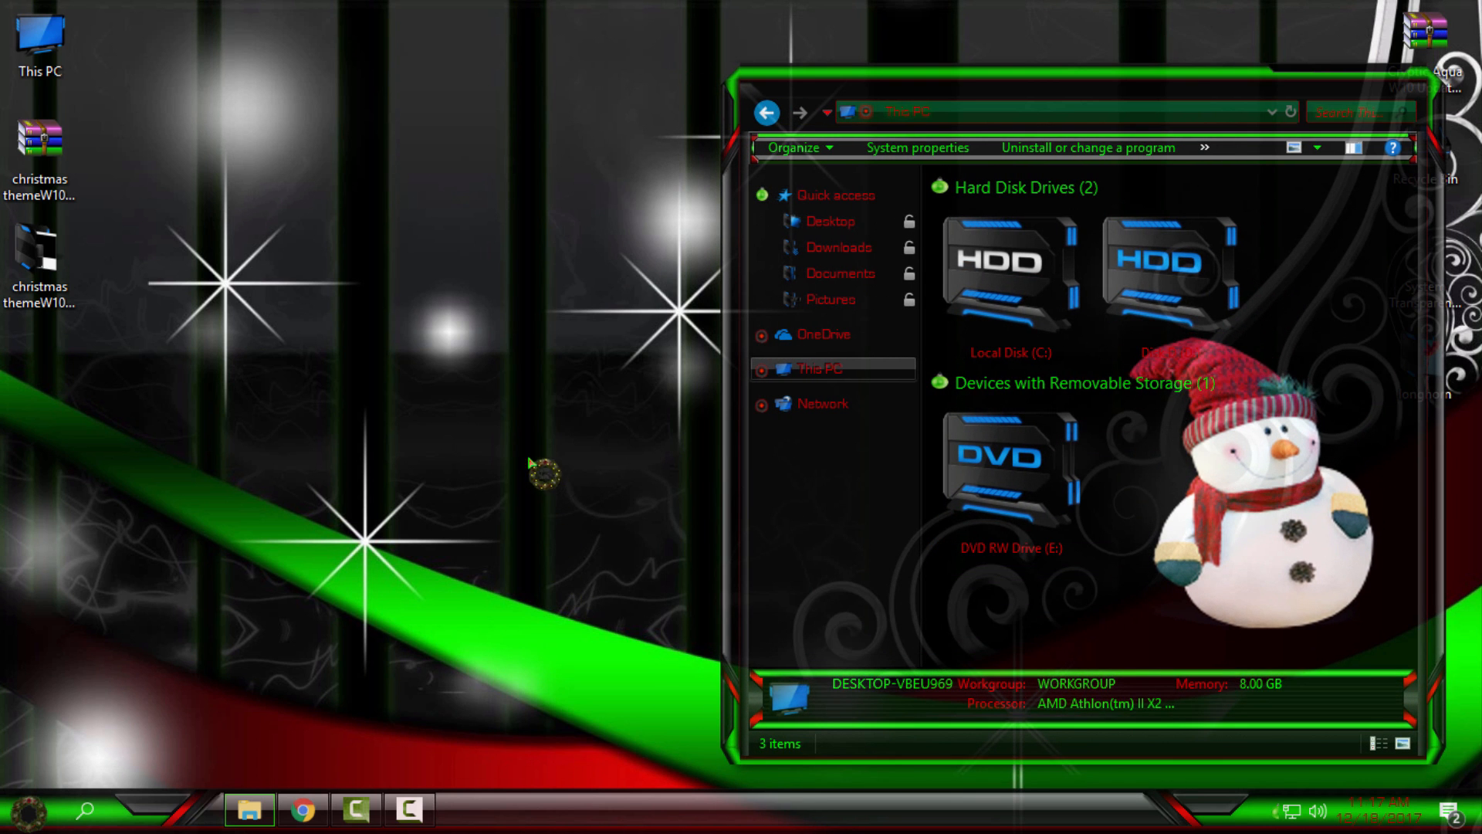
# - Check the transparent Start menu over This PC, then dismiss it
pyautogui.click(1009, 274)
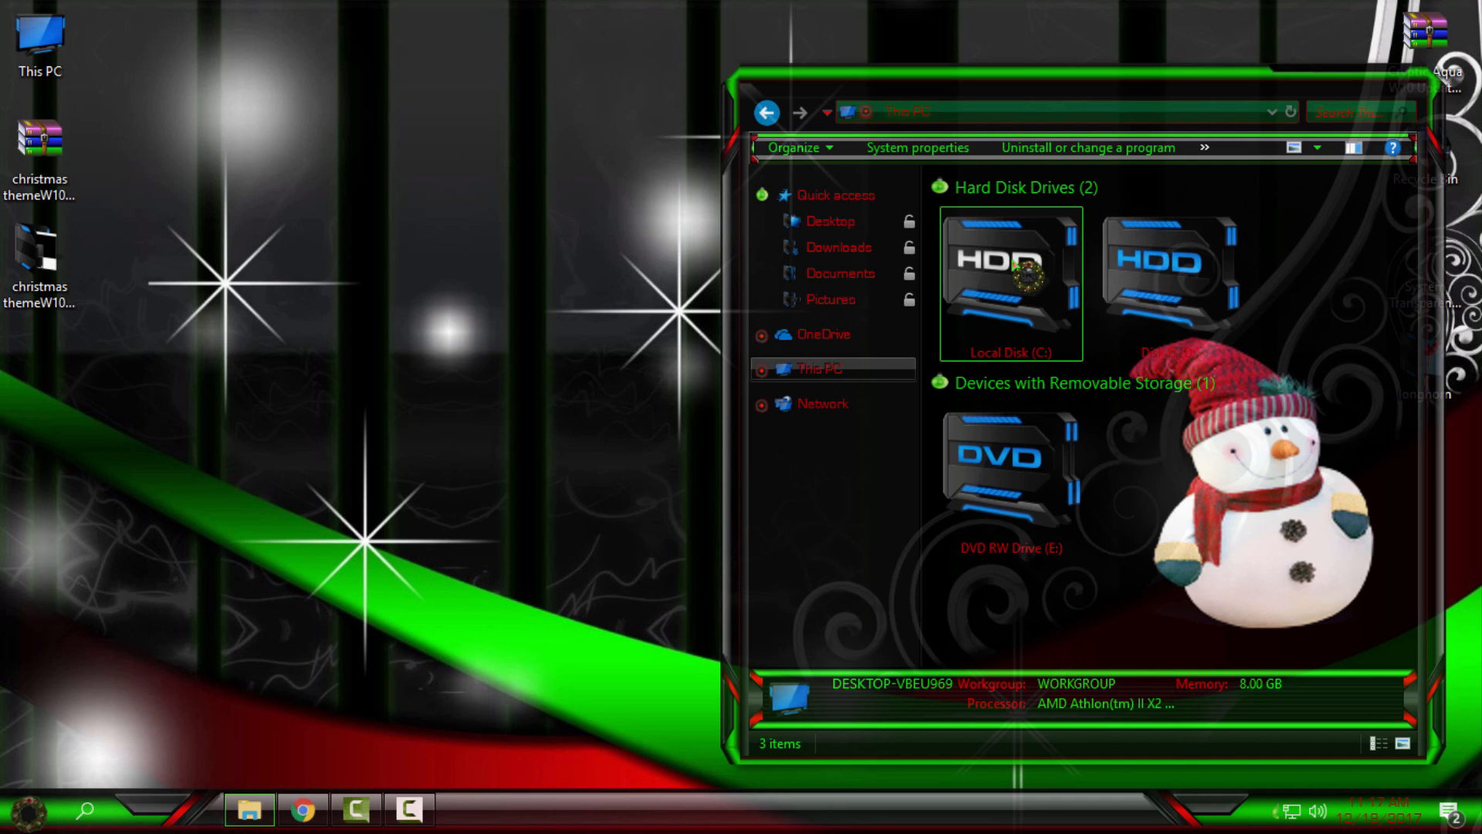
pyautogui.click(29, 809)
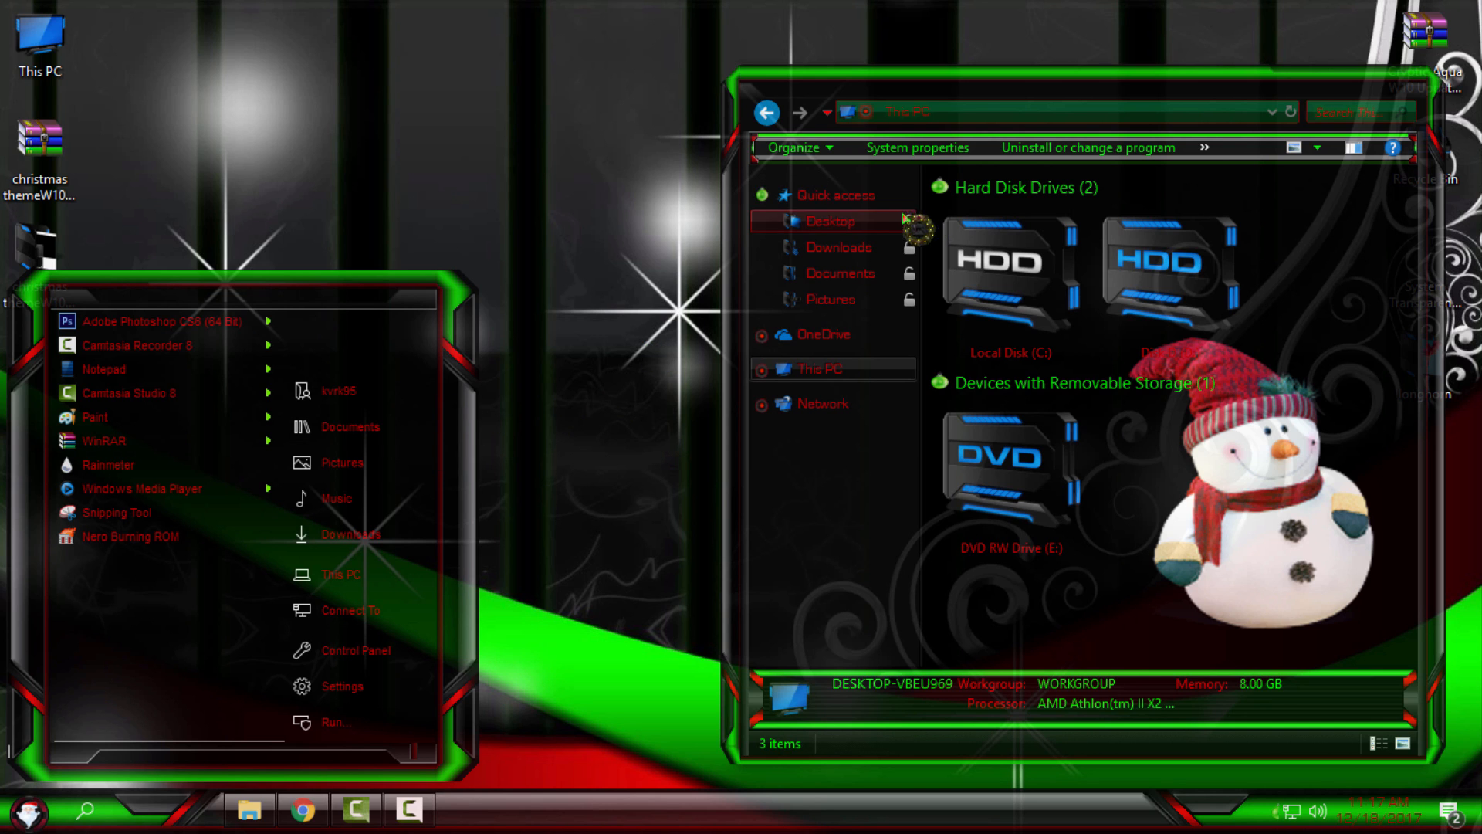
pyautogui.click(835, 193)
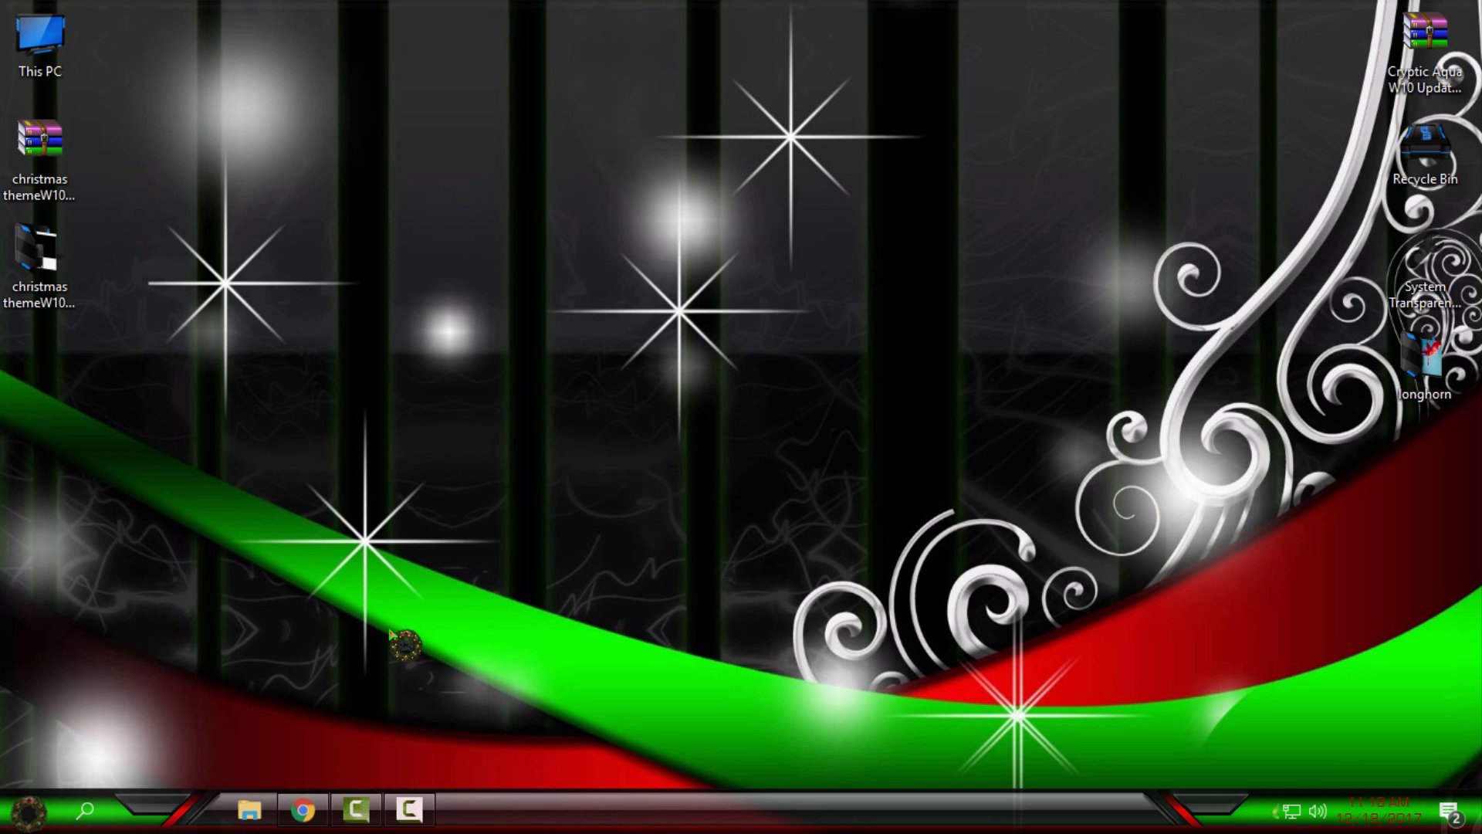
pyautogui.moveTo(808, 529)
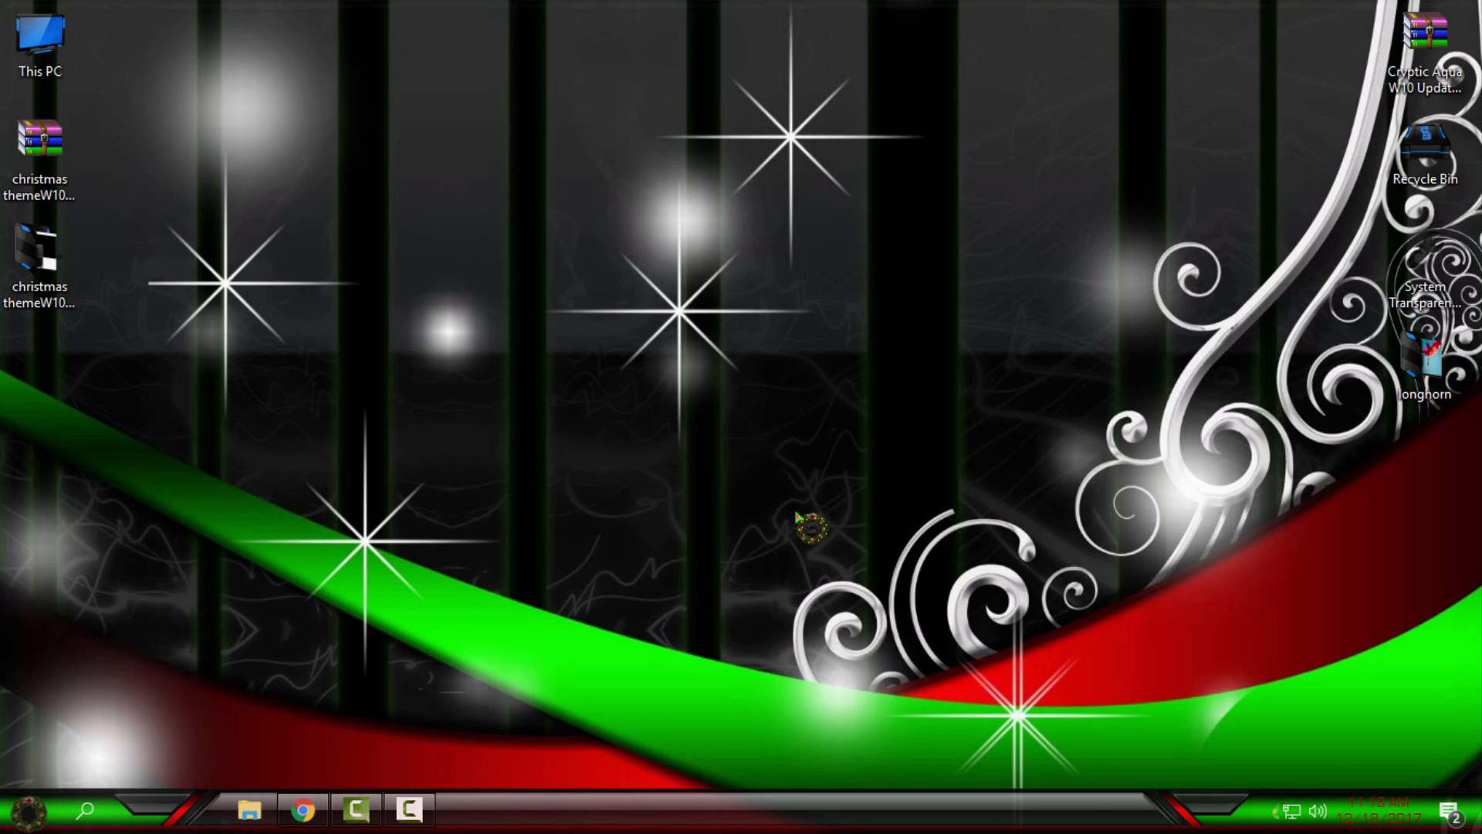